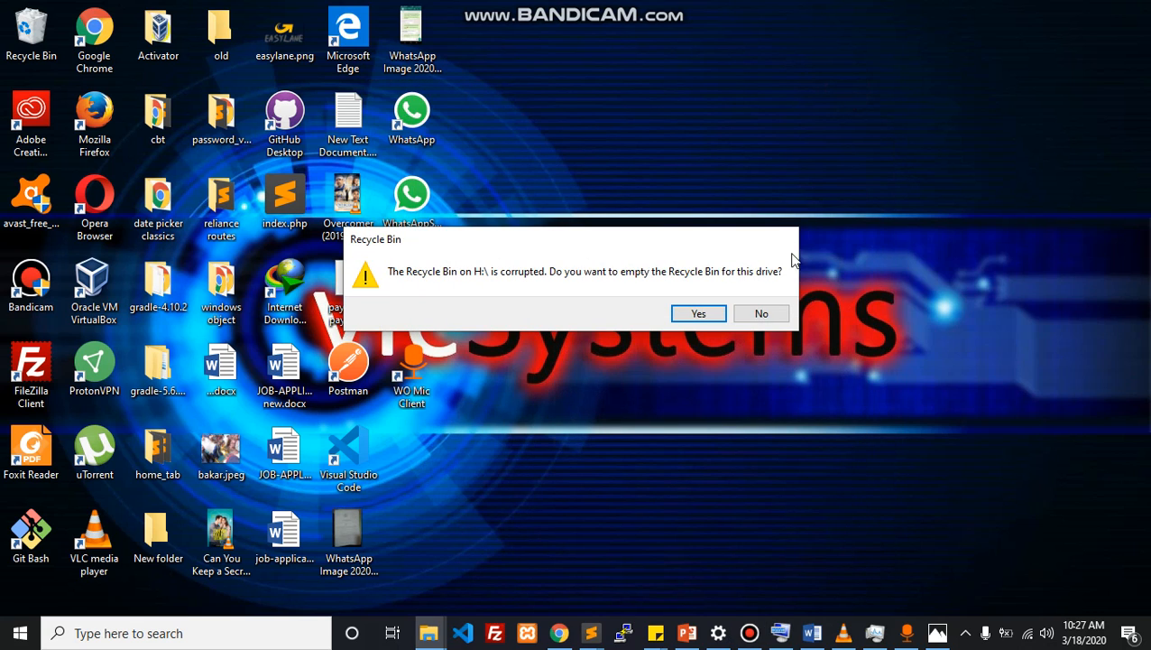
- Close the corrupted Recycle Bin warning so the desktop is clear
{"action": "left_click", "coordinate": [762, 313]}
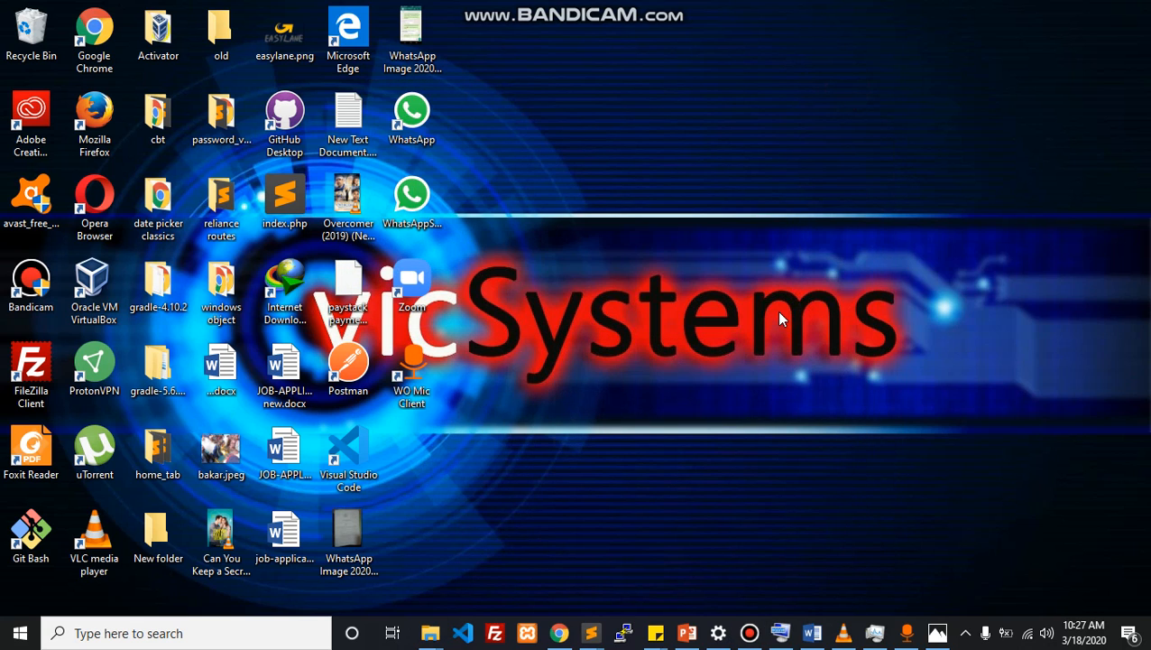
{"action": "mouse_move", "coordinate": [790, 323]}
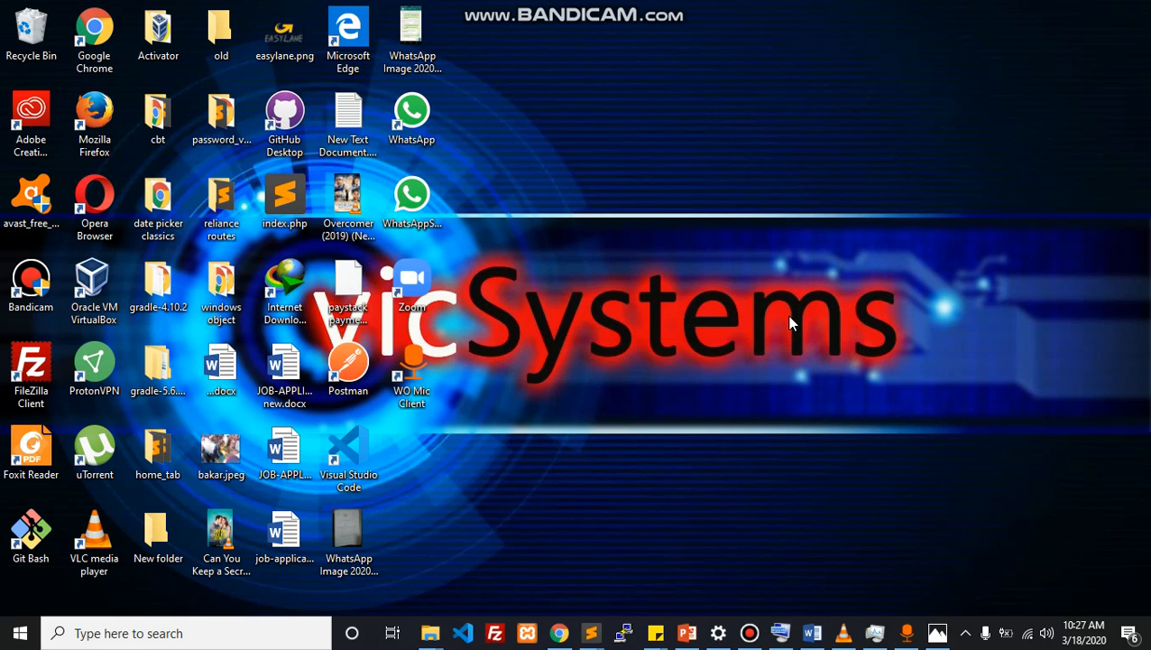
{"action": "mouse_move", "coordinate": [717, 180]}
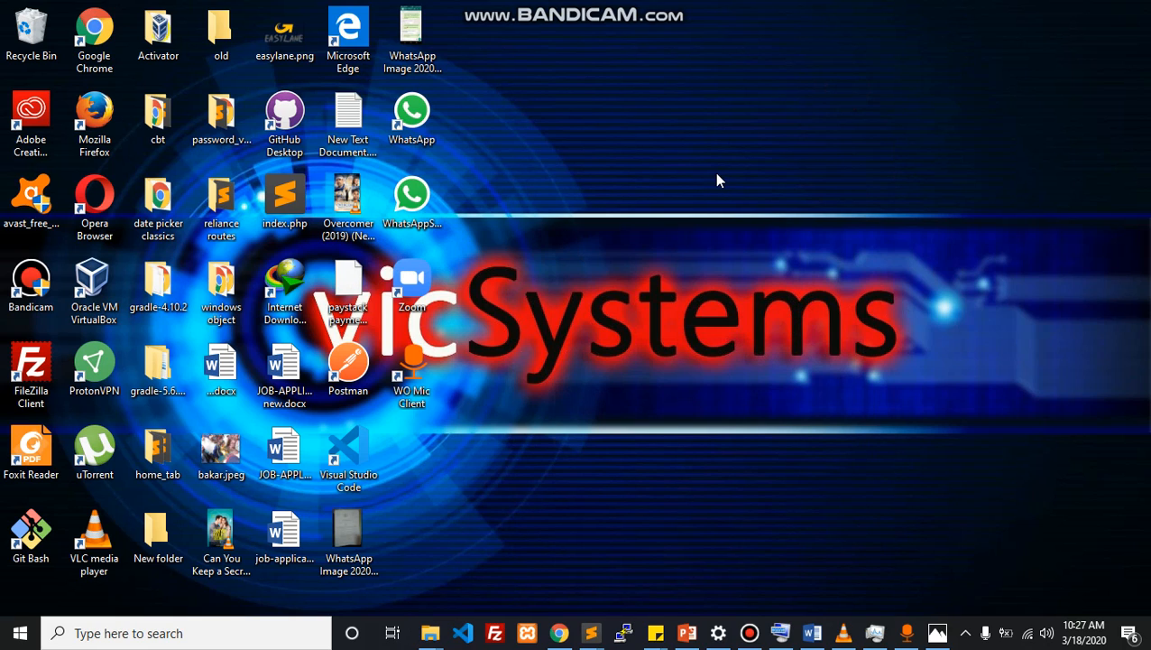
{"action": "mouse_move", "coordinate": [585, 193]}
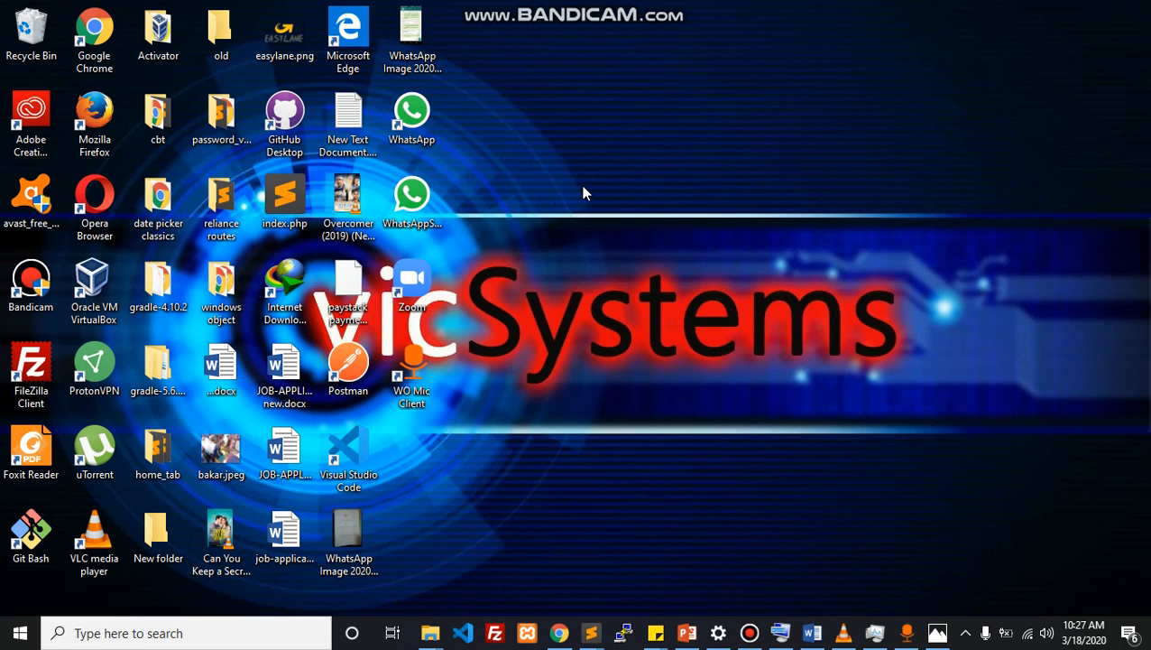
{"action": "left_click", "coordinate": [93, 118]}
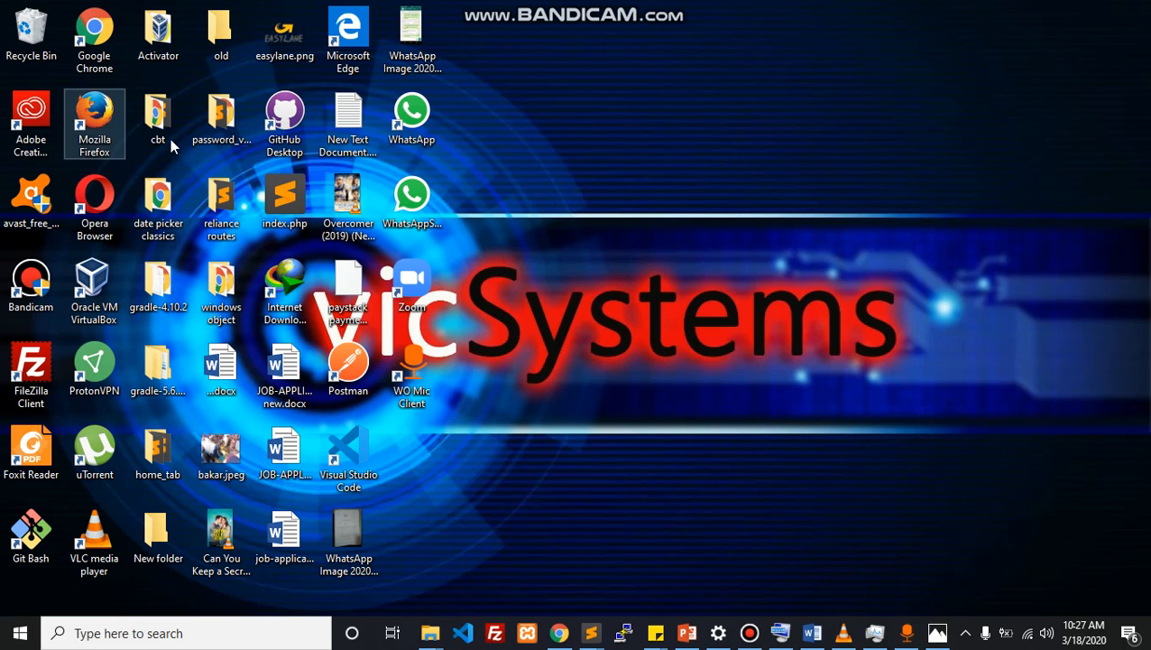
{"action": "mouse_move", "coordinate": [594, 151]}
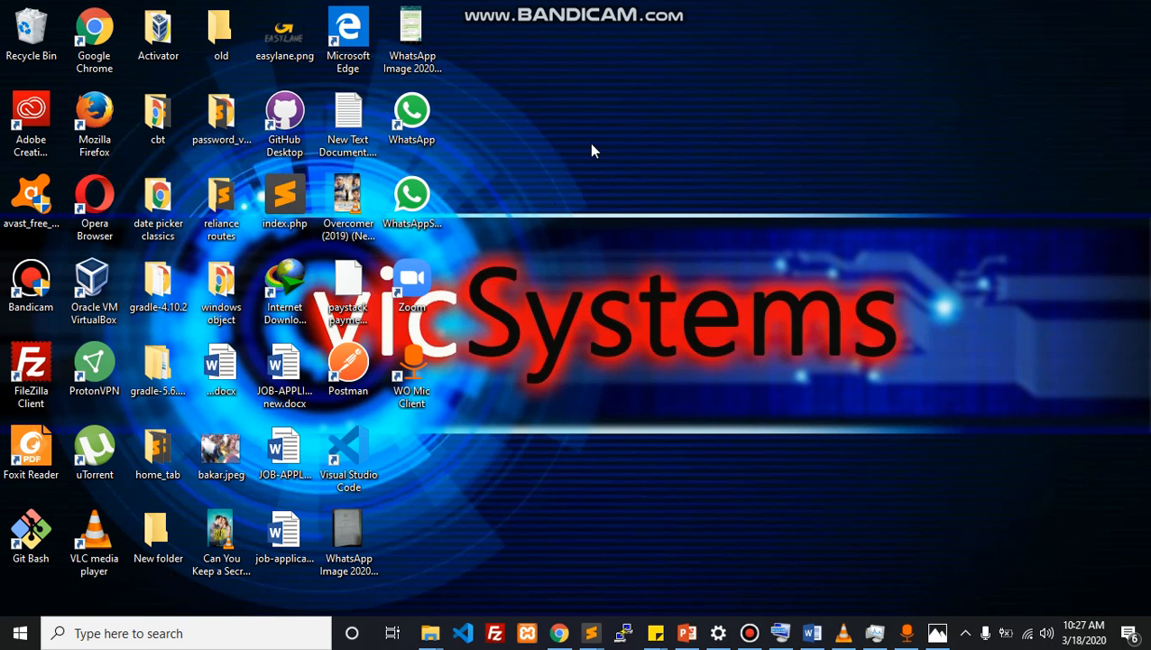
{"action": "mouse_move", "coordinate": [639, 139]}
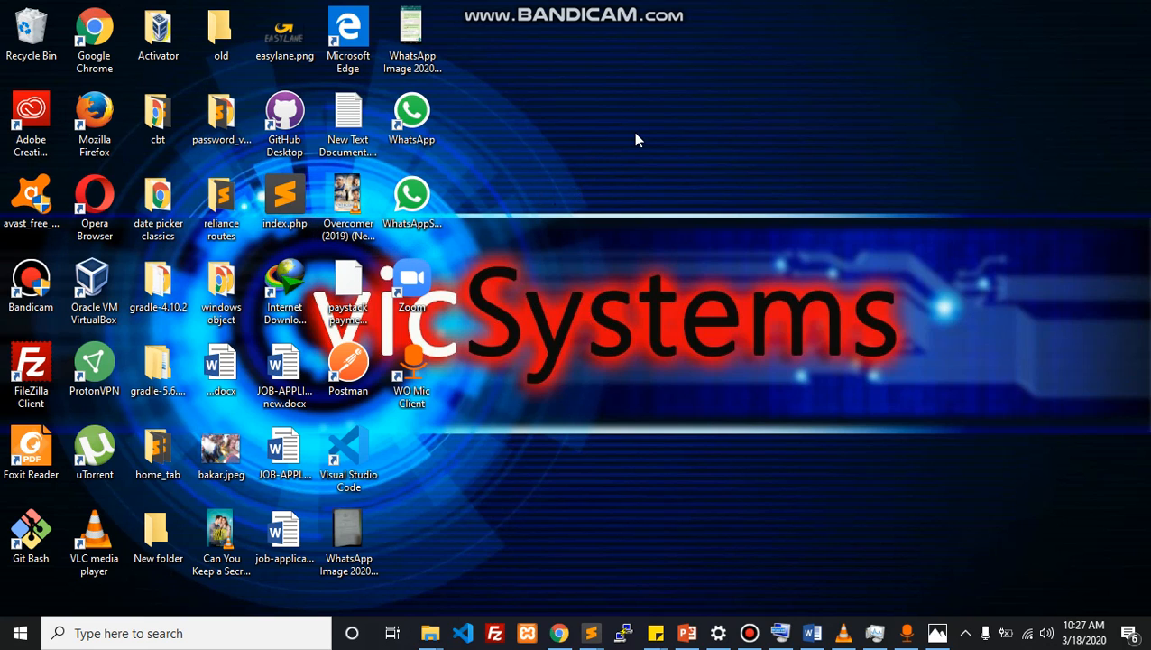
- Create a folder named 'web' on the desktop and open it
{"action": "right_click", "coordinate": [636, 140]}
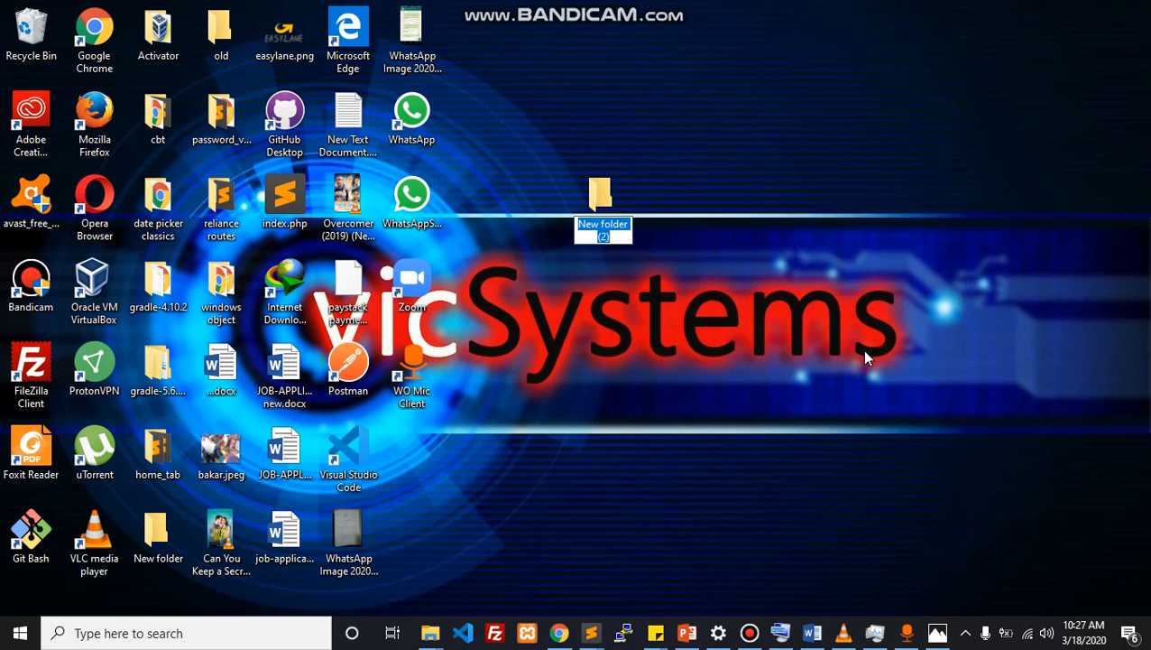
{"action": "type", "text": "web.20"}
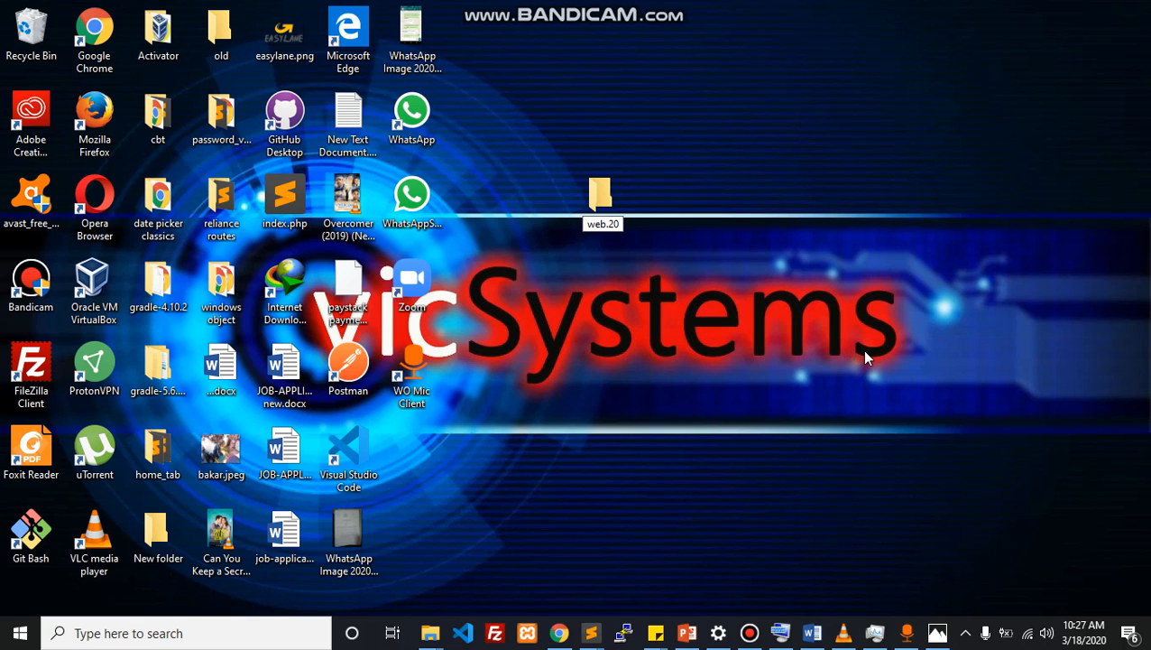
{"action": "left_click", "coordinate": [602, 194]}
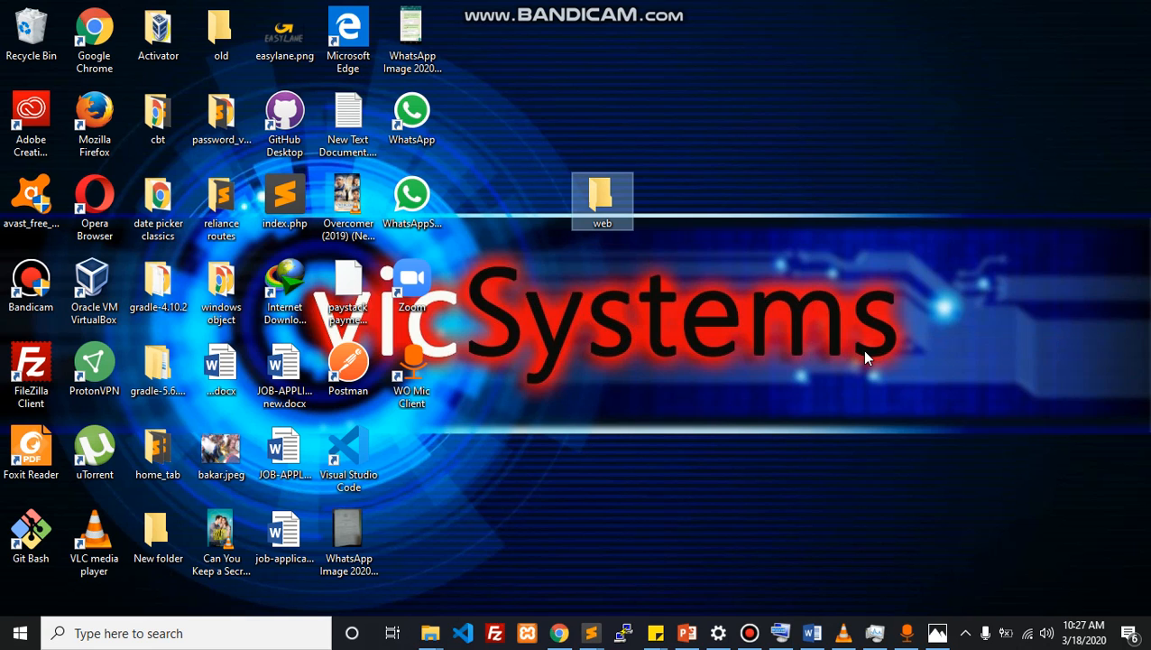
{"action": "double_click", "coordinate": [602, 196]}
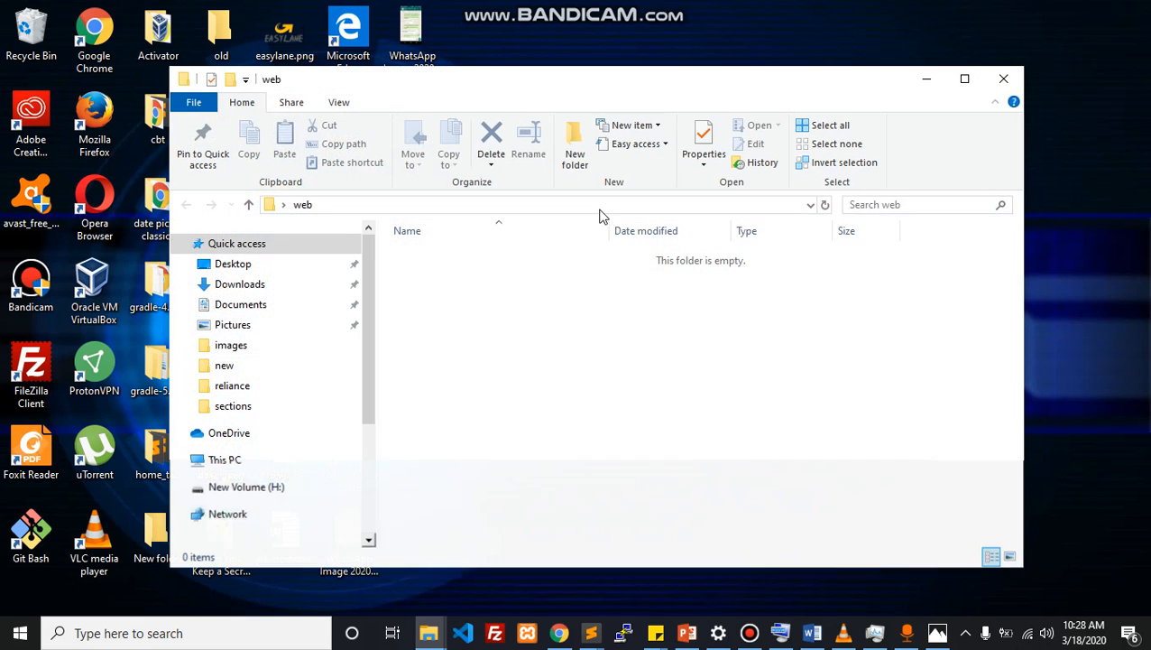
- Add an empty file named index.html inside the web folder
{"action": "right_click", "coordinate": [509, 267]}
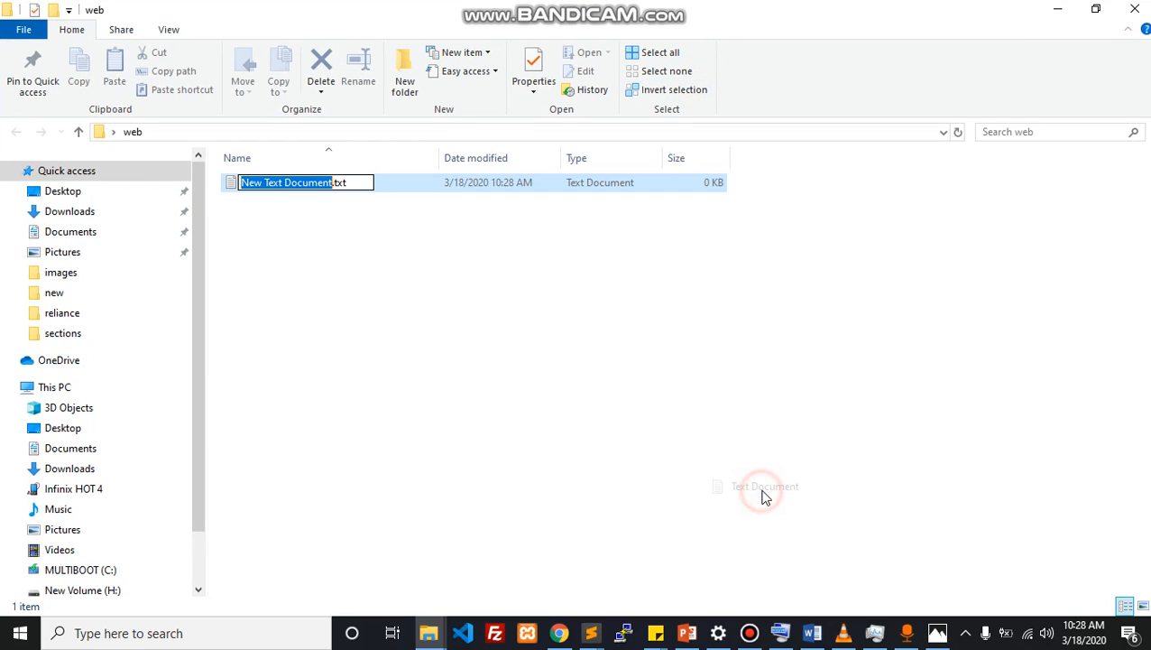
{"action": "type", "text": "index.html"}
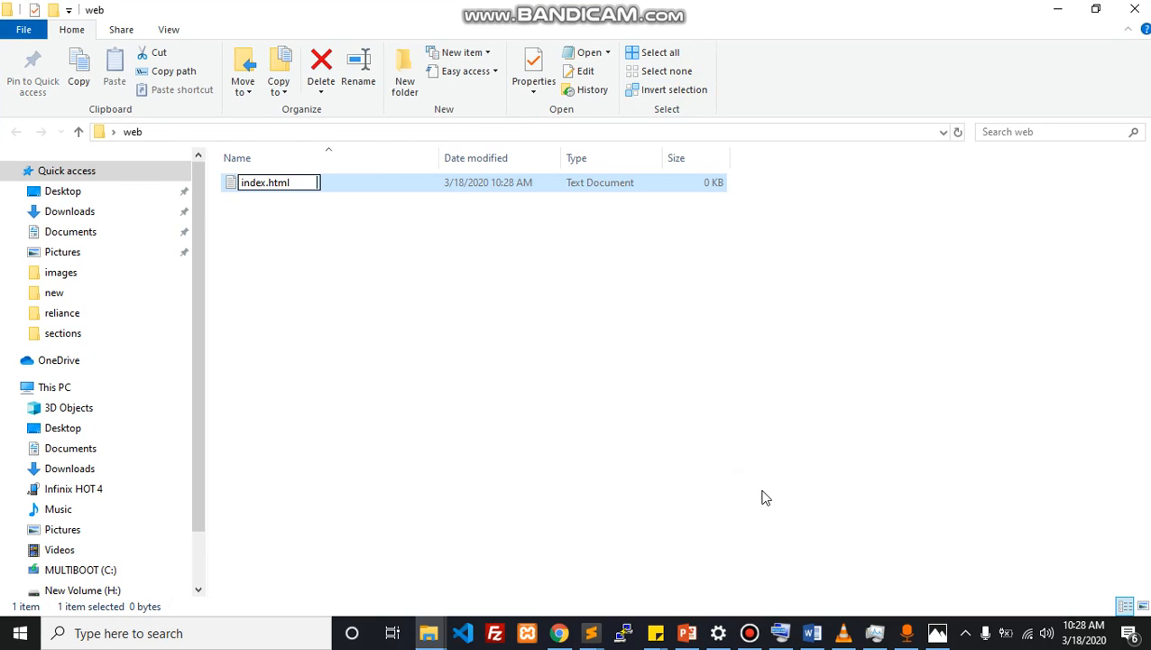
{"action": "key", "text": "enter"}
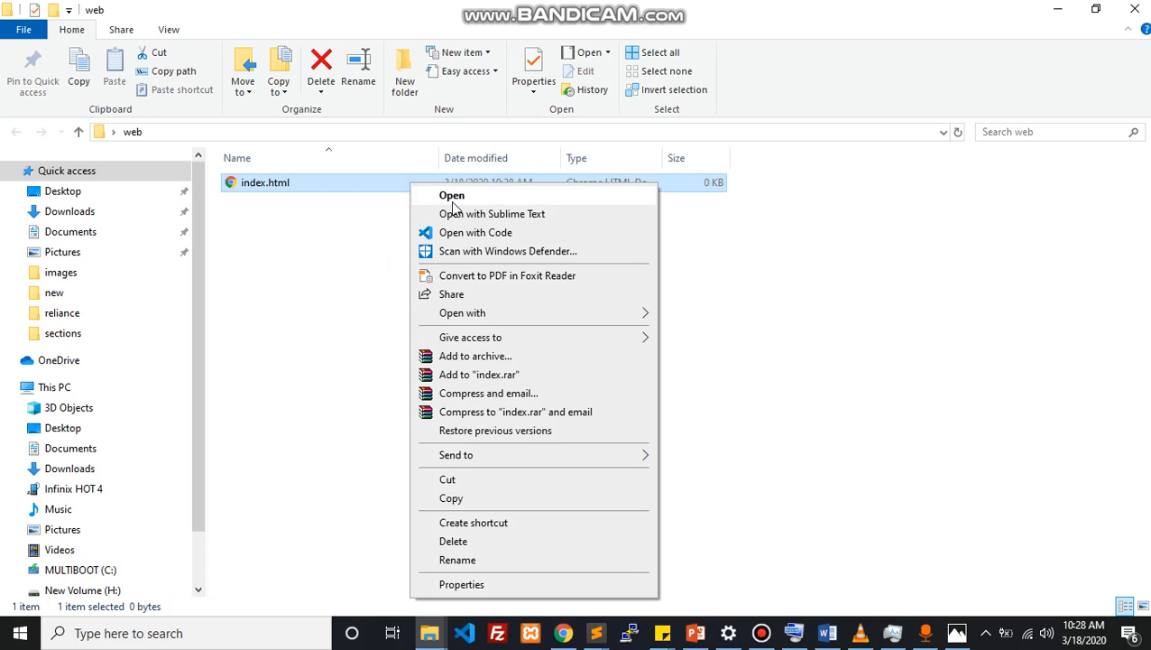
- Write an HTML skeleton in index.html titled 'get started' with an h1 'welcome'
{"action": "left_click", "coordinate": [491, 214]}
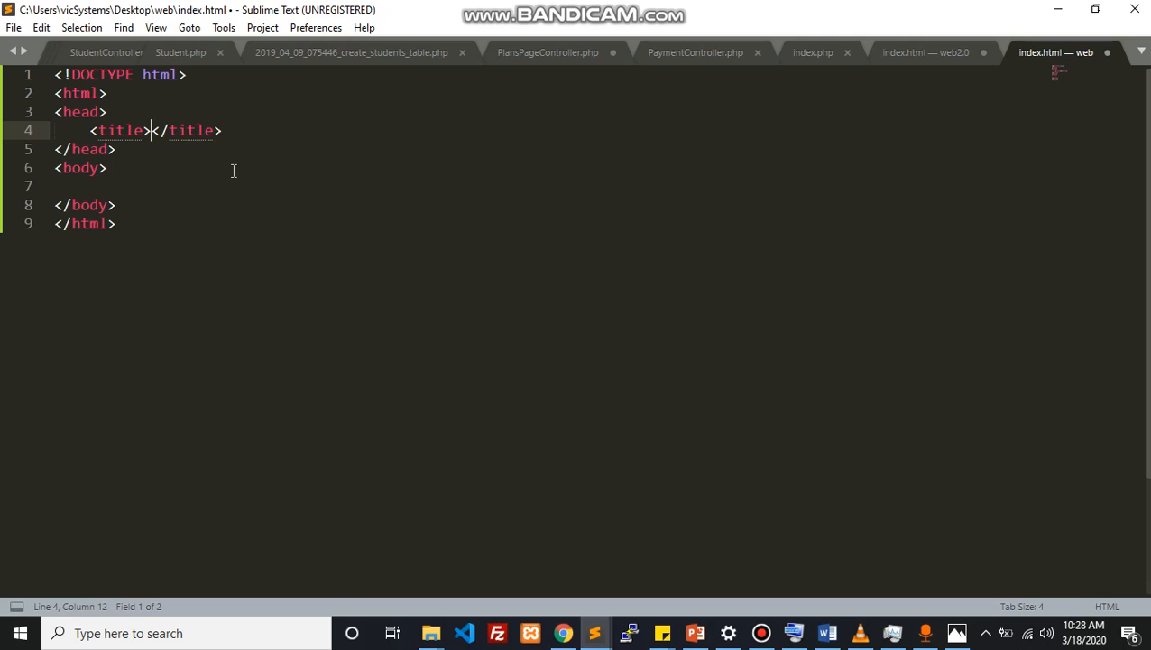
{"action": "type", "text": "get started"}
{"action": "type", "text": "<h1></h1>"}
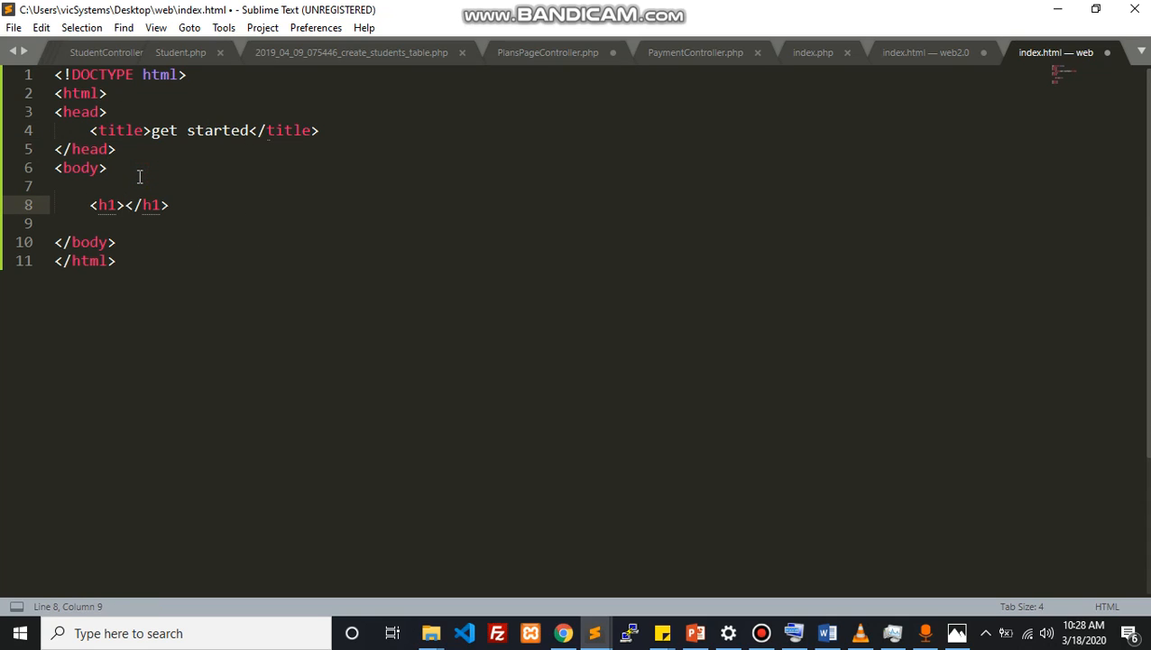
{"action": "type", "text": "welcome"}
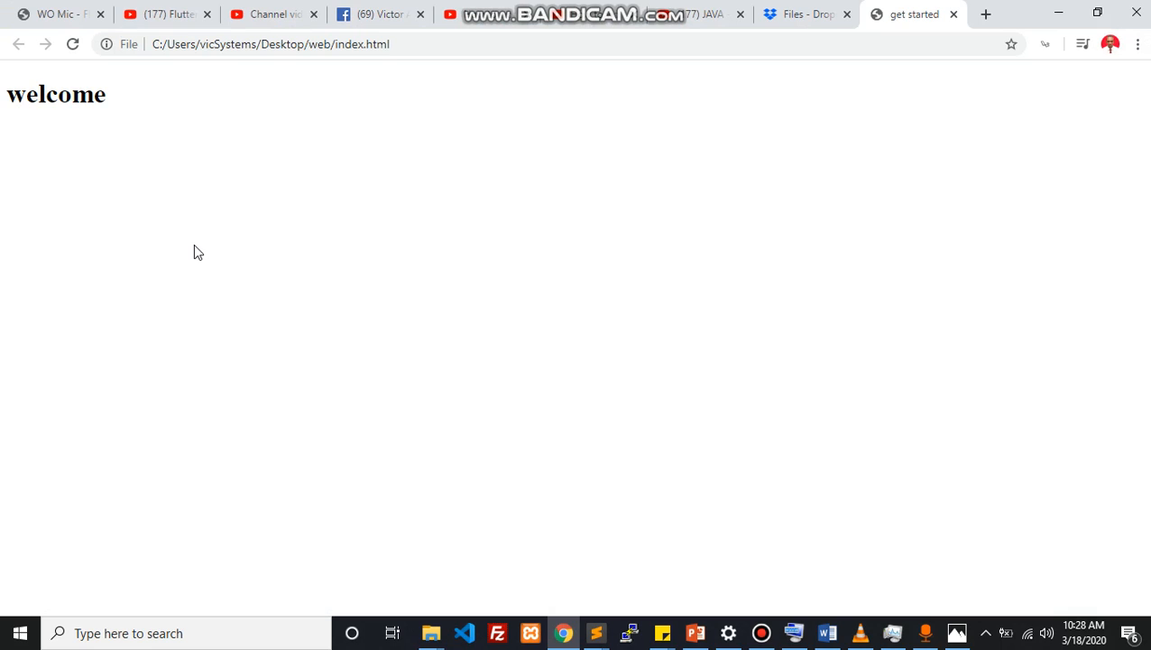
{"action": "mouse_move", "coordinate": [403, 253]}
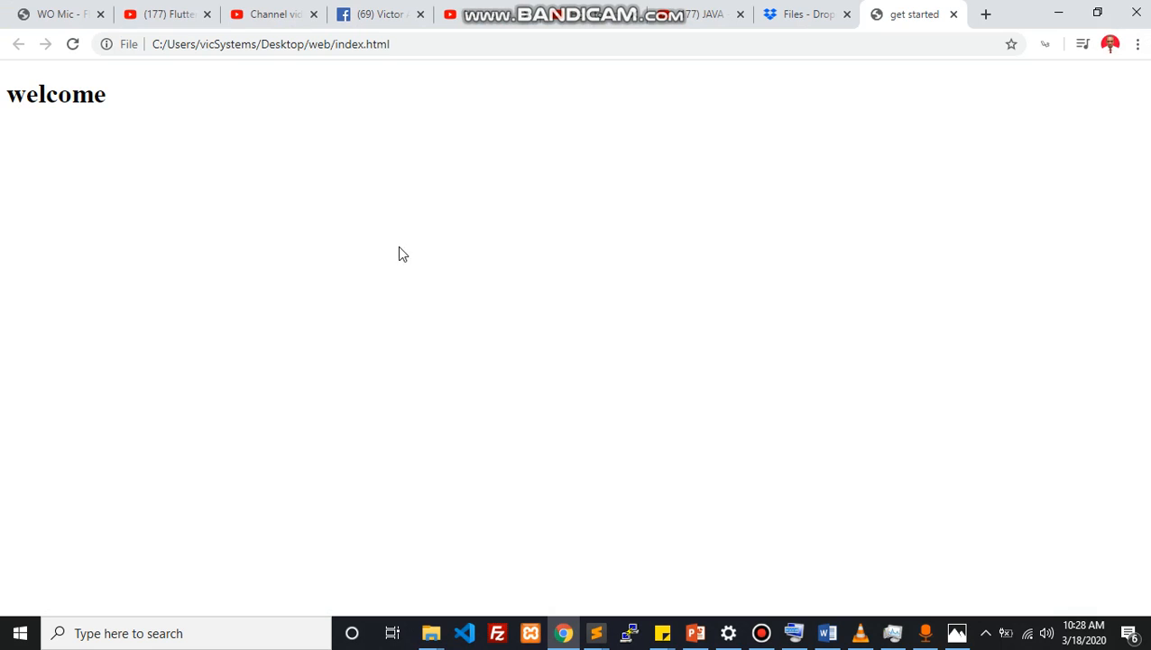
{"action": "mouse_move", "coordinate": [125, 188]}
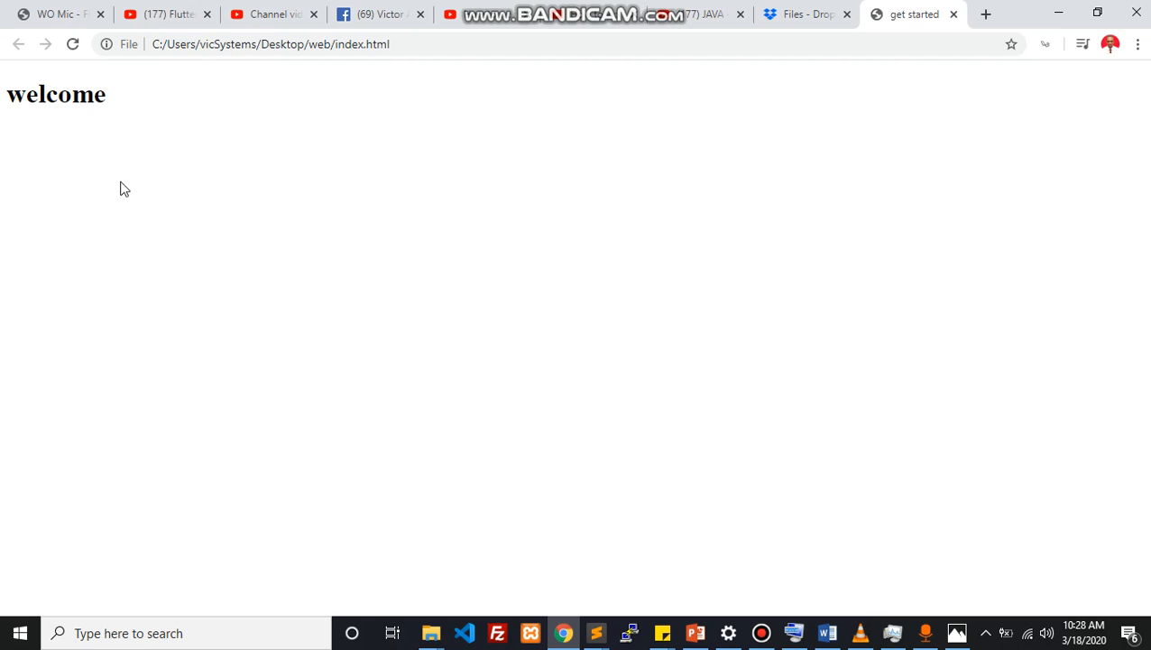
{"action": "mouse_move", "coordinate": [647, 457]}
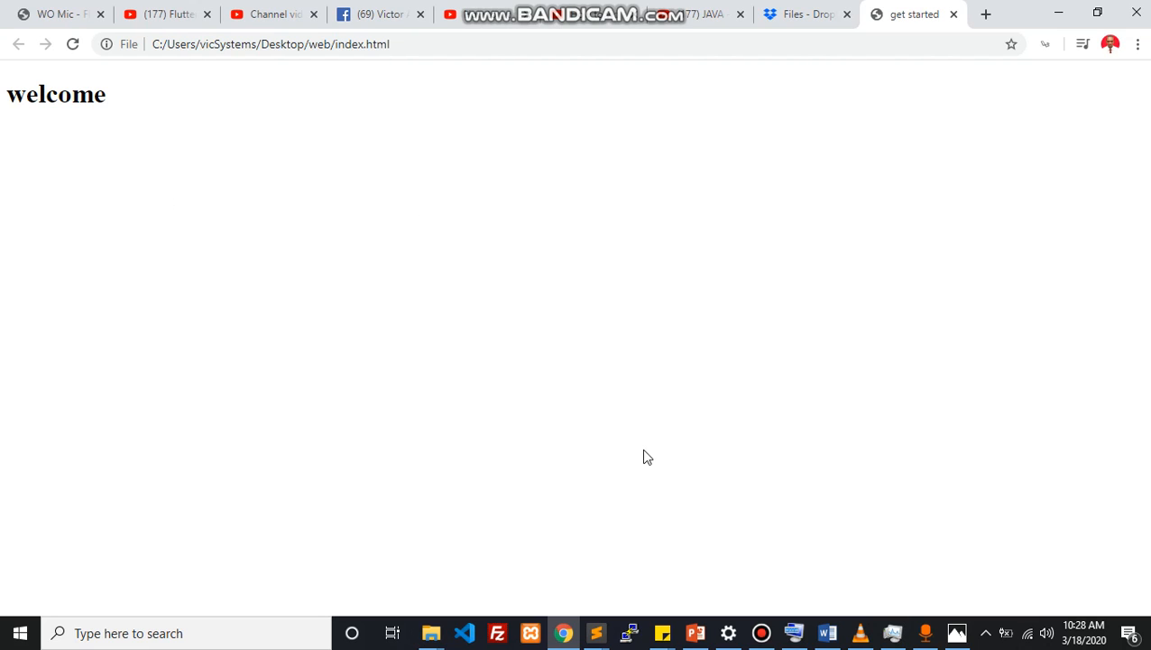
{"action": "mouse_move", "coordinate": [329, 353]}
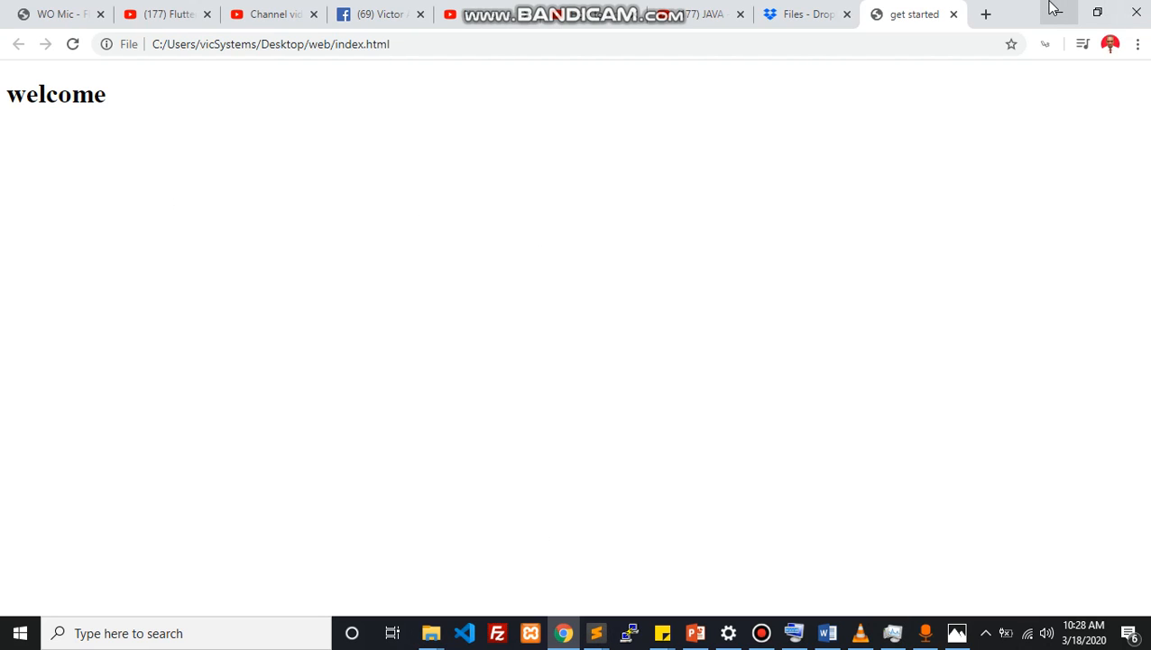
- Go to getbootstrap.com in a new tab and open the Introduction page
{"action": "left_click", "coordinate": [985, 13]}
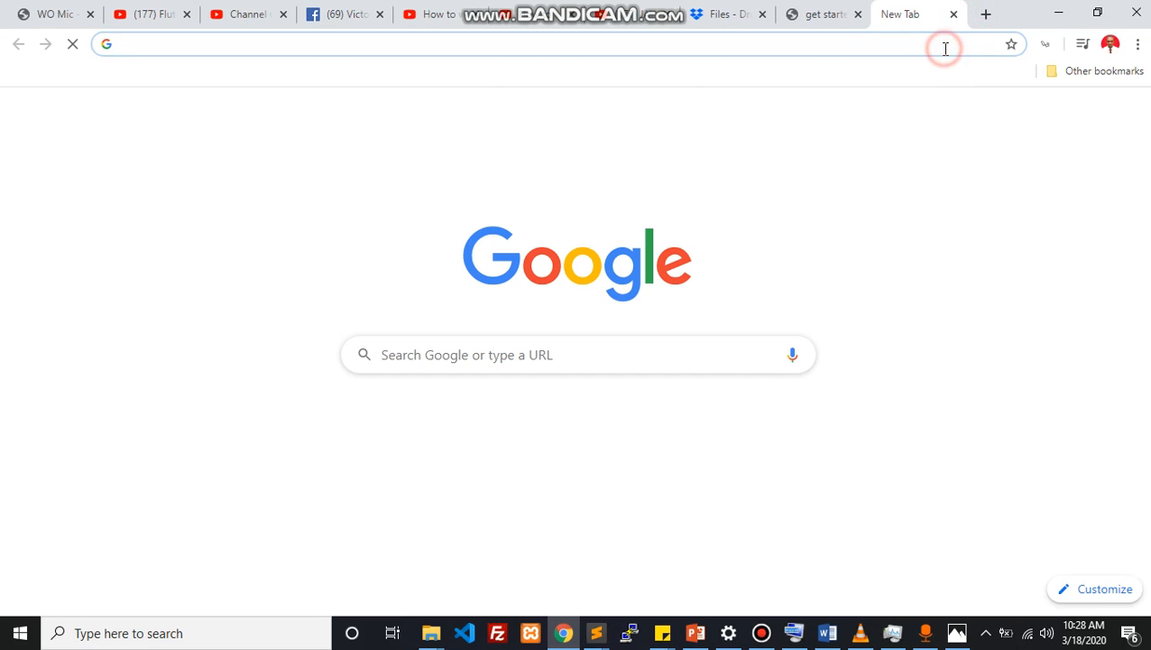
{"action": "type", "text": "getbootstrap.com"}
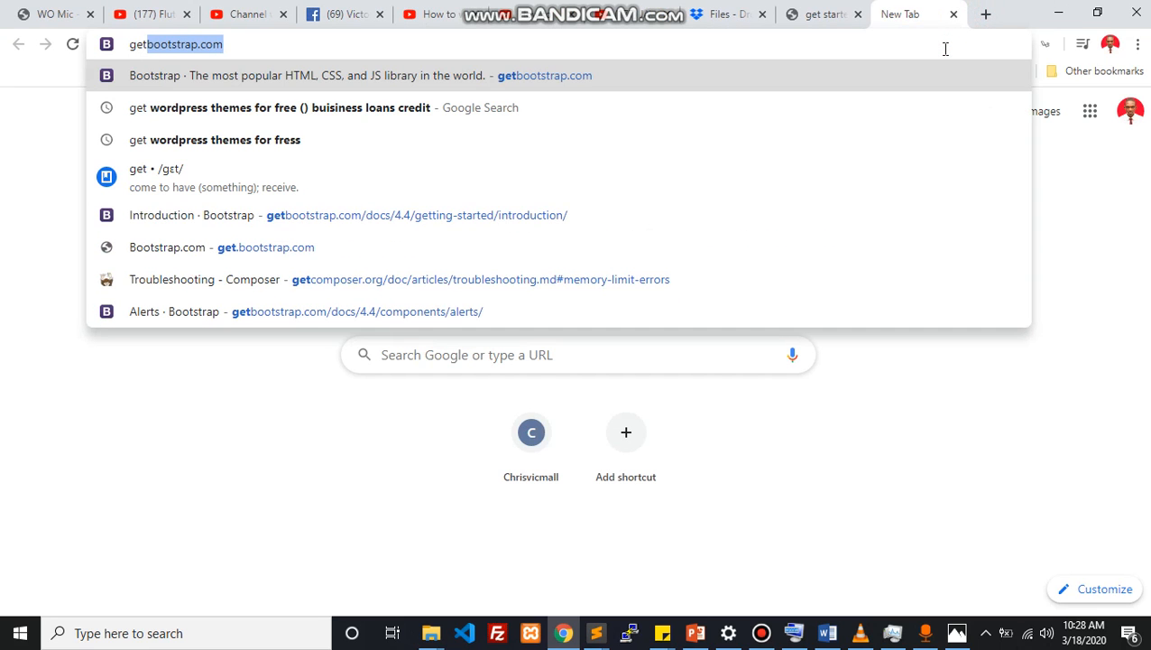
{"action": "left_click", "coordinate": [544, 75]}
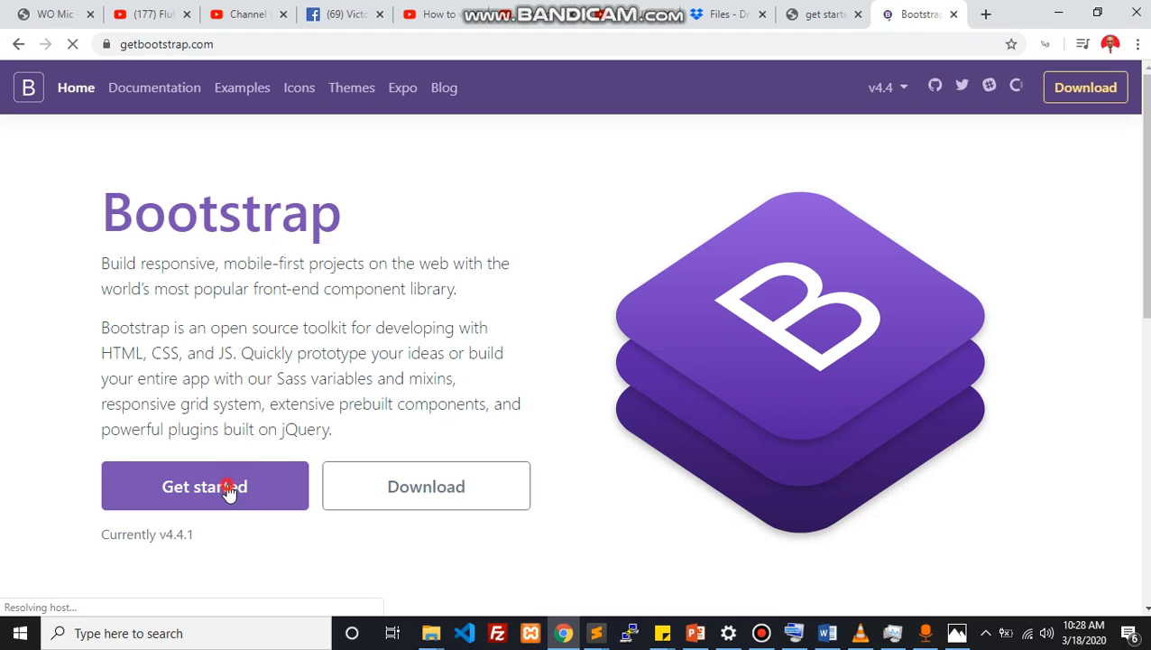
{"action": "left_click", "coordinate": [204, 486]}
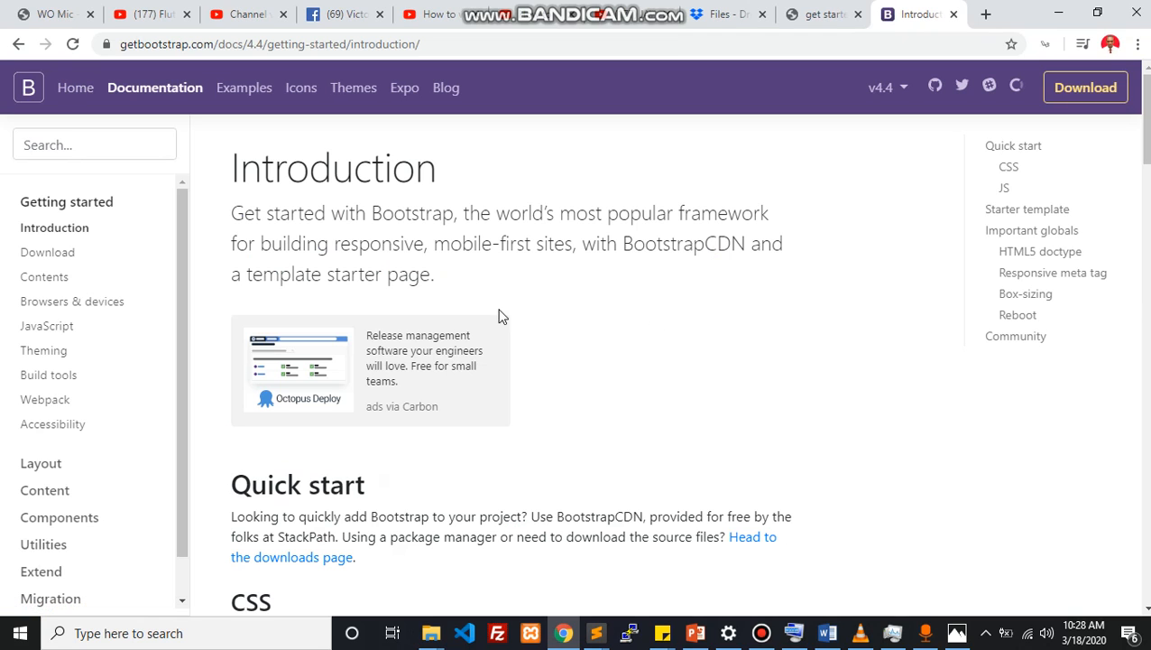
- Copy the Starter template code block from the Introduction page
{"action": "scroll", "scroll_direction": "down", "scroll_amount": 3}
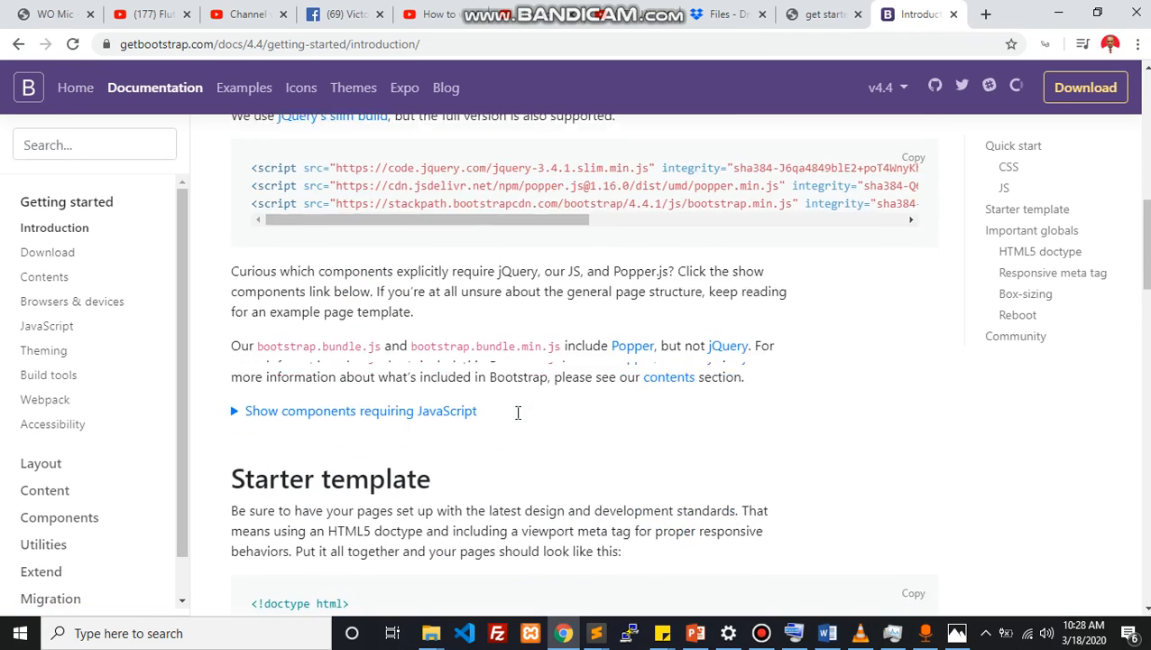
{"action": "scroll", "scroll_direction": "down", "scroll_amount": 3}
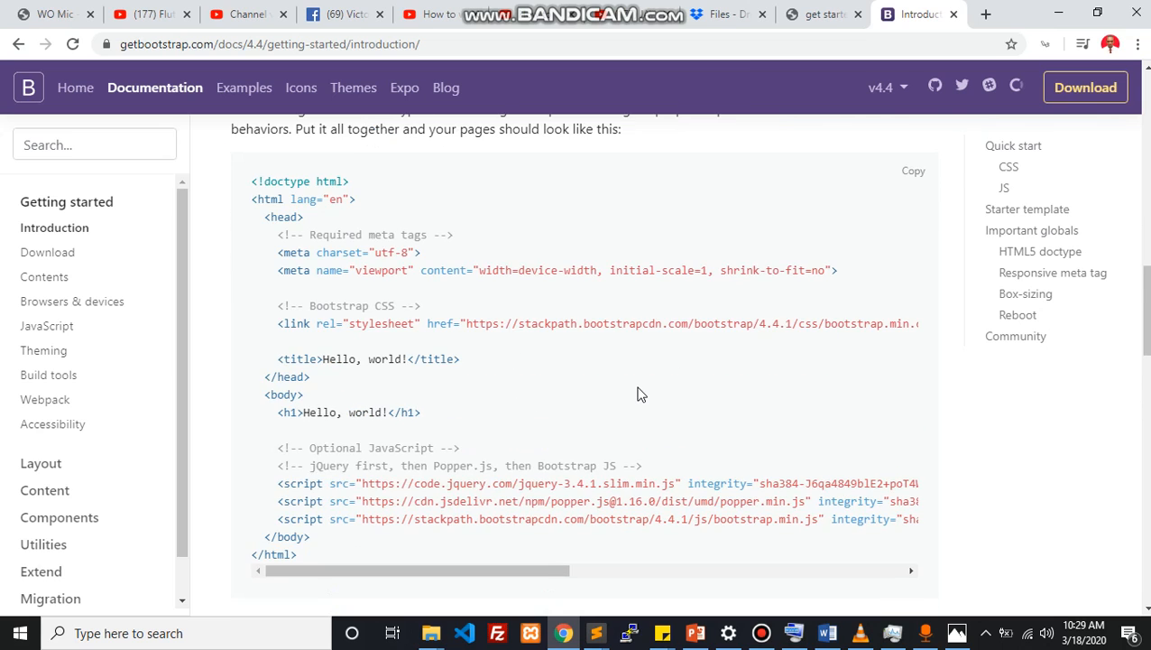
{"action": "left_click", "coordinate": [913, 255]}
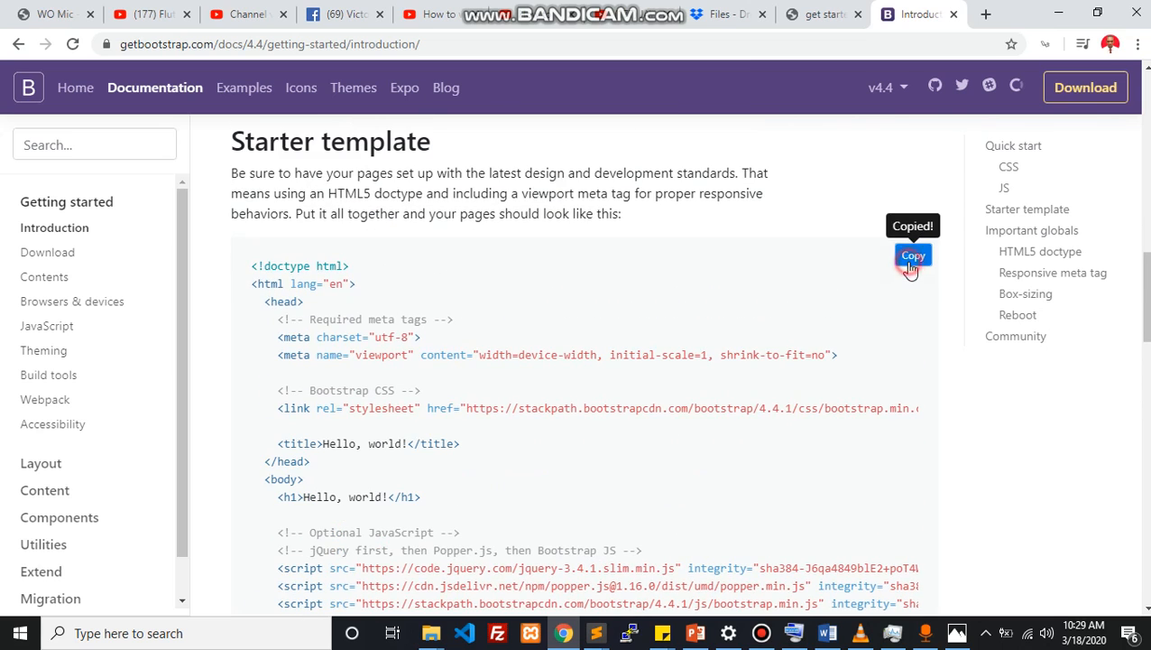
{"action": "left_click", "coordinate": [912, 254]}
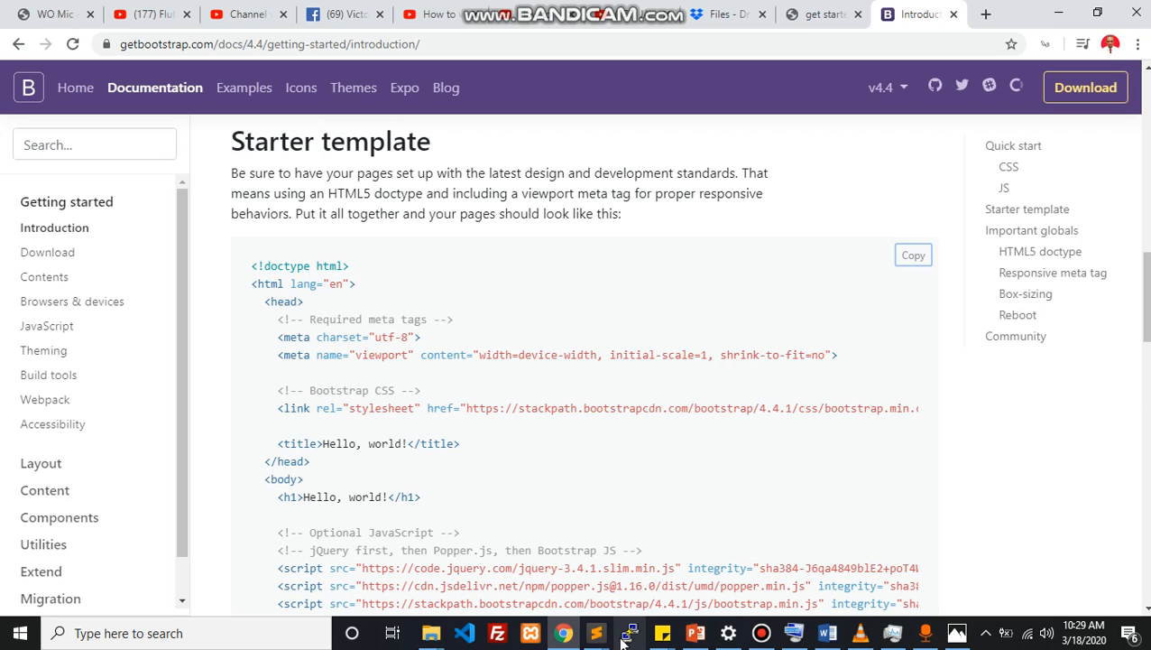
- Paste the Bootstrap starter template into index.html, save, and preview 'Hello, world!' in Chrome
{"action": "left_click", "coordinate": [629, 632]}
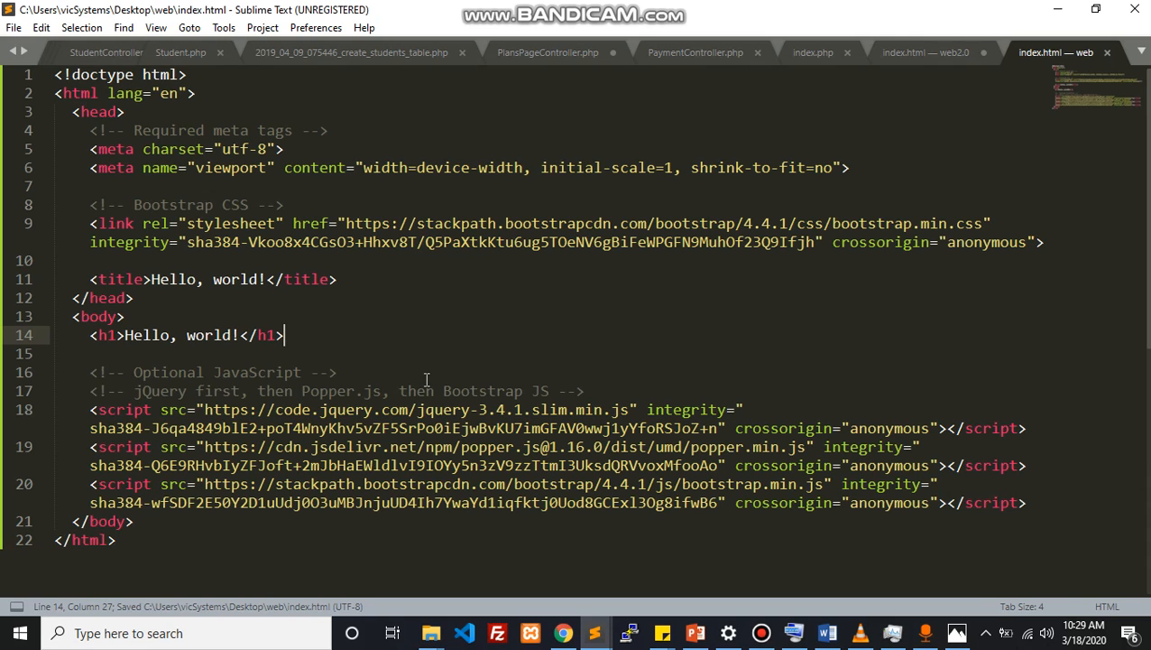
{"action": "right_click", "coordinate": [587, 351]}
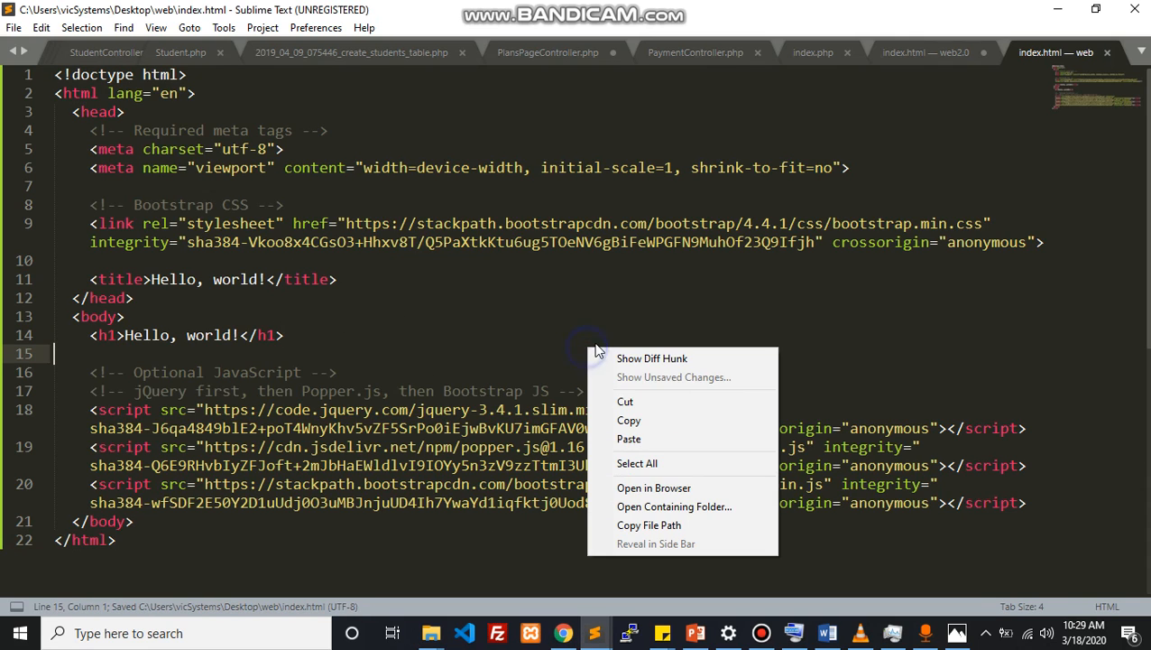
{"action": "left_click", "coordinate": [653, 487]}
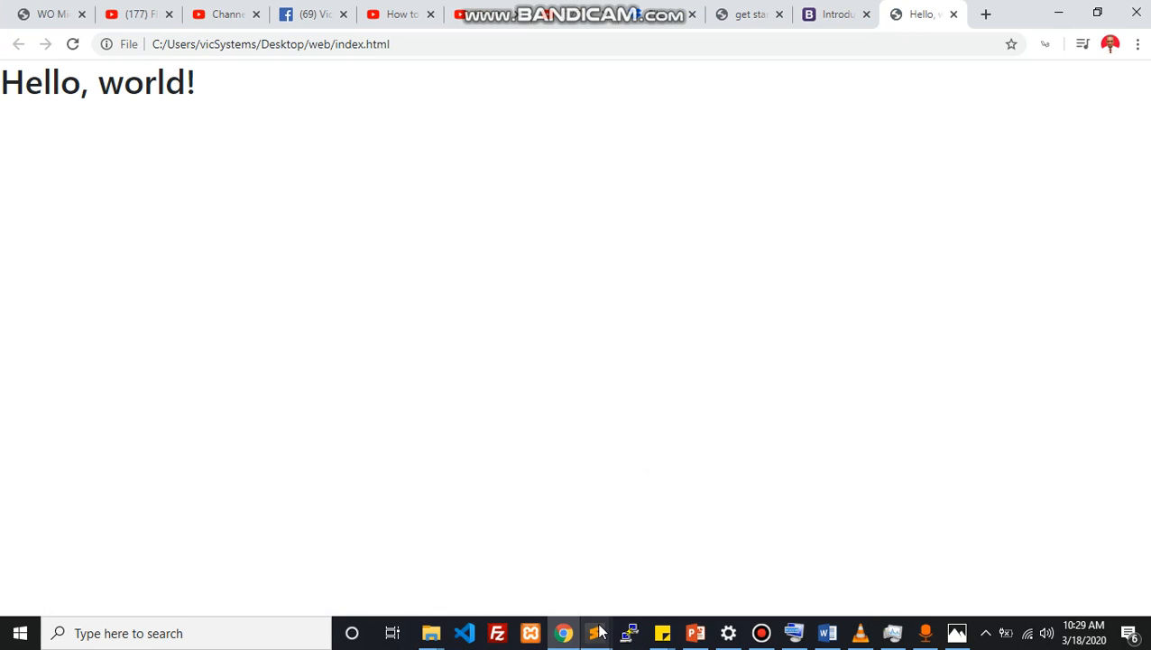
{"action": "left_click", "coordinate": [594, 633]}
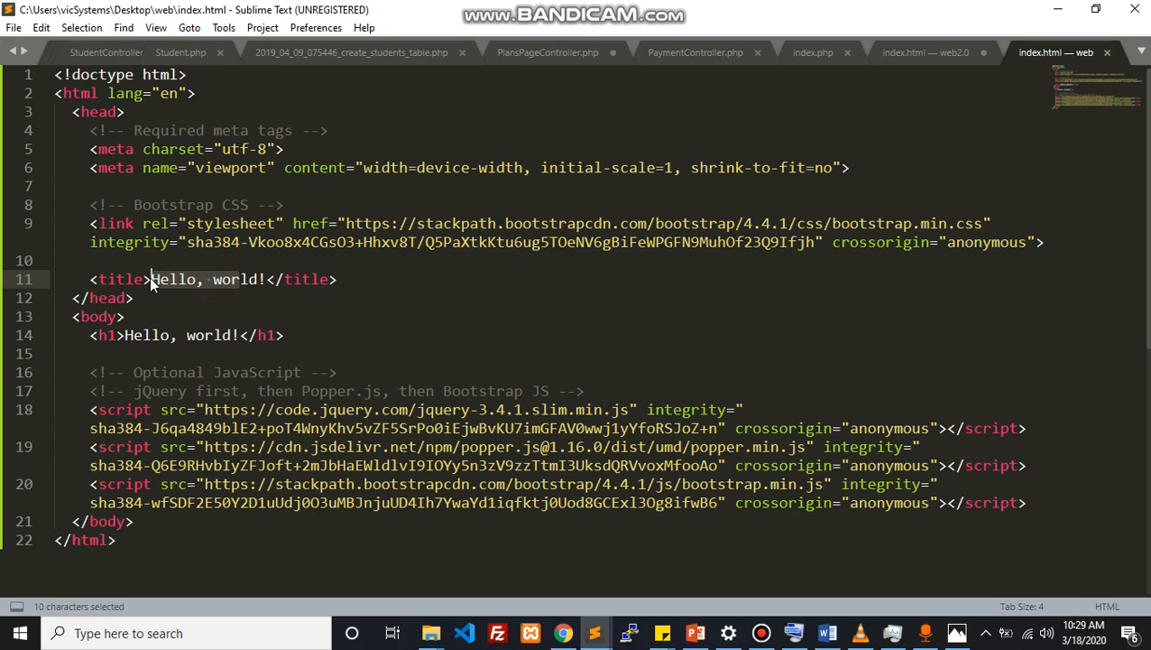
- Change the title to 'Home Page' and the h1 to 'Welcome to my HomePage'
{"action": "type", "text": "Home Page"}
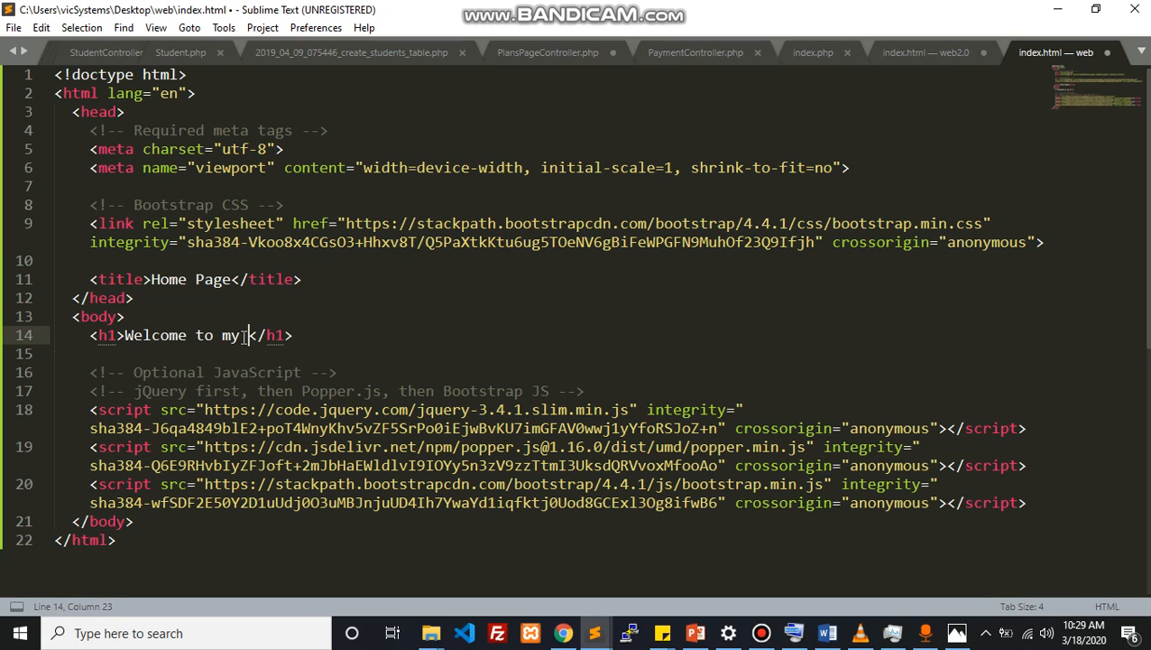
{"action": "type", "text": "HomePage"}
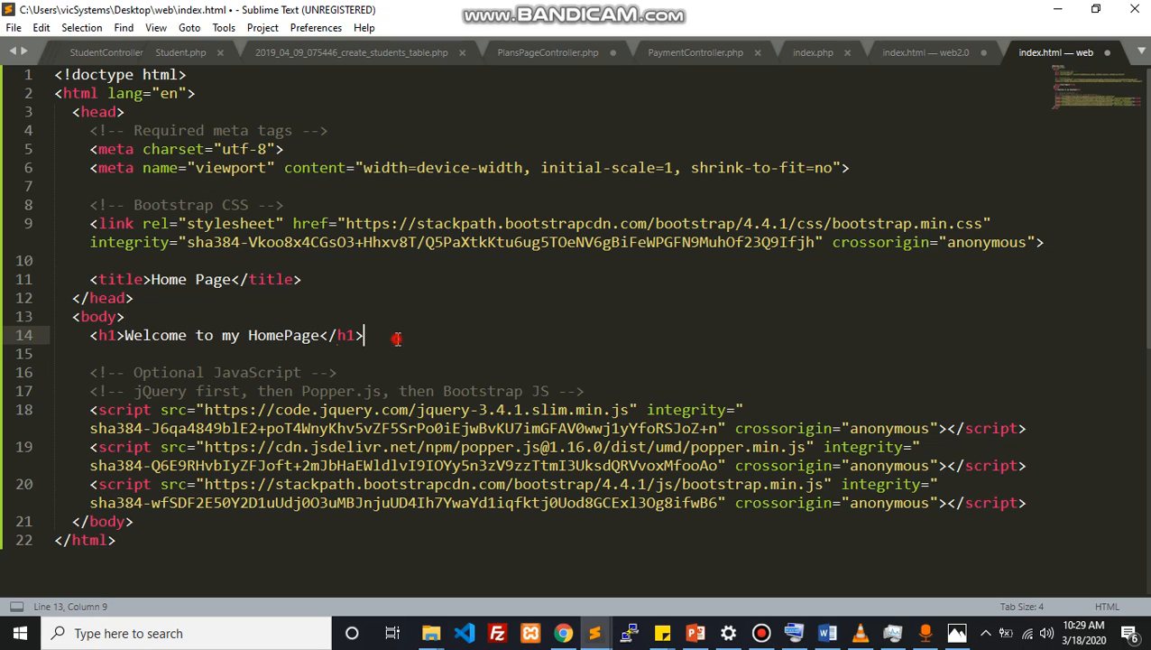
- Add class="display-4" to the h1 opening tag
{"action": "left_click", "coordinate": [117, 335]}
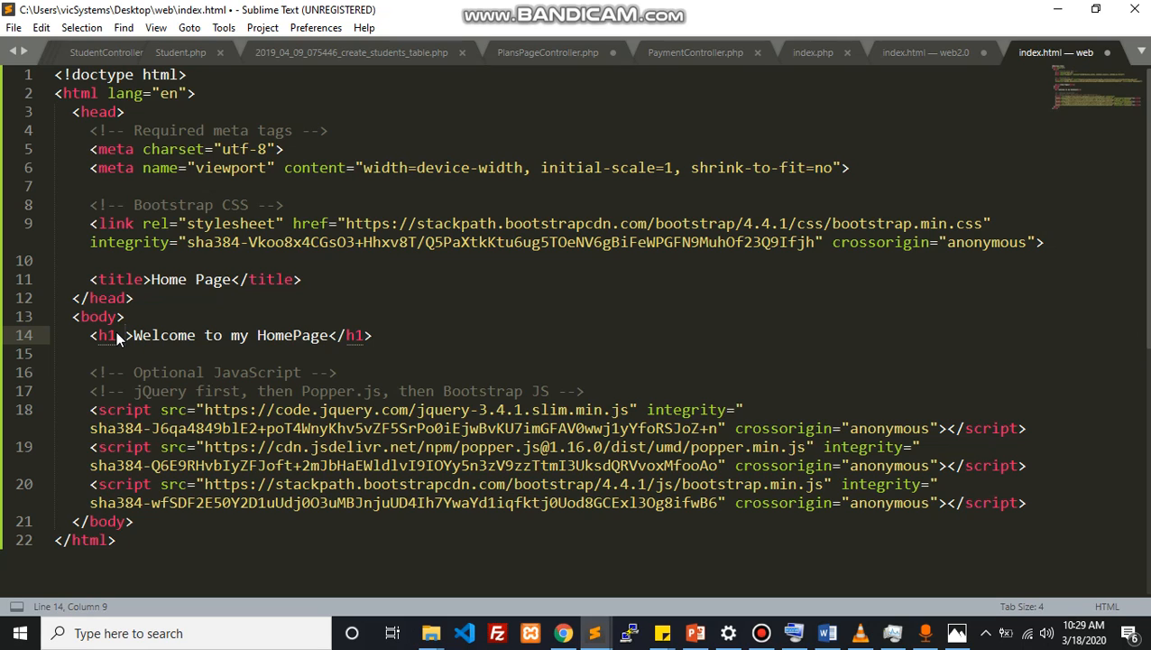
{"action": "type", "text": "class=\"\""}
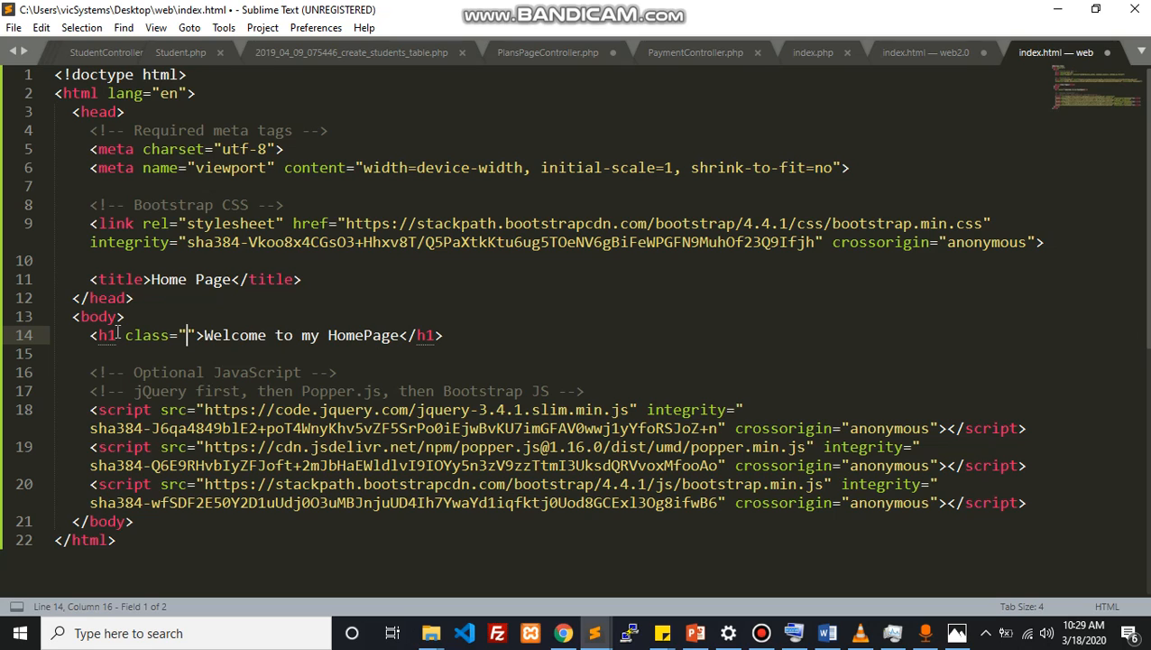
{"action": "type", "text": "display-"}
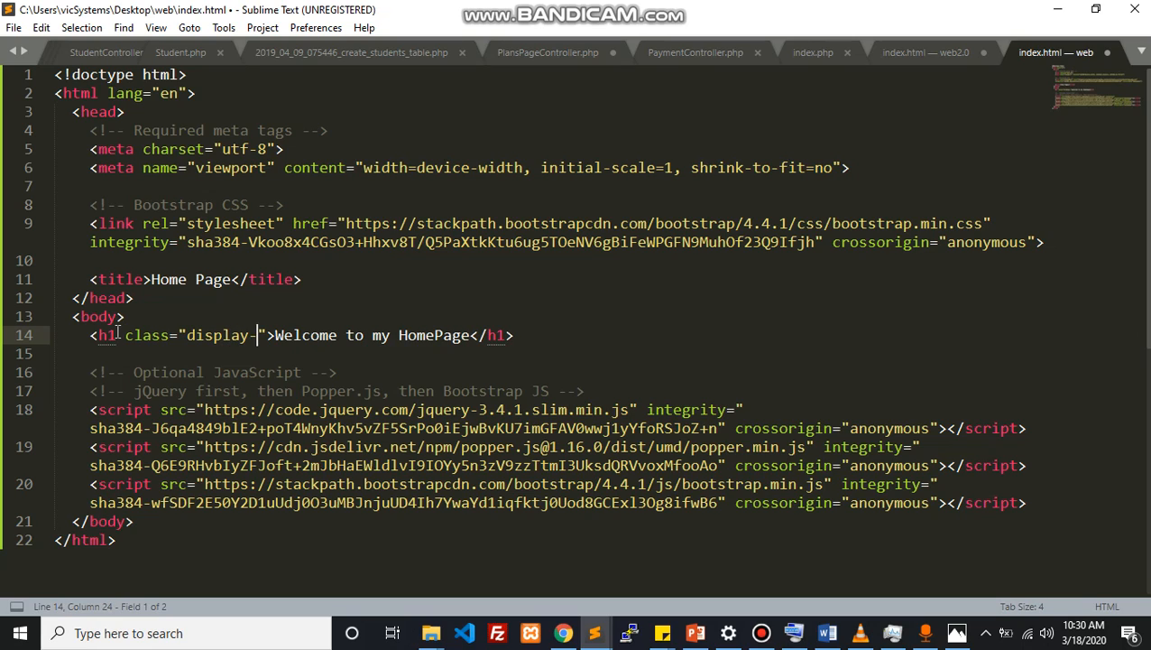
{"action": "type", "text": "4"}
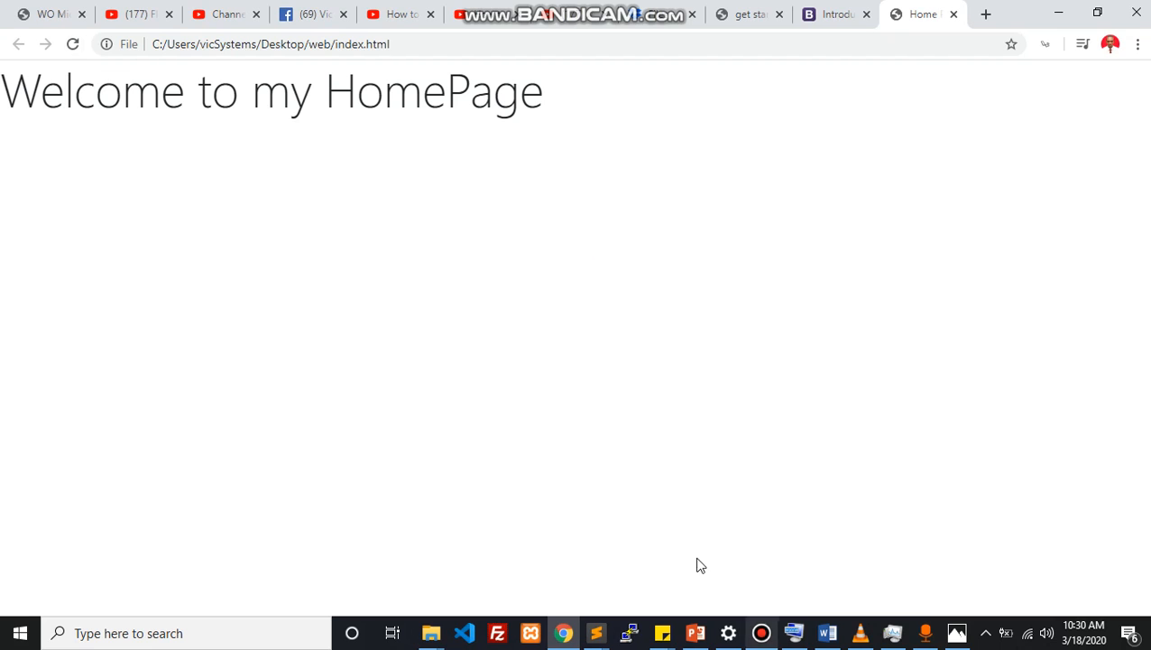
- Switch to Chrome to see the heading in large display-4 type
{"action": "left_click", "coordinate": [594, 632]}
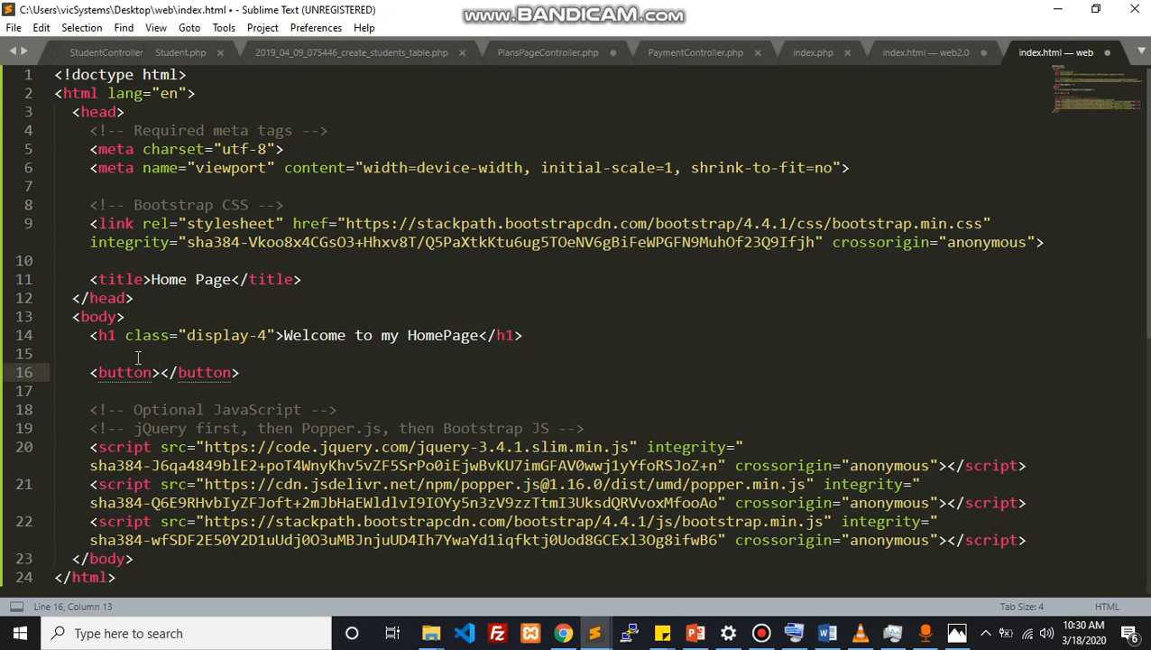
- Replace the empty button with a 'Click Here for more' link to about.html and save
{"action": "key", "text": "ctrl+z"}
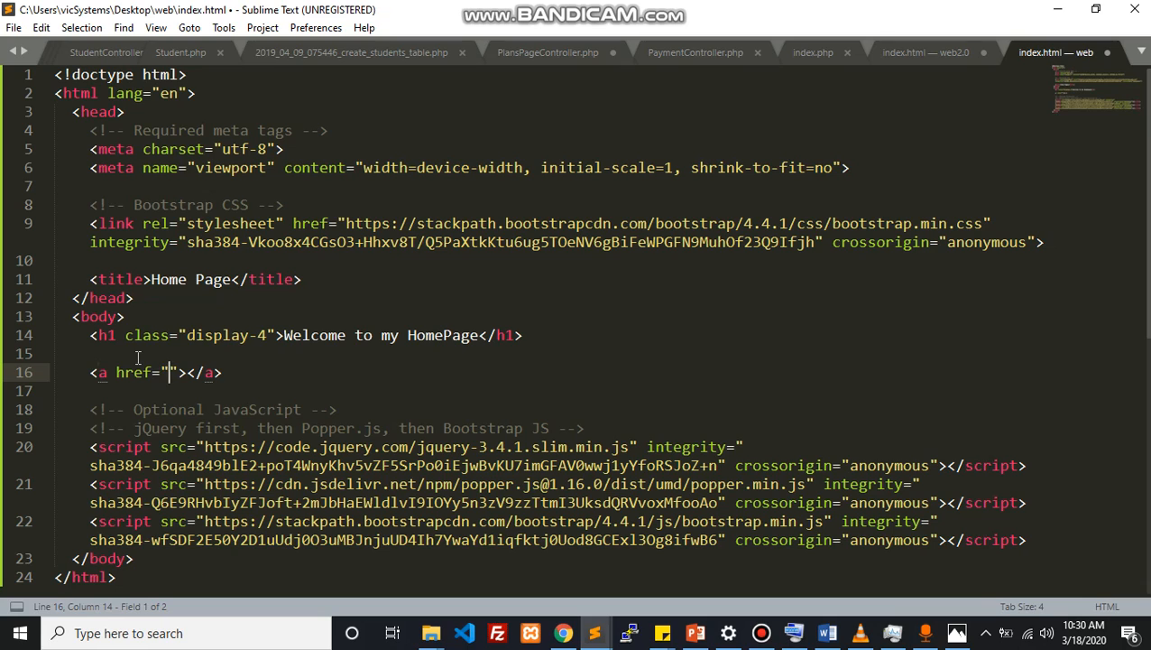
{"action": "type", "text": "about."}
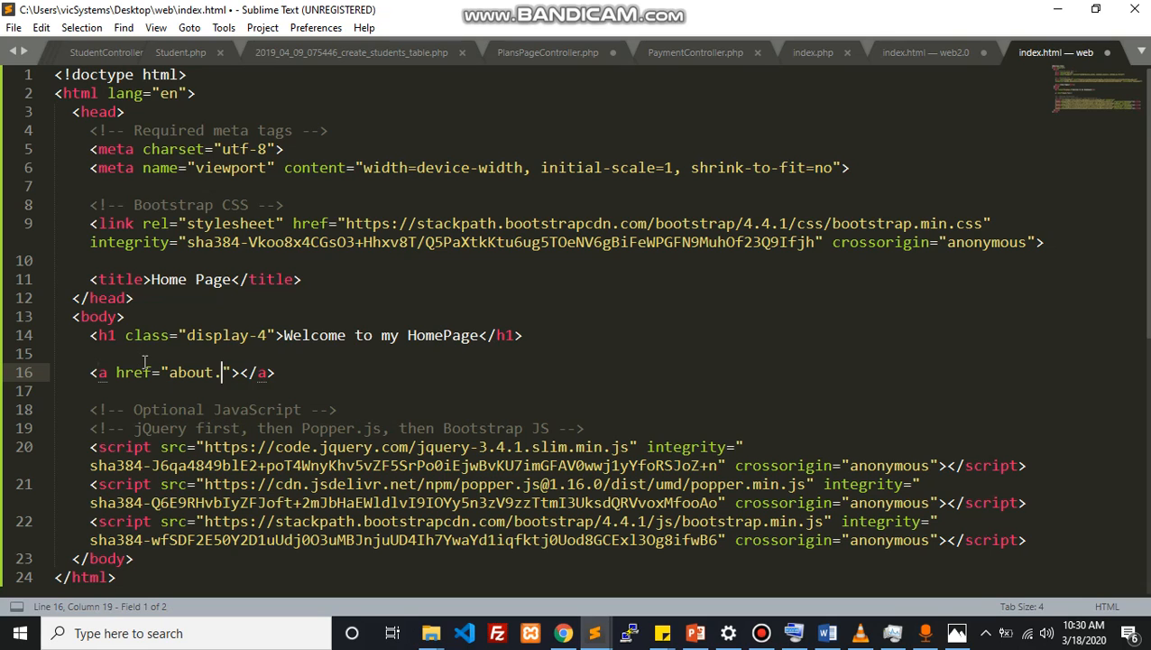
{"action": "type", "text": "html"}
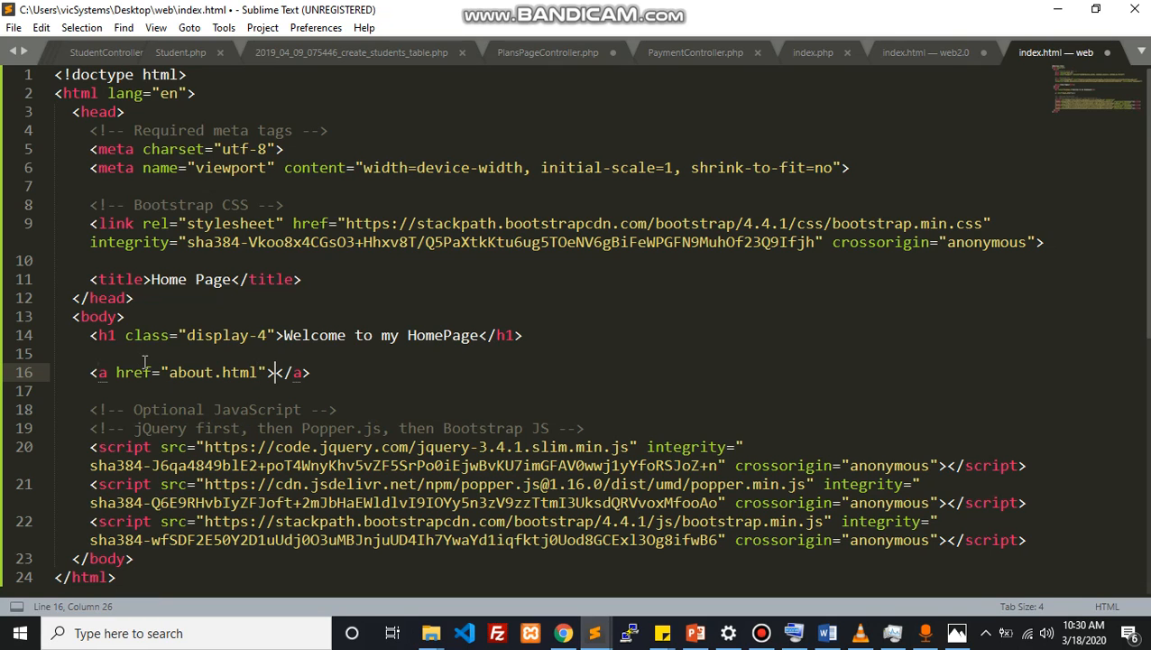
{"action": "type", "text": "Click"}
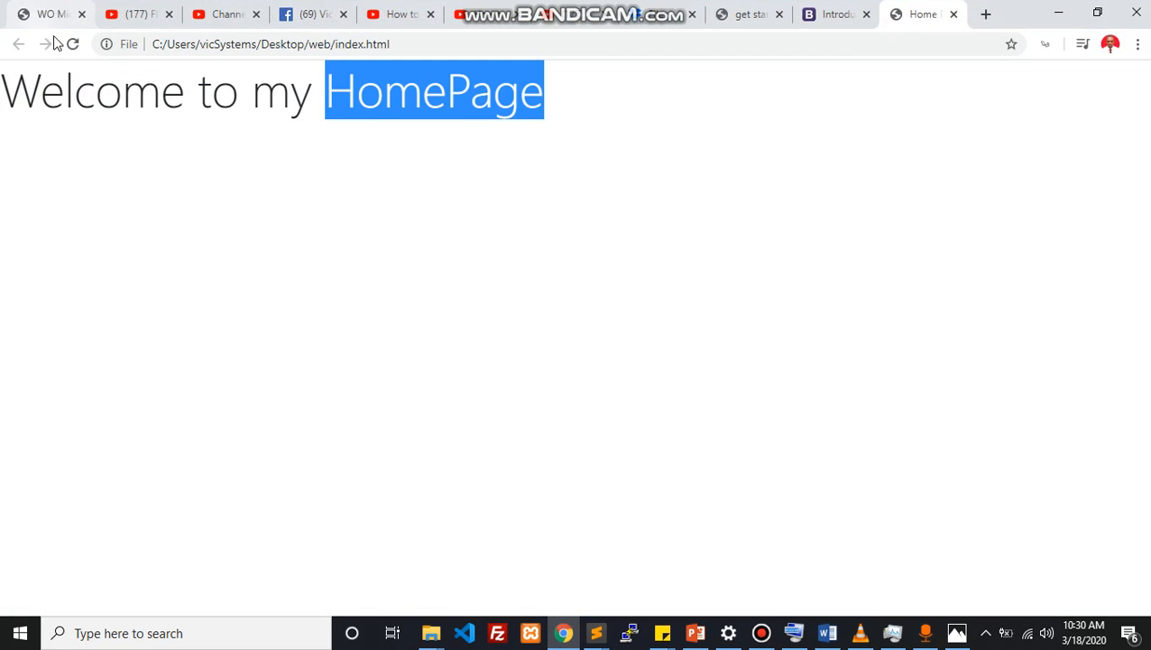
{"action": "left_click", "coordinate": [72, 43]}
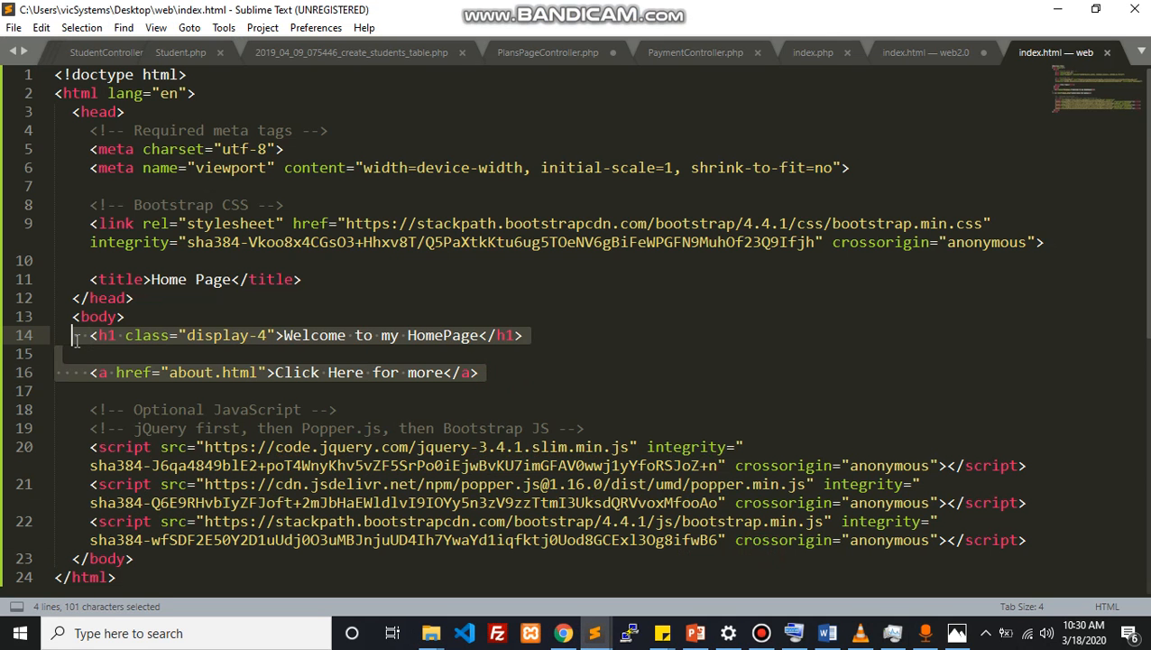
- Wrap the heading and link in a div.container and check the padded page in Chrome
{"action": "key", "text": "ctrl+x"}
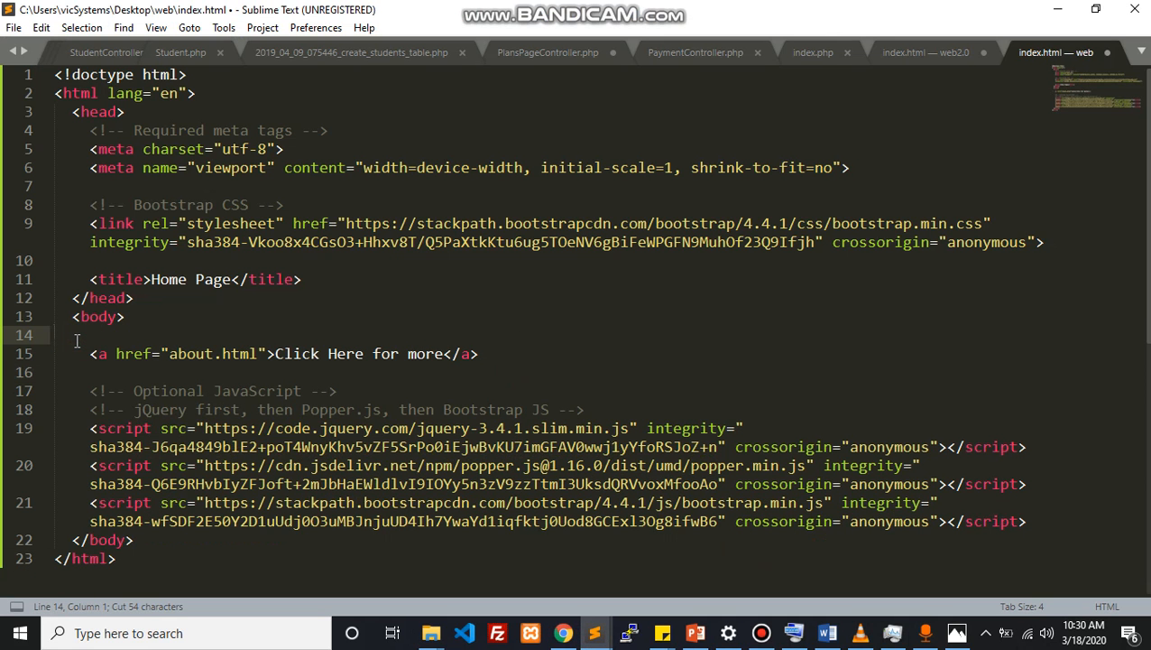
{"action": "type", "text": "<h1 class=\"display-4\">Welcome to my HomePage</h1>"}
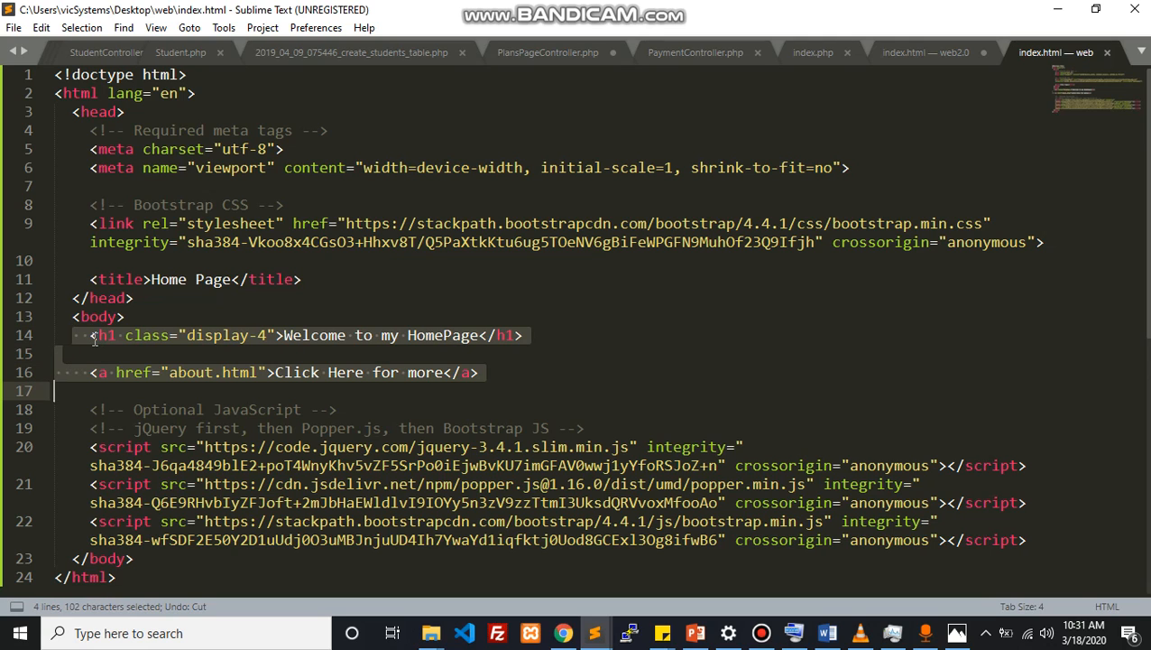
{"action": "key", "text": "ctrl+x"}
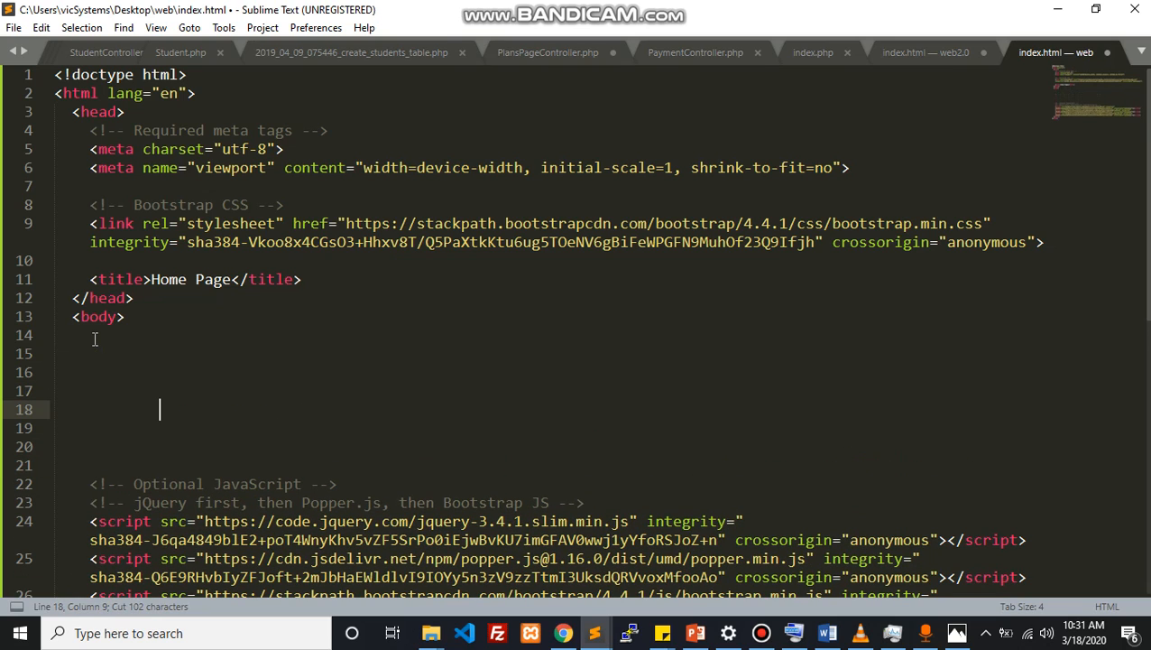
{"action": "type", "text": "div.conti"}
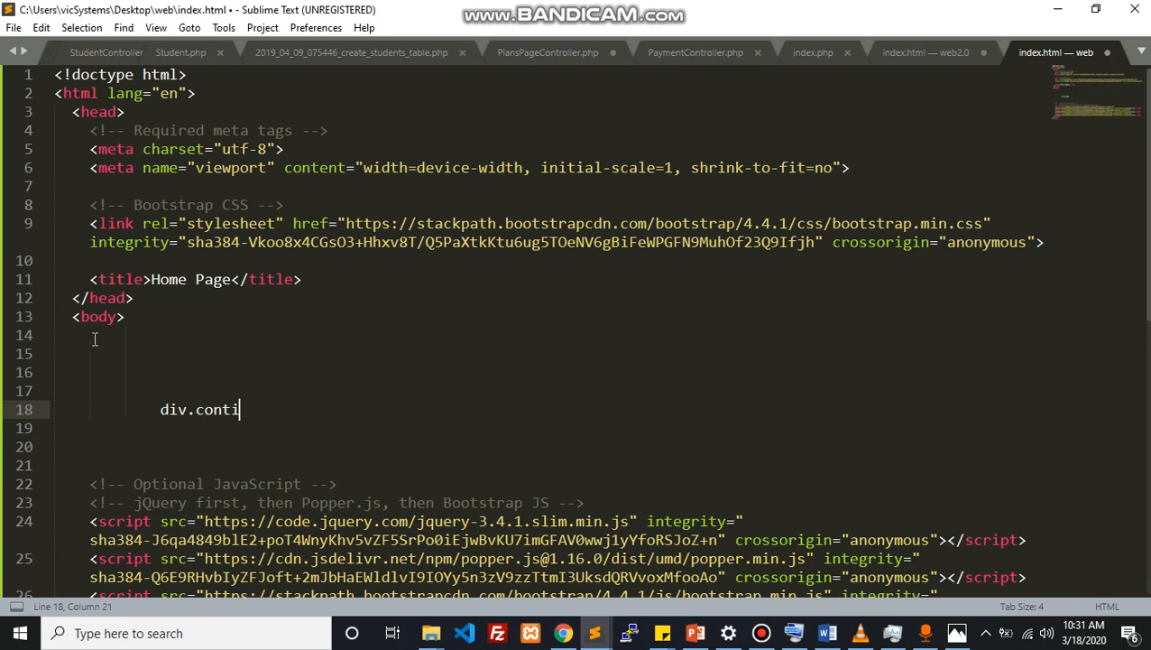
{"action": "key", "text": "Tab"}
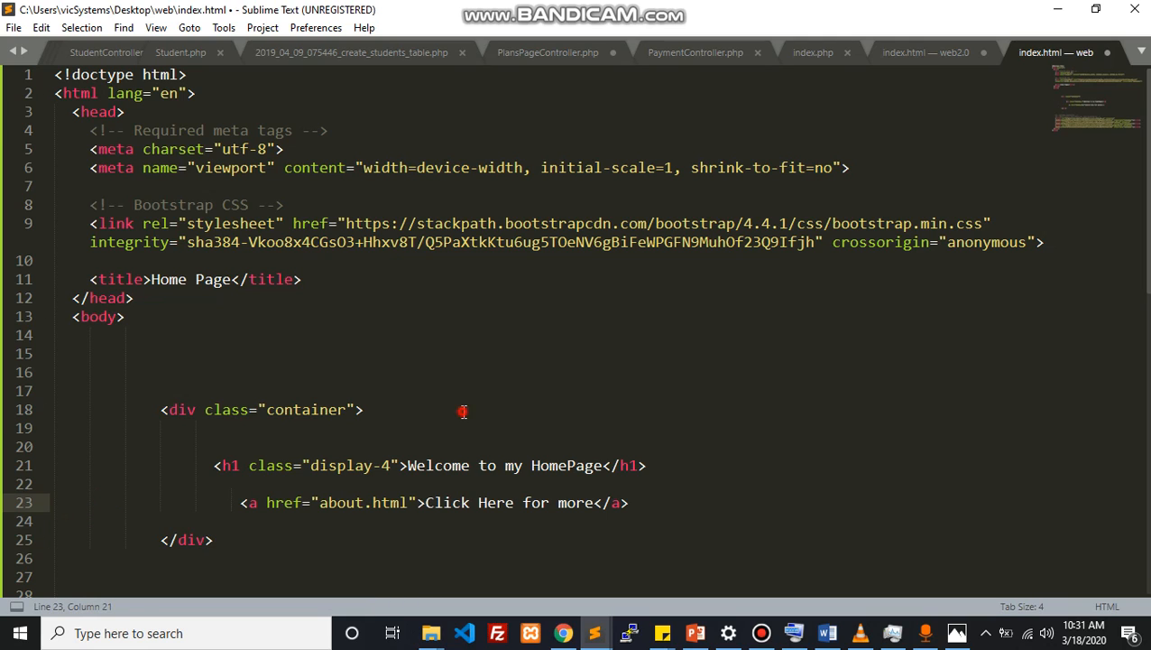
{"action": "left_click", "coordinate": [562, 633]}
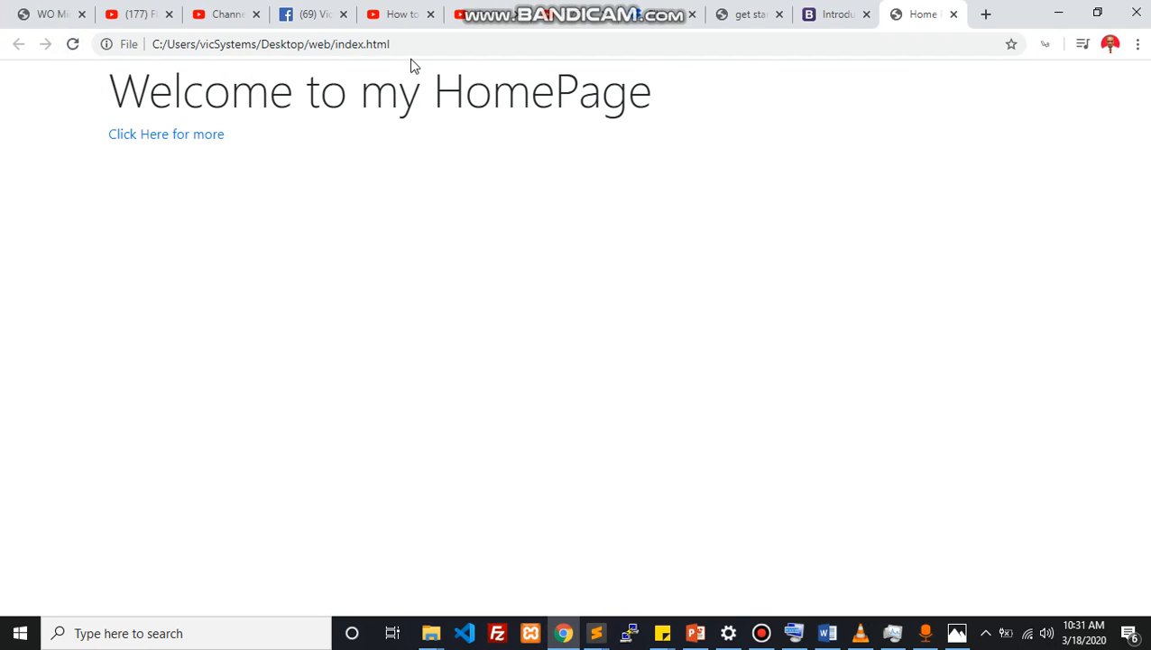
{"action": "mouse_move", "coordinate": [166, 134]}
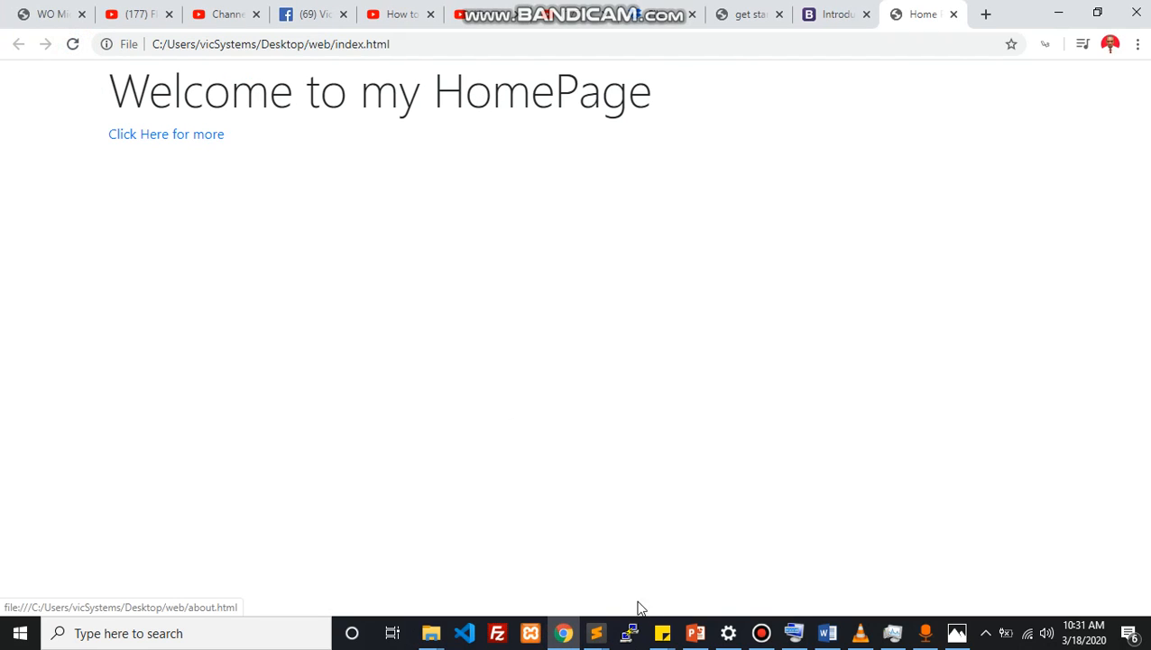
{"action": "mouse_move", "coordinate": [595, 632]}
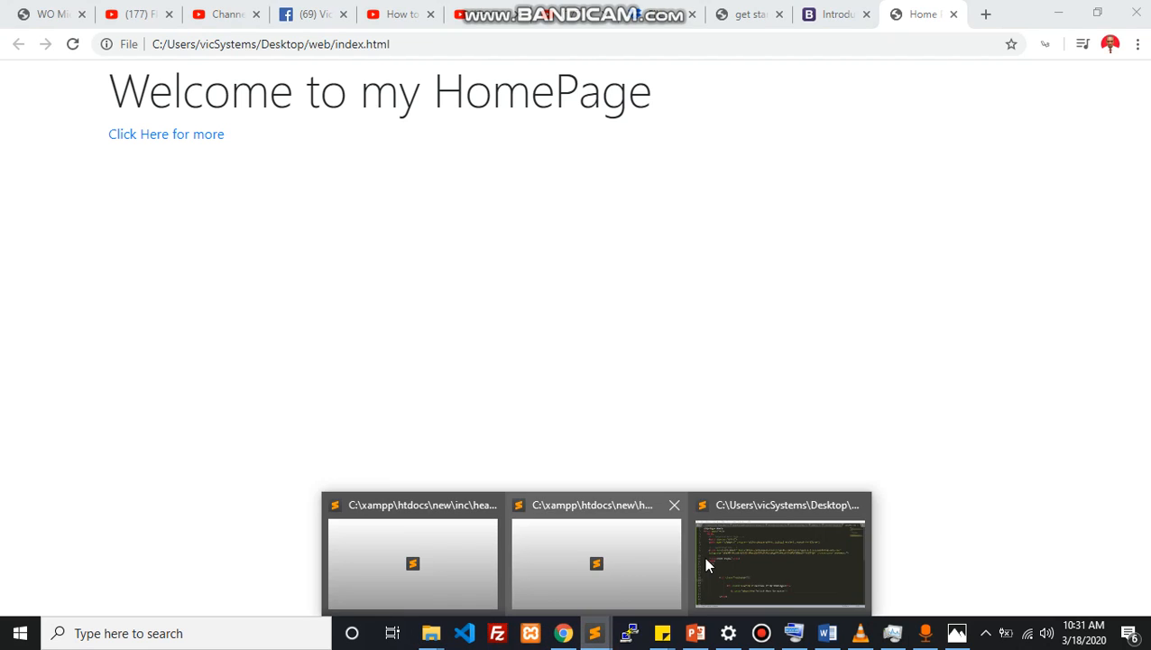
{"action": "left_click", "coordinate": [782, 559]}
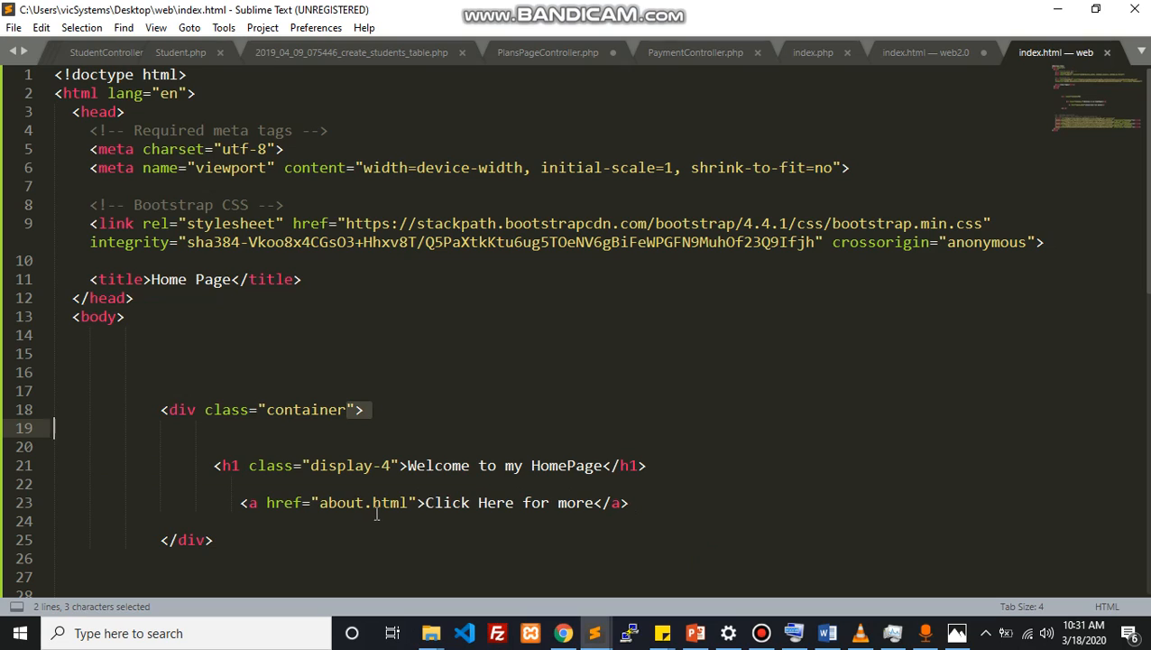
{"action": "mouse_move", "coordinate": [833, 595]}
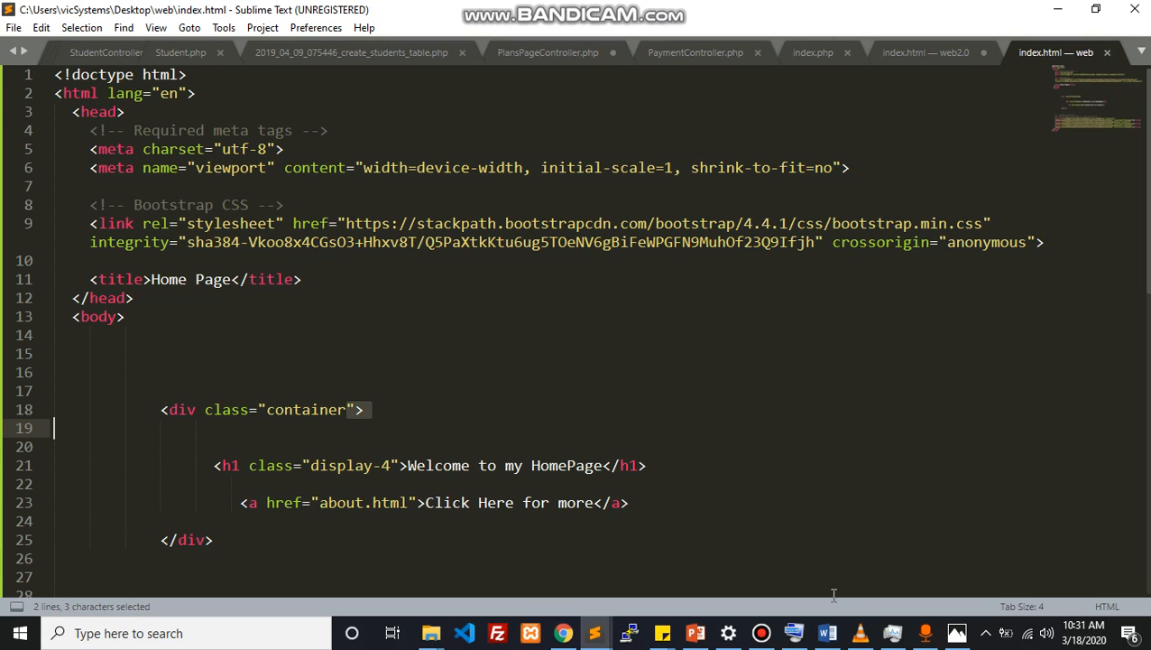
{"action": "mouse_move", "coordinate": [597, 514]}
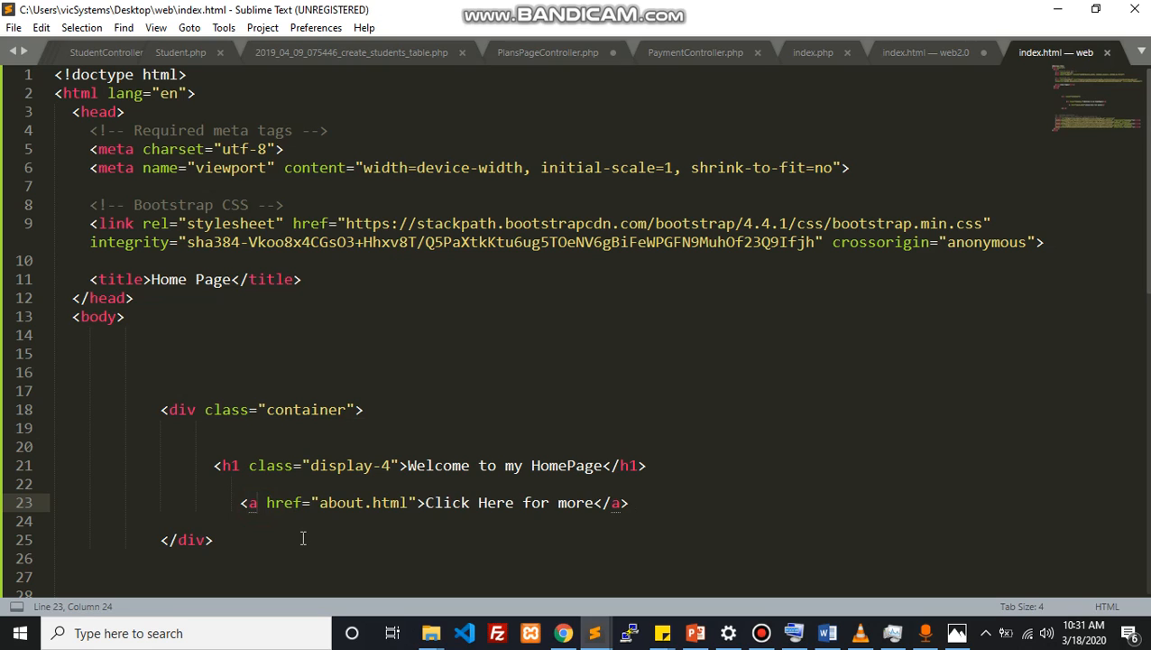
- Add class="btn btn-primary btn-lg" to the about.html link tag in index.html
{"action": "type", "text": "class=\"b"}
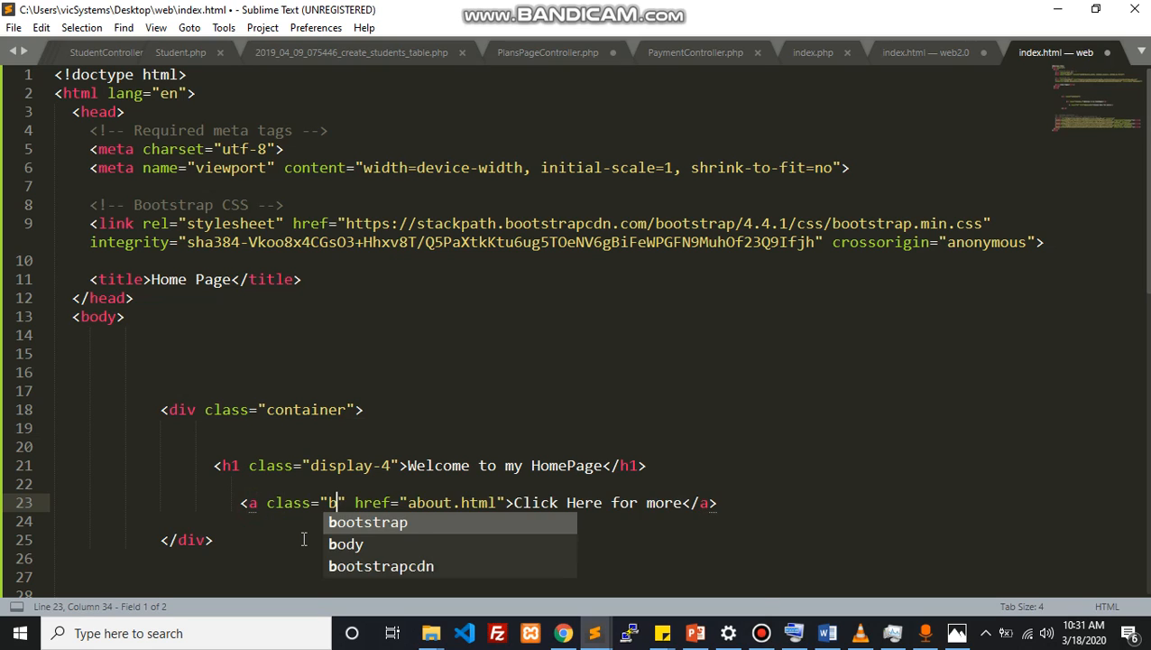
{"action": "type", "text": "tn btn-p"}
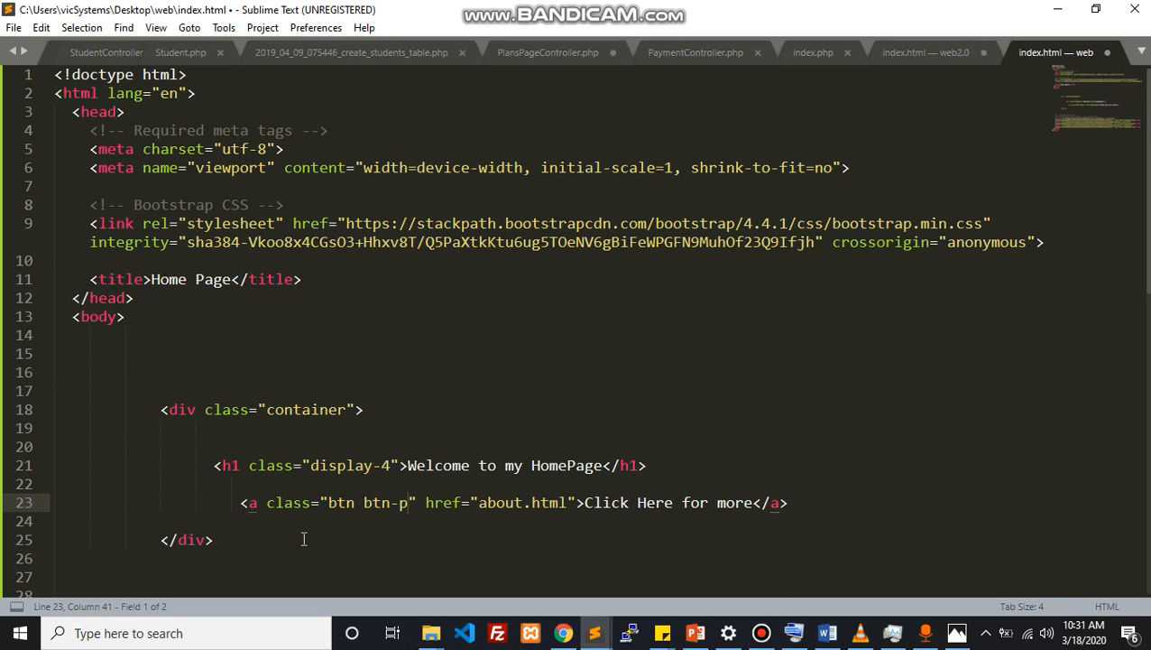
{"action": "type", "text": "rimary b"}
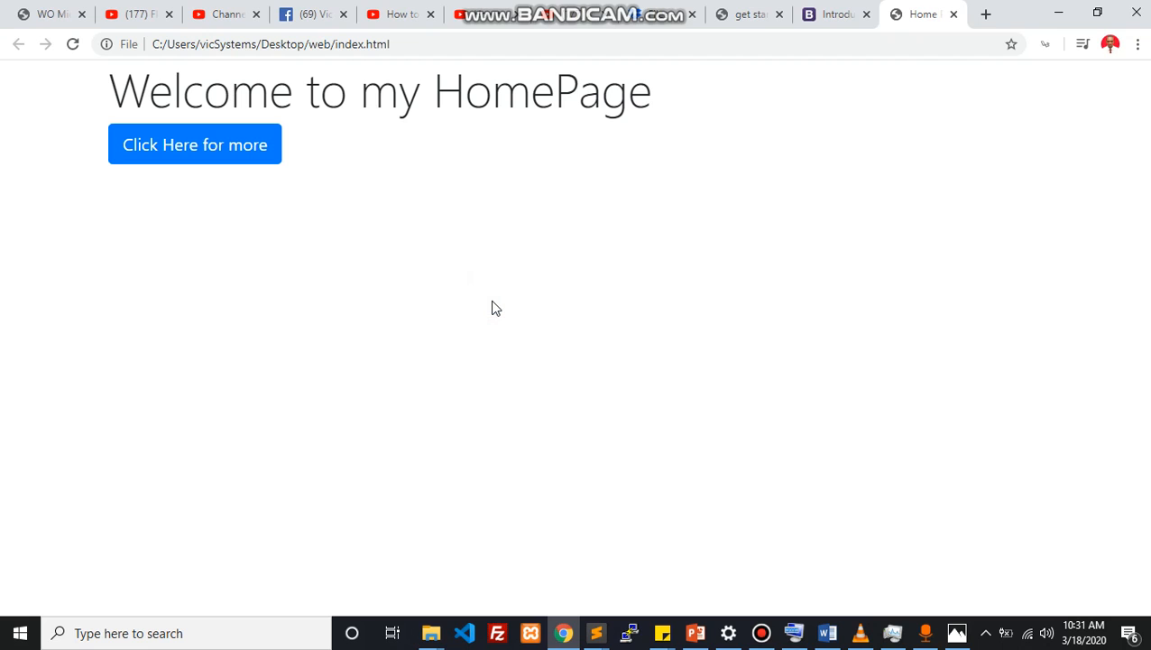
{"action": "mouse_move", "coordinate": [603, 632]}
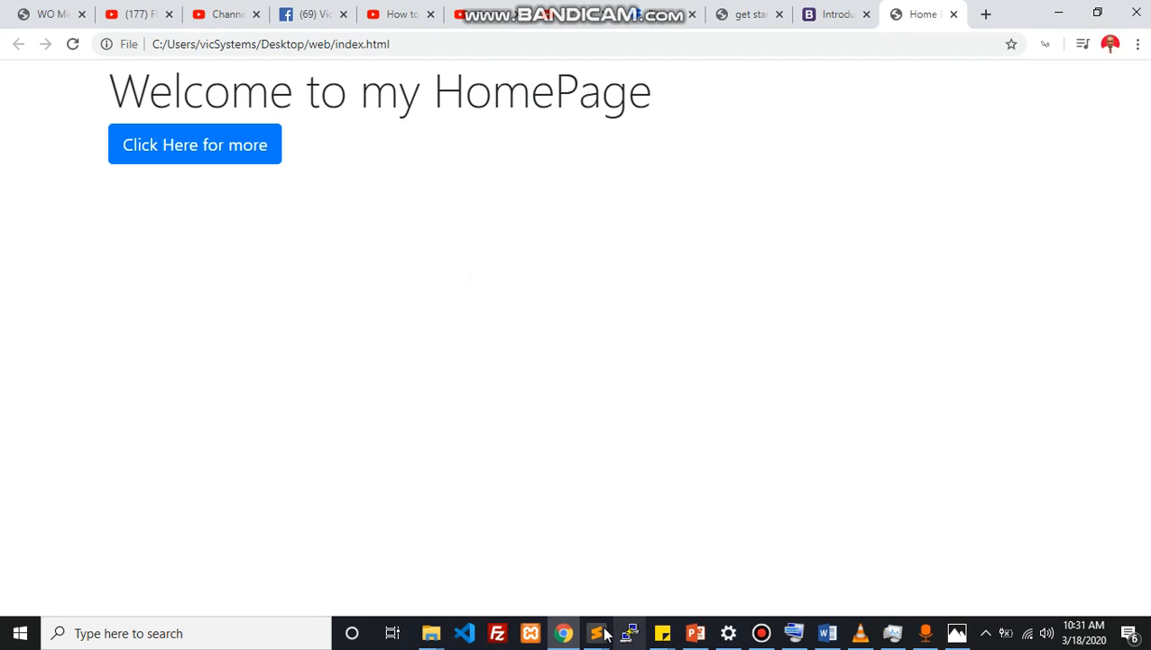
{"action": "mouse_move", "coordinate": [194, 144]}
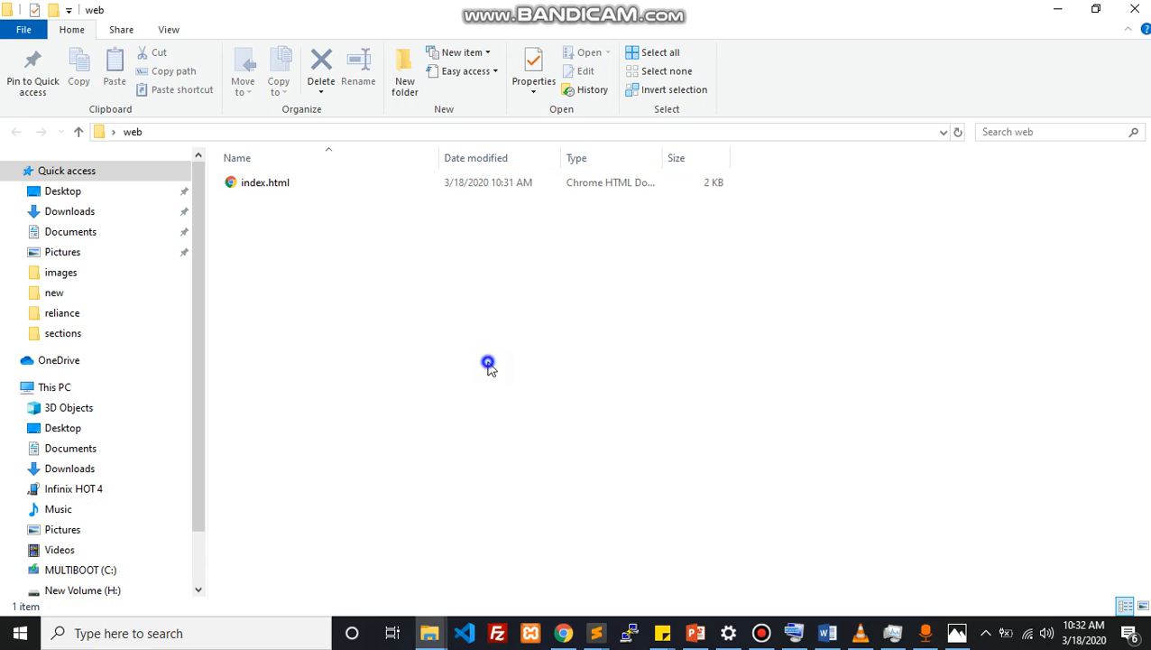
- Create a new text document in the web folder and name it about.html
{"action": "right_click", "coordinate": [488, 363]}
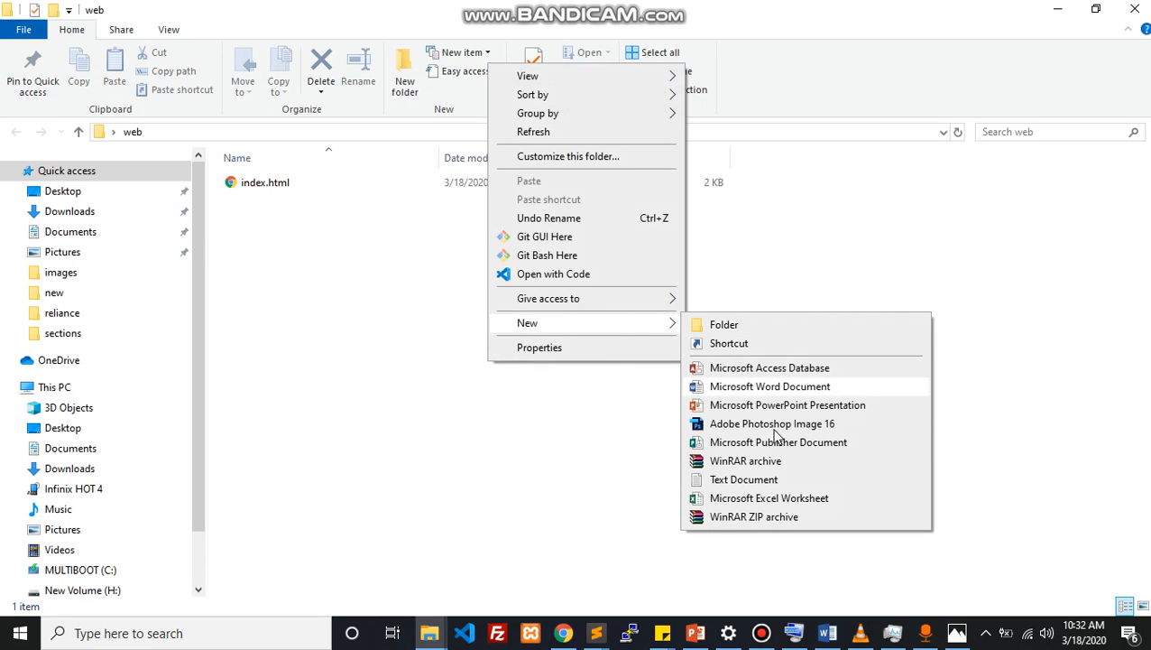
{"action": "left_click", "coordinate": [743, 479]}
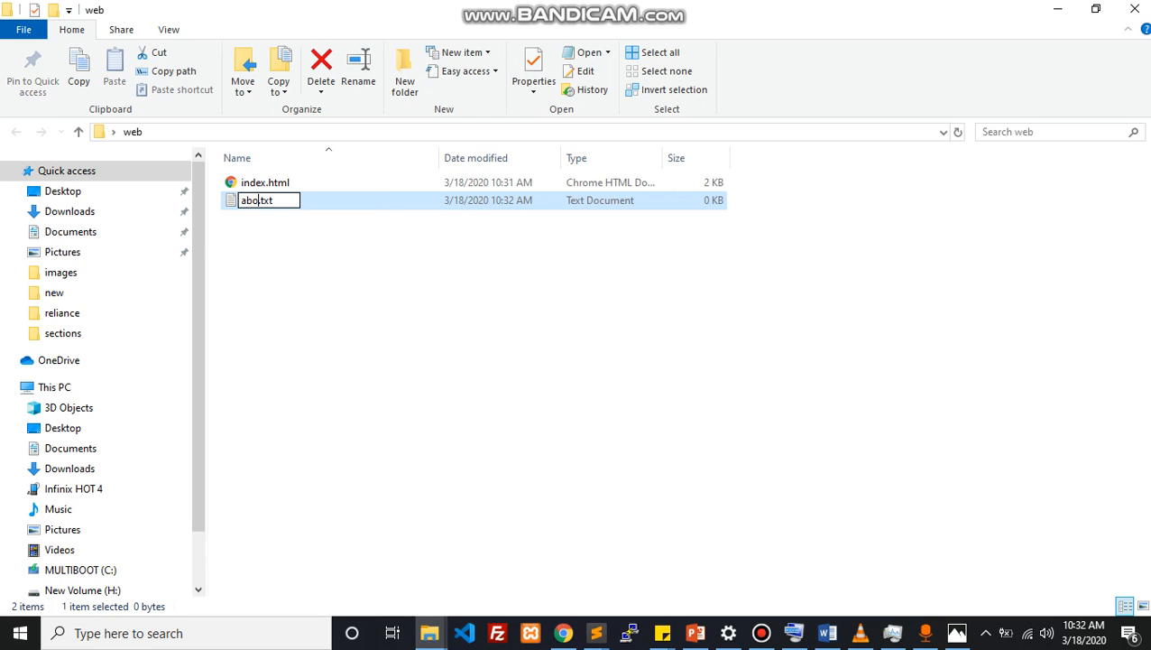
{"action": "type", "text": "about.html"}
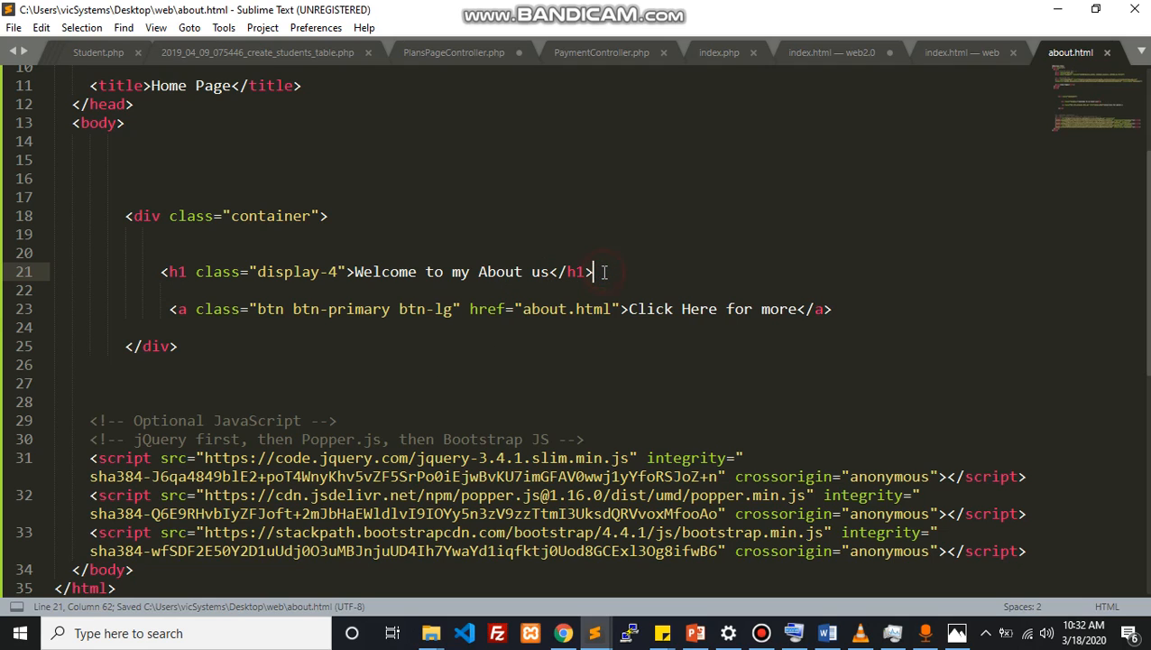
- Add a lorem ipsum <p> below the About us heading, save, and select 'Home' in the title
{"action": "type", "text": "<p></p>"}
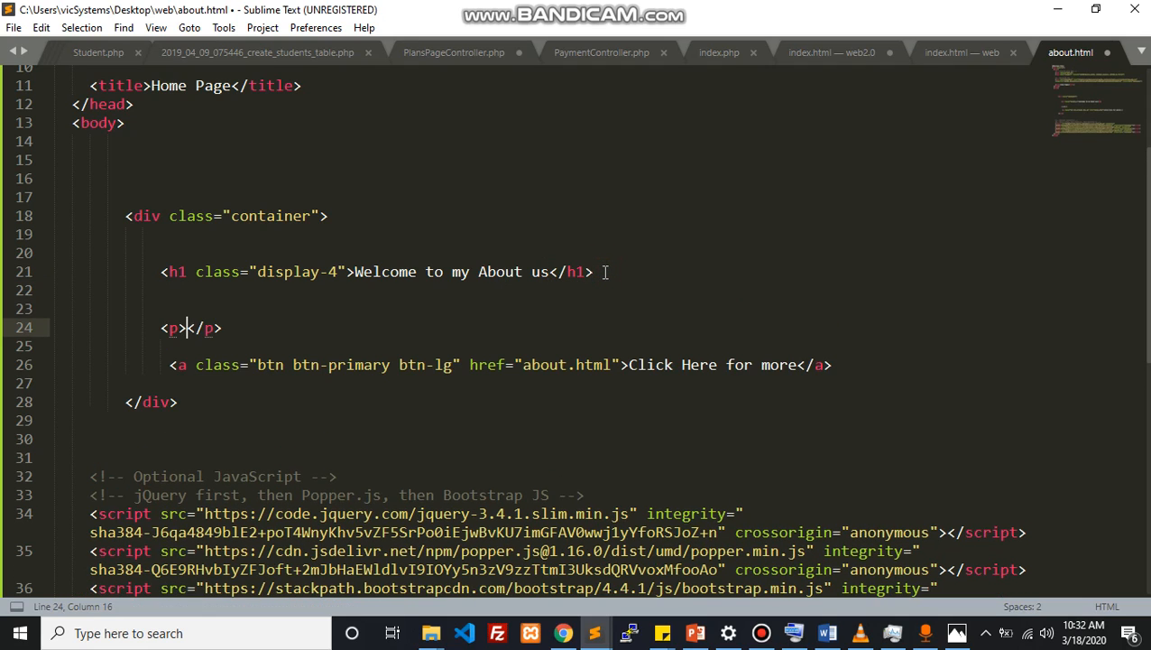
{"action": "key", "text": "enter"}
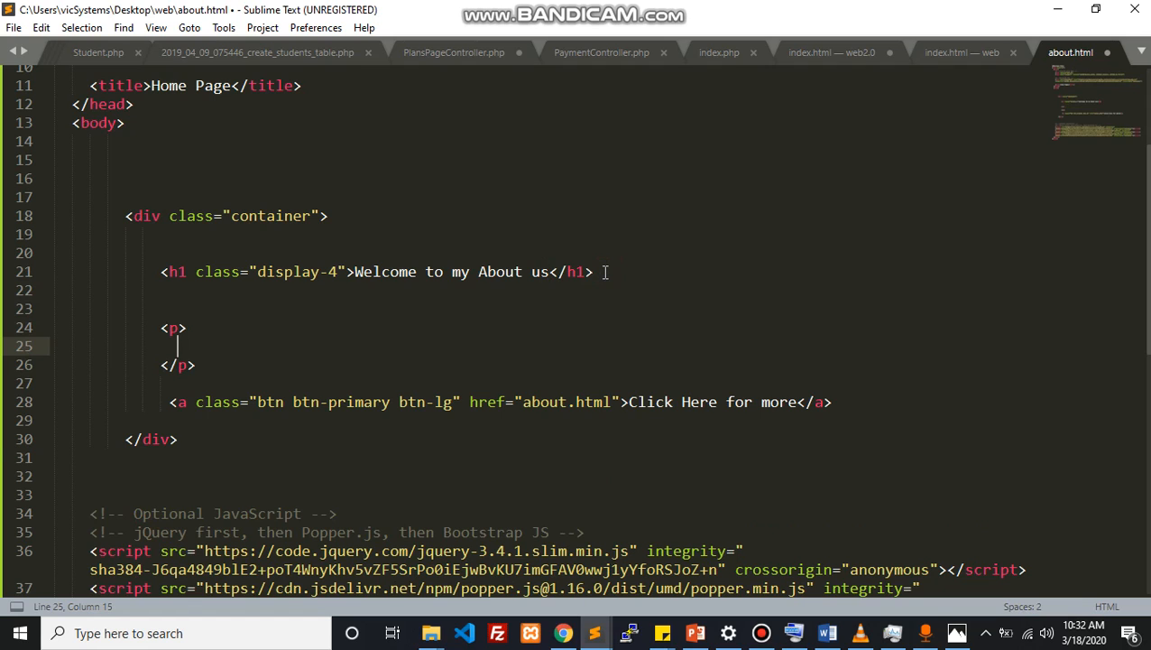
{"action": "type", "text": "Lorem ipsum dolor sit amet, consectetur adipisicing elit, sed do eiusmod tempor incididunt ut labore et dolore magna aliqua. Ut enim ad minim veniam, quis nostrud exercitation ullamco laboris nisi ut ali"}
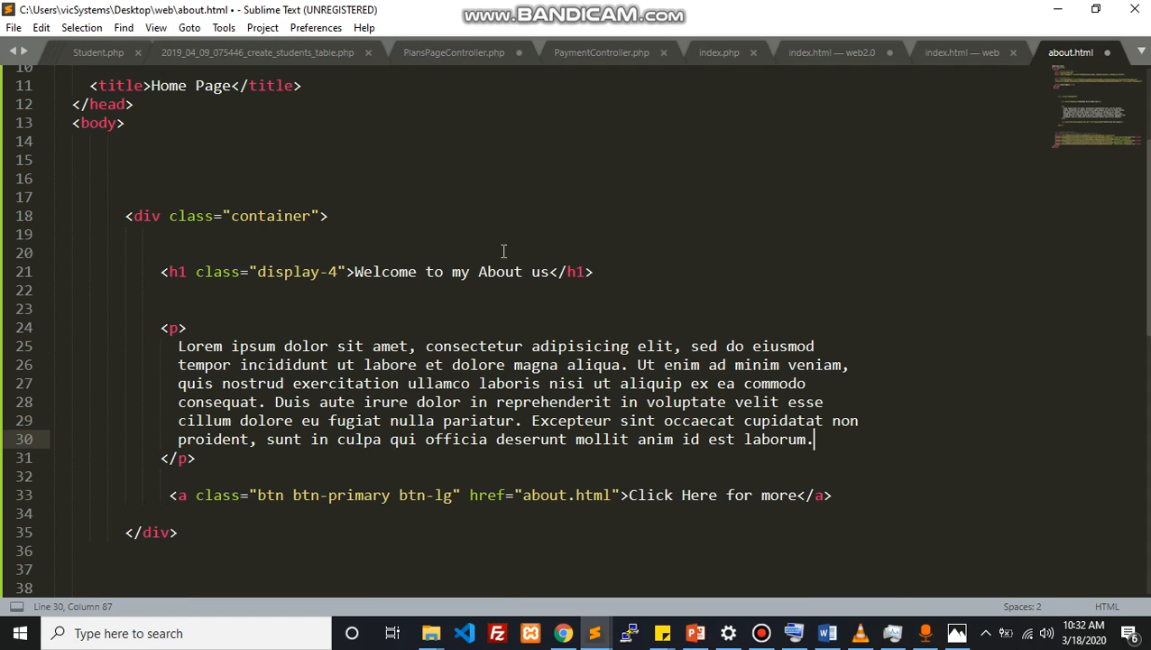
{"action": "key", "text": "ctrl+s"}
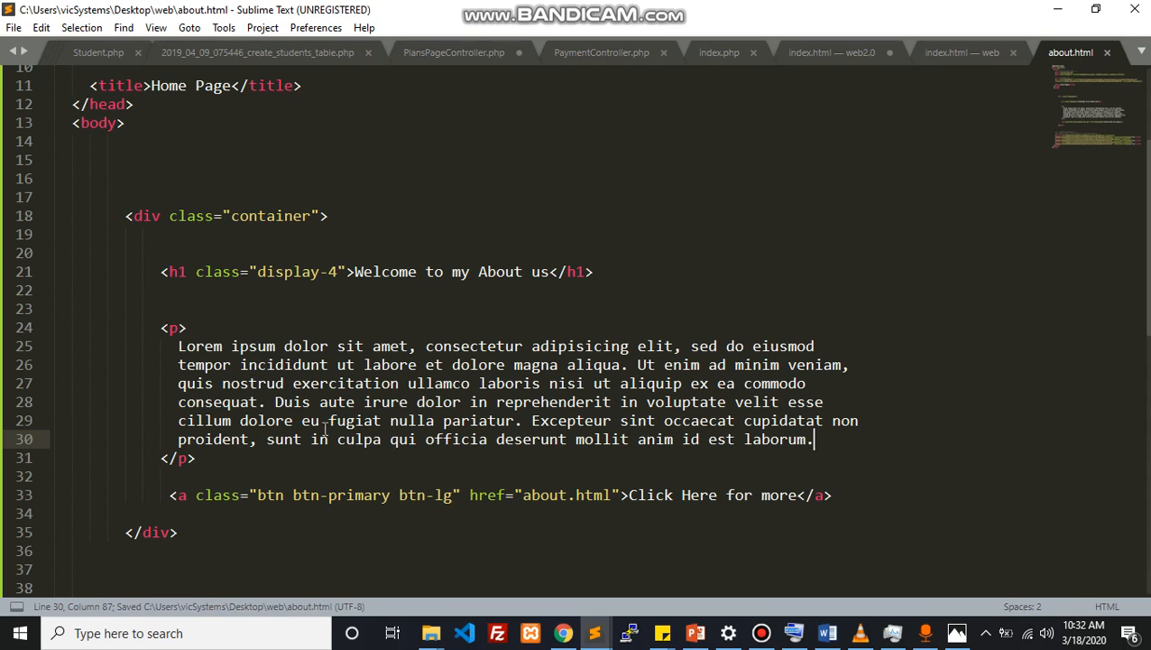
{"action": "double_click", "coordinate": [169, 85]}
{"action": "type", "text": "About"}
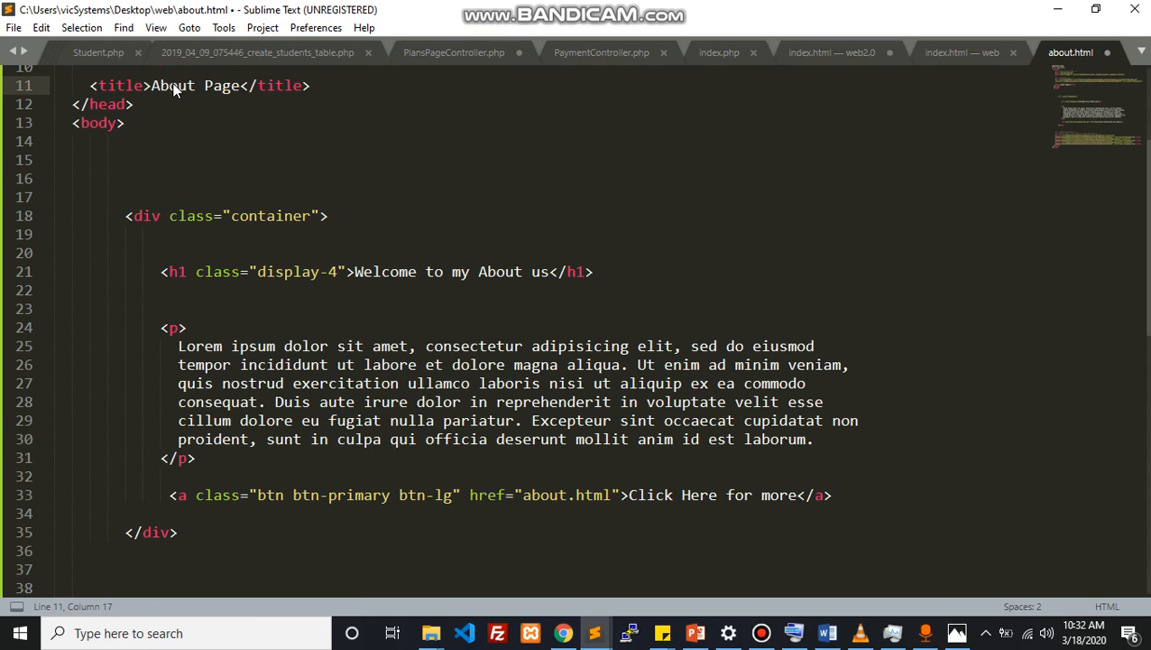
- Open about.html in Chrome, then follow the home page's 'Click Here for more' button to it
{"action": "right_click", "coordinate": [713, 163]}
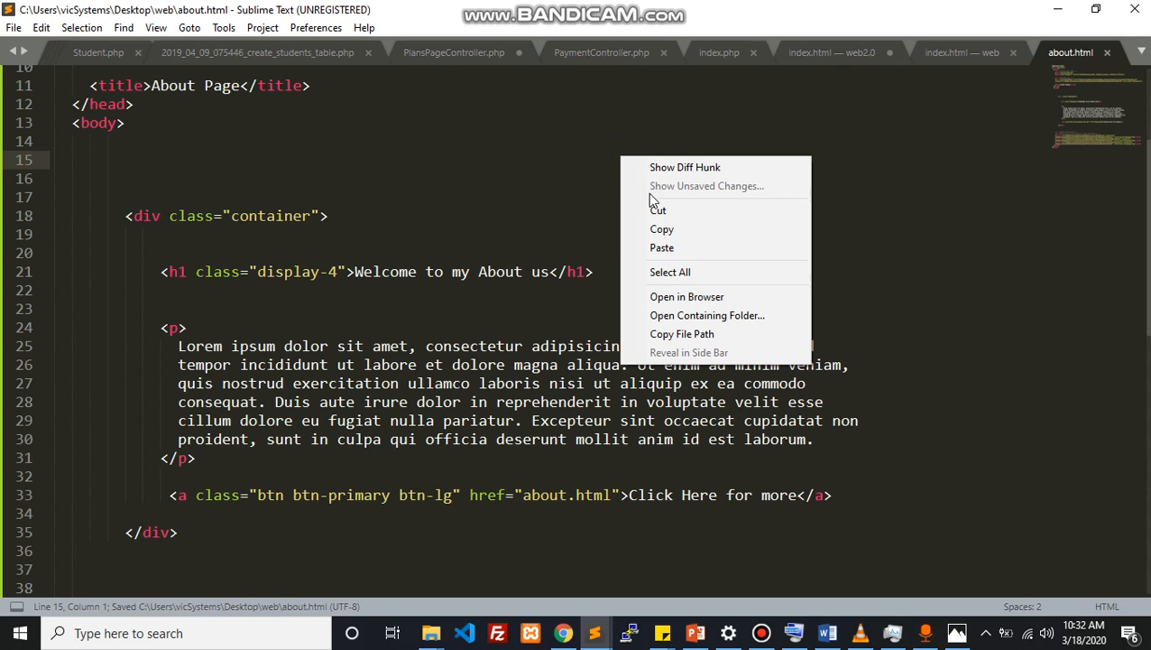
{"action": "left_click", "coordinate": [686, 296]}
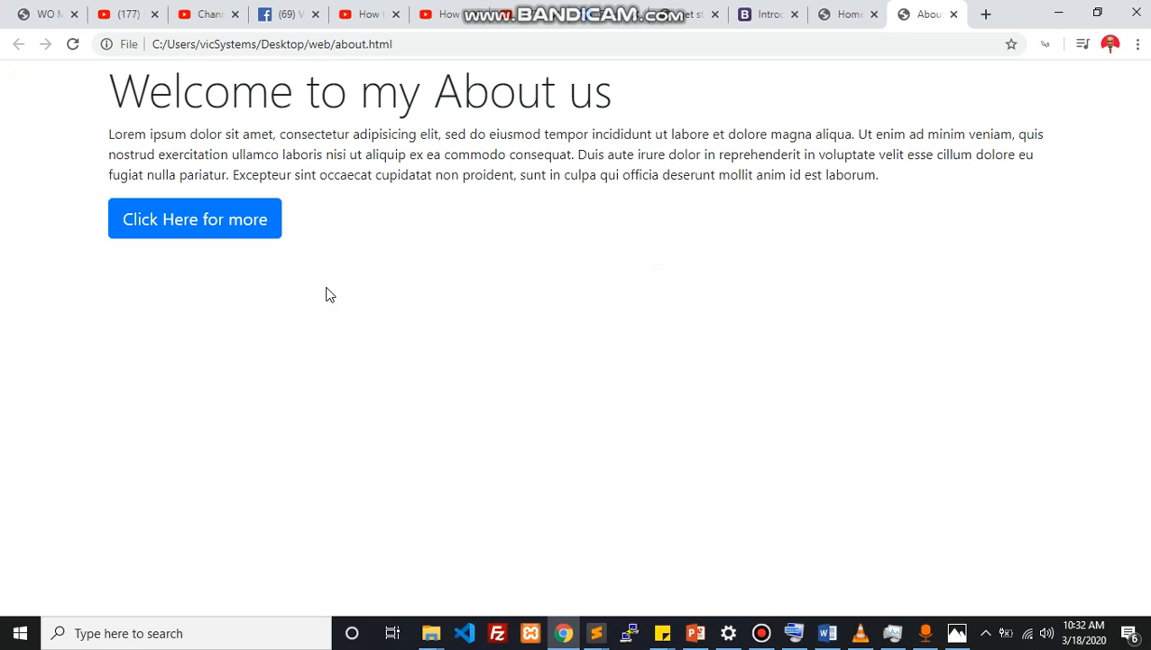
{"action": "left_click", "coordinate": [848, 14]}
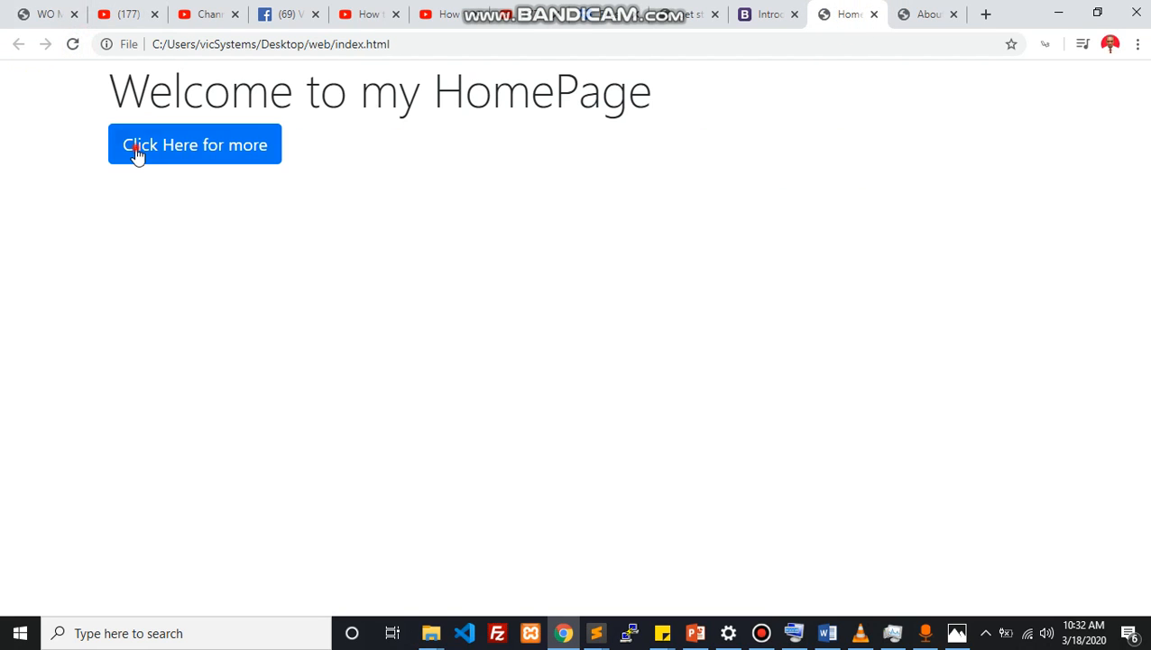
{"action": "left_click", "coordinate": [195, 144]}
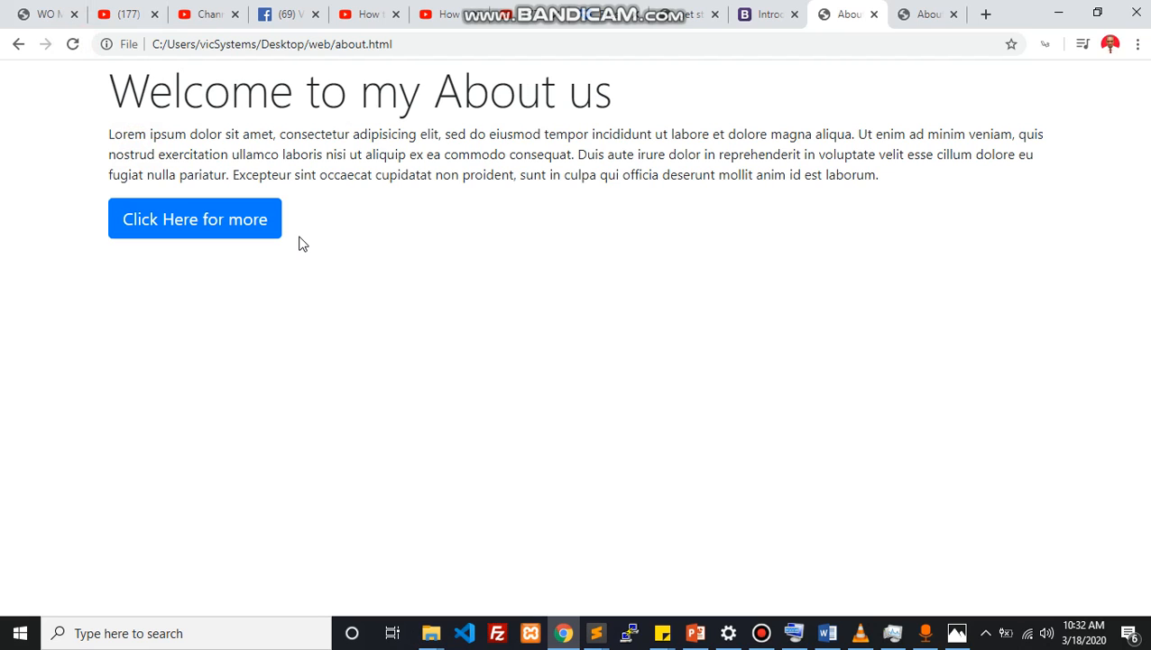
{"action": "mouse_move", "coordinate": [463, 222]}
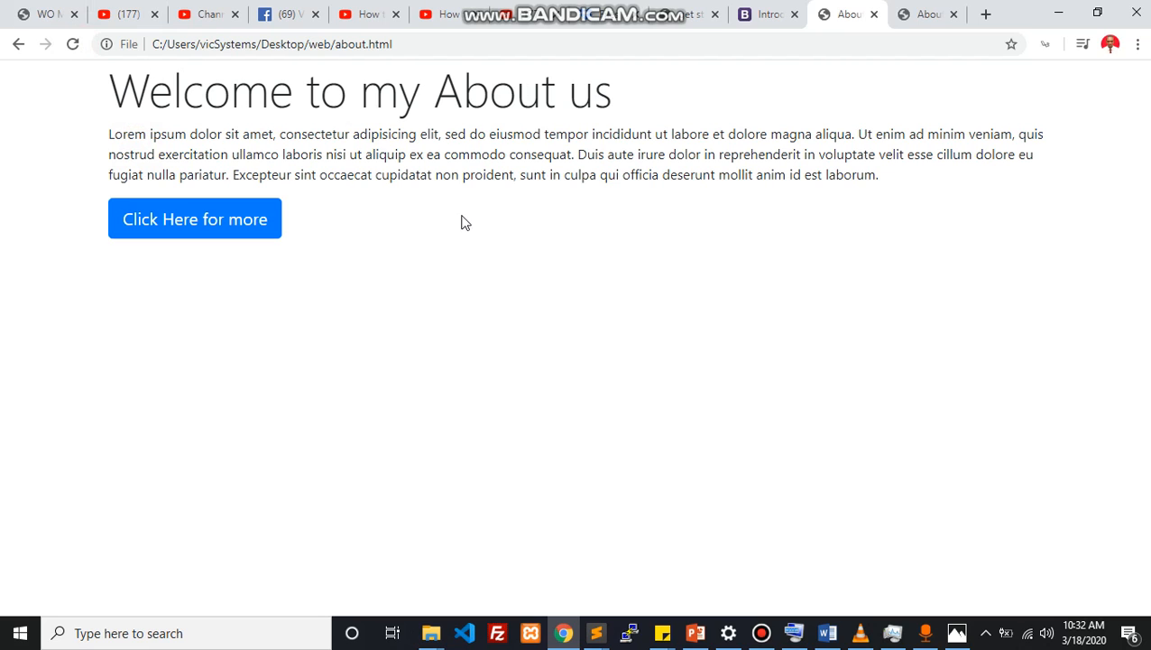
{"action": "left_click", "coordinate": [766, 14]}
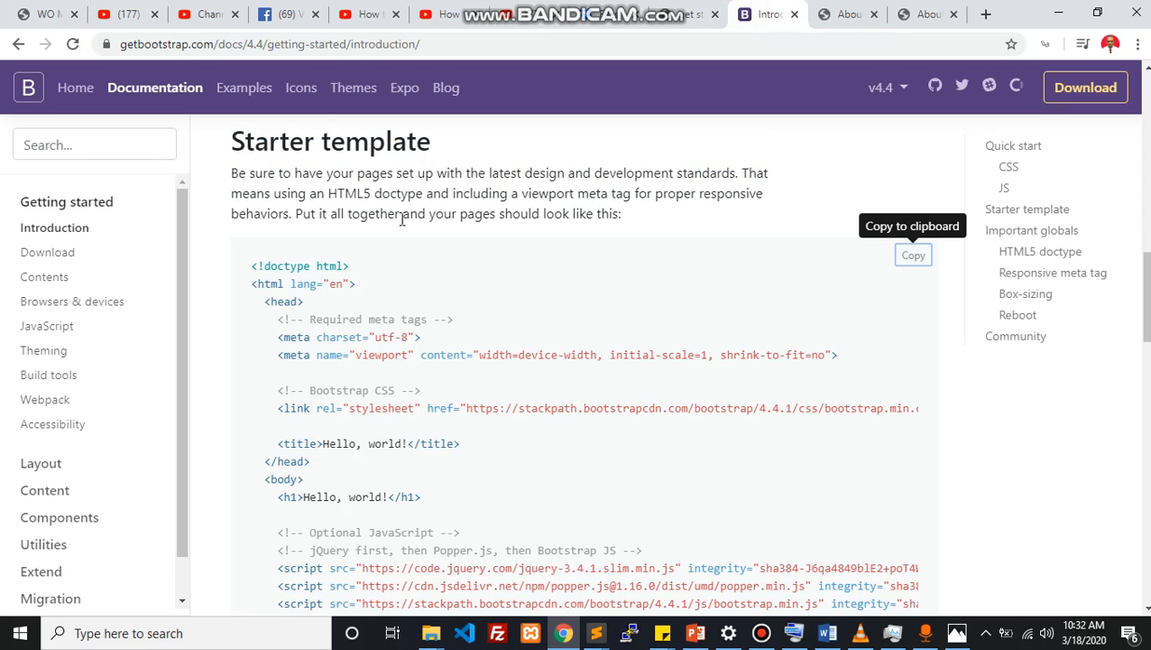
{"action": "left_click", "coordinate": [60, 473]}
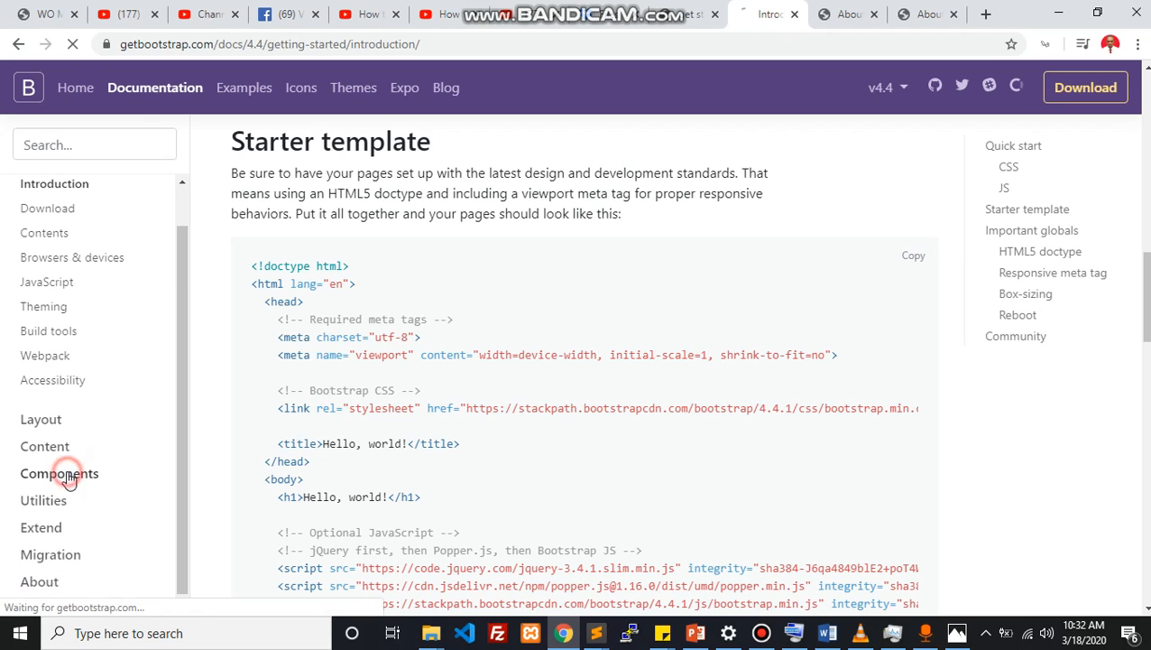
{"action": "left_click", "coordinate": [59, 472]}
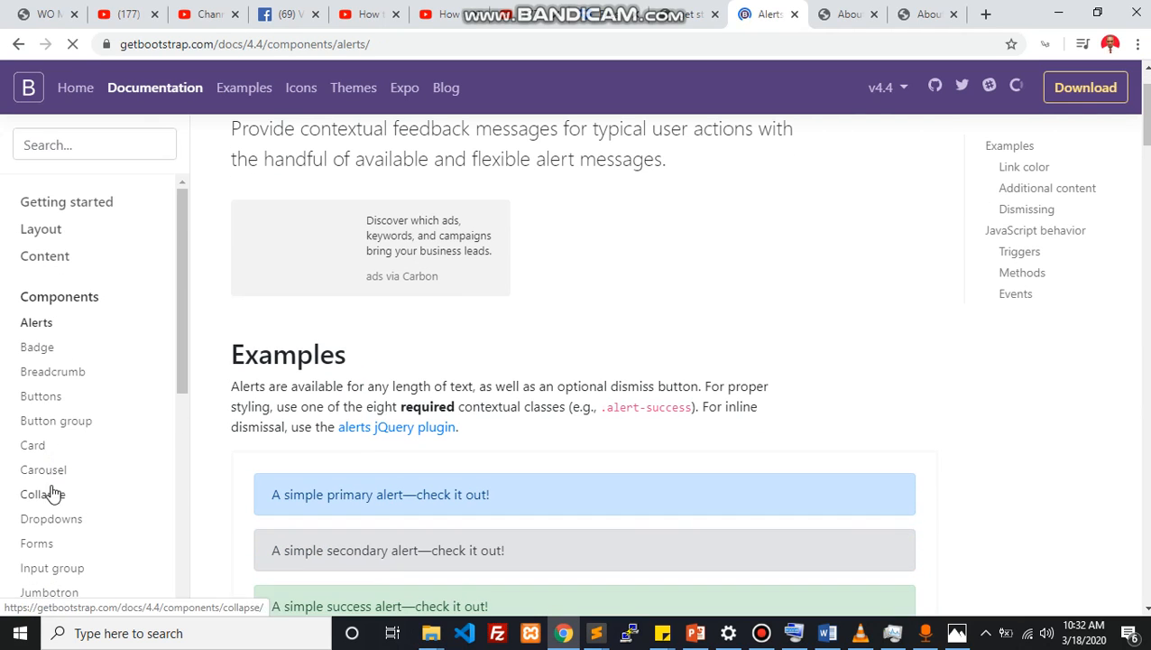
{"action": "scroll", "scroll_direction": "down", "scroll_amount": 3}
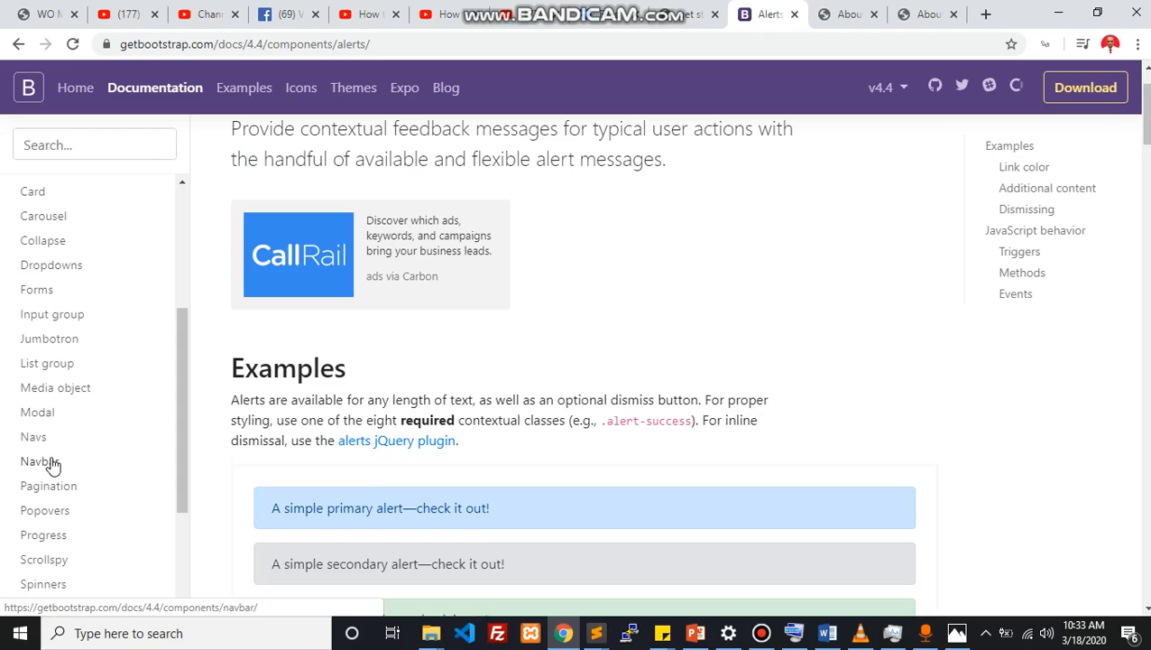
{"action": "left_click", "coordinate": [37, 460]}
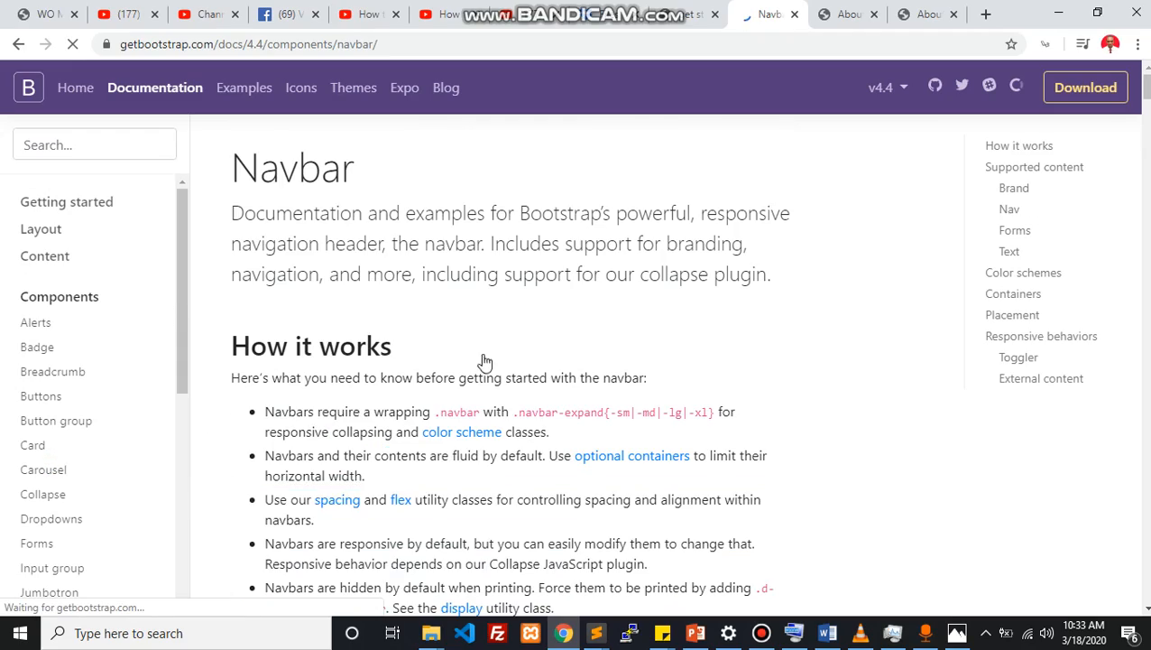
{"action": "scroll", "scroll_direction": "down", "scroll_amount": 3}
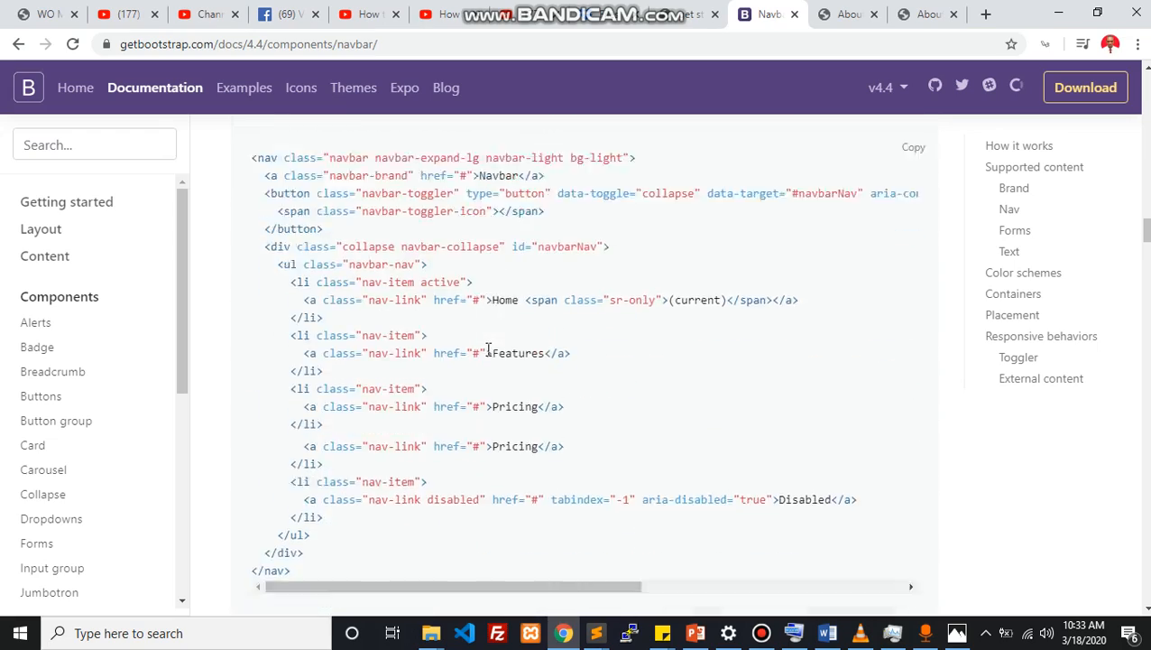
{"action": "scroll", "scroll_direction": "down", "scroll_amount": 3}
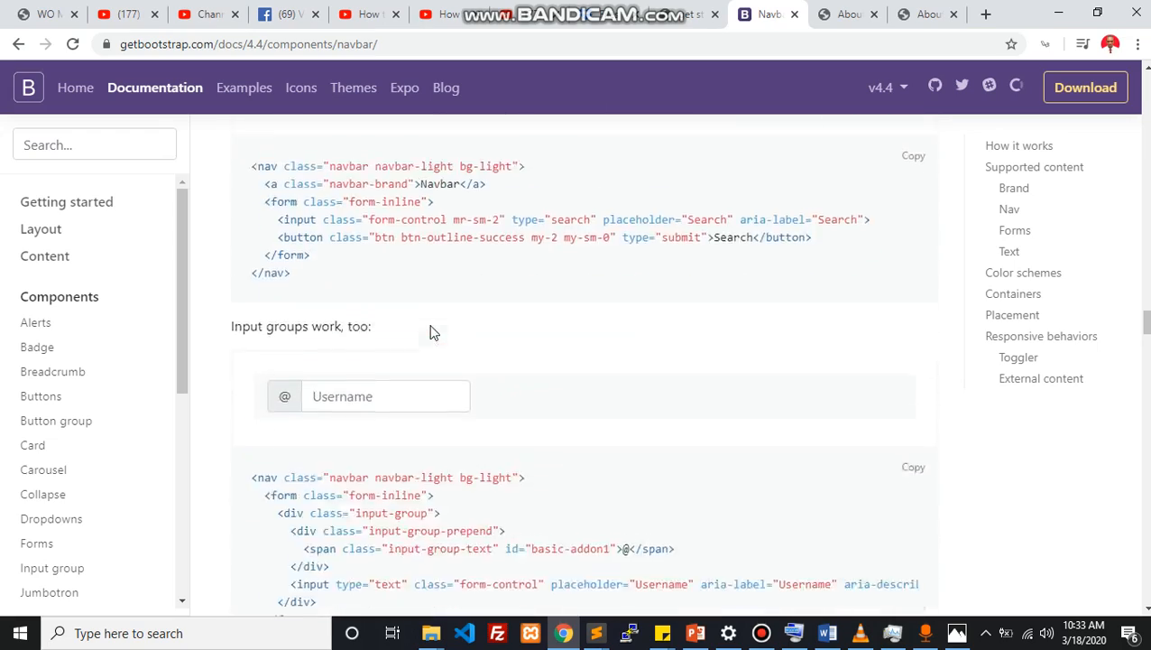
{"action": "scroll", "scroll_direction": "down", "scroll_amount": 3}
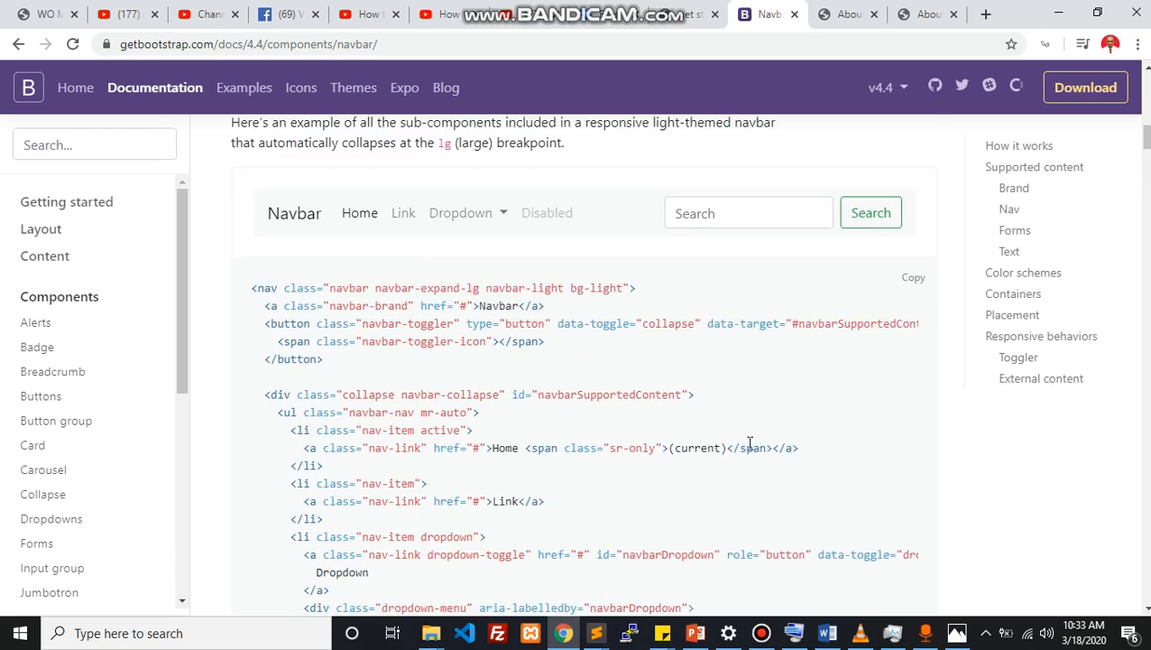
{"action": "scroll", "scroll_direction": "down", "scroll_amount": 3}
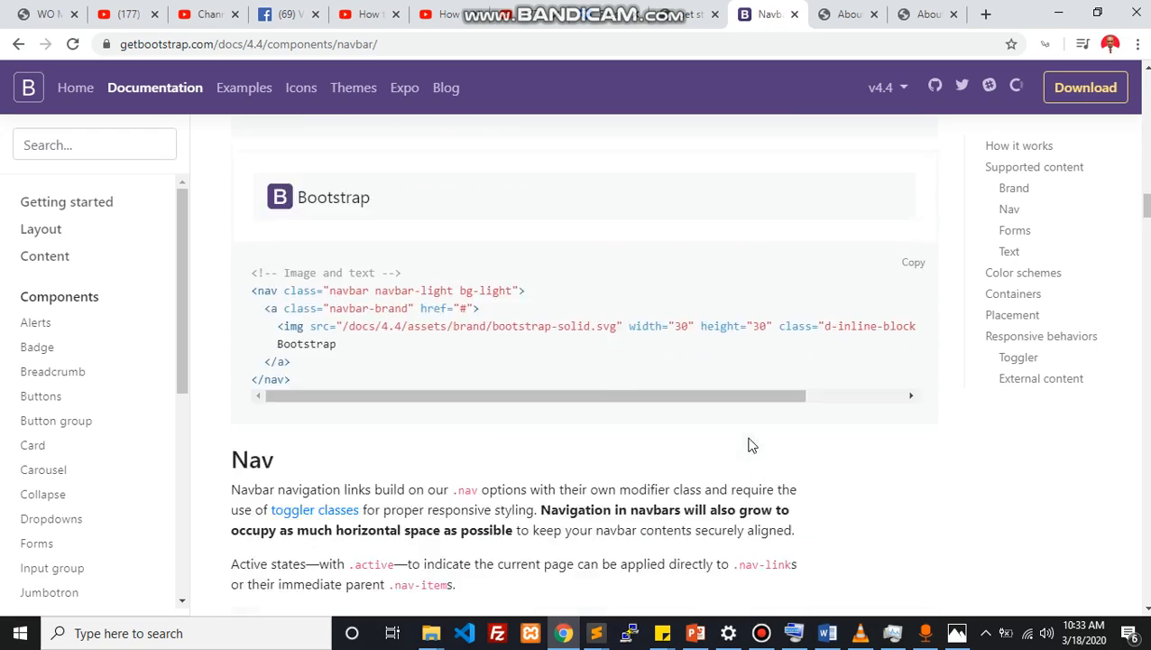
{"action": "scroll", "scroll_direction": "down", "scroll_amount": 3}
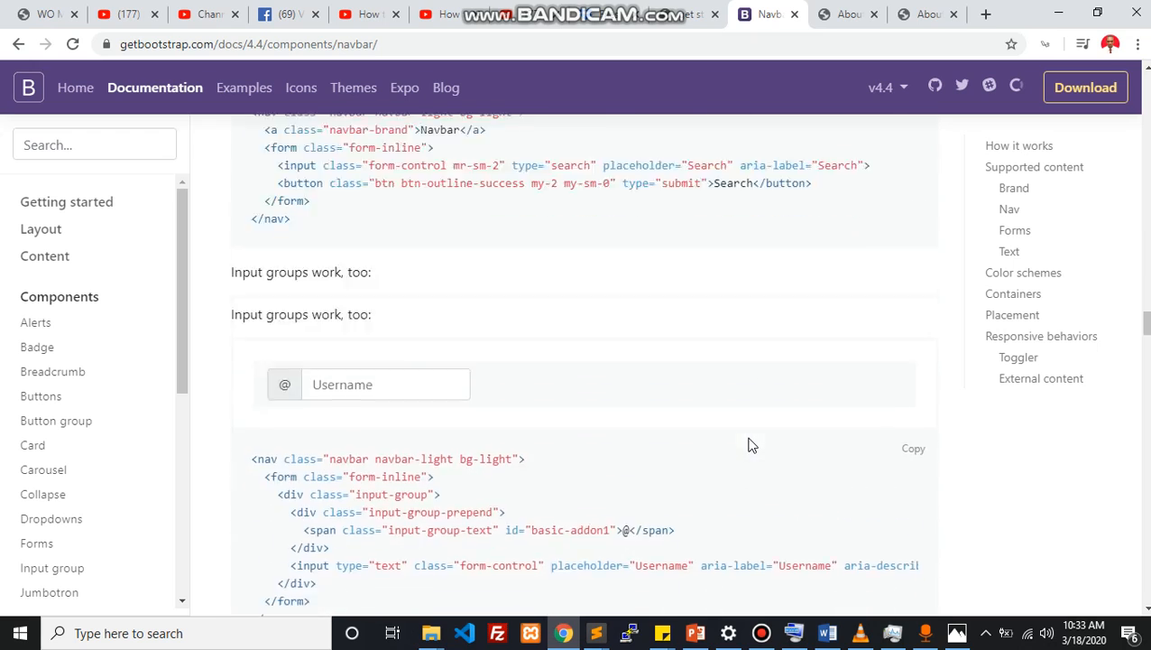
{"action": "scroll", "scroll_direction": "down", "scroll_amount": 3}
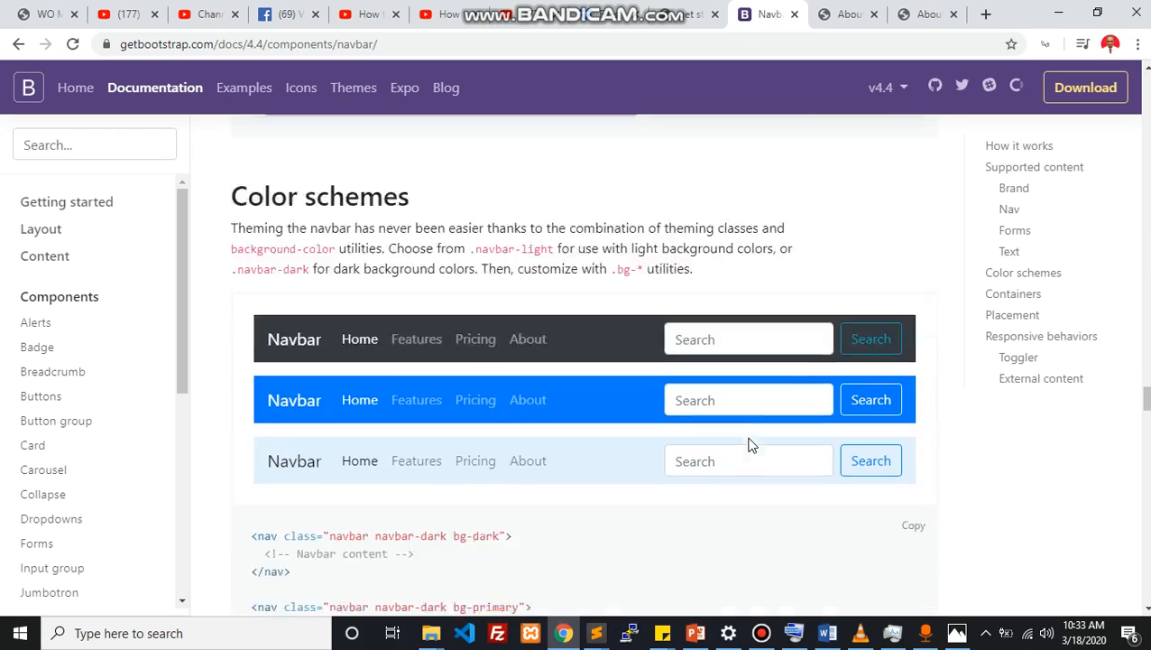
{"action": "scroll", "scroll_direction": "down", "scroll_amount": 3}
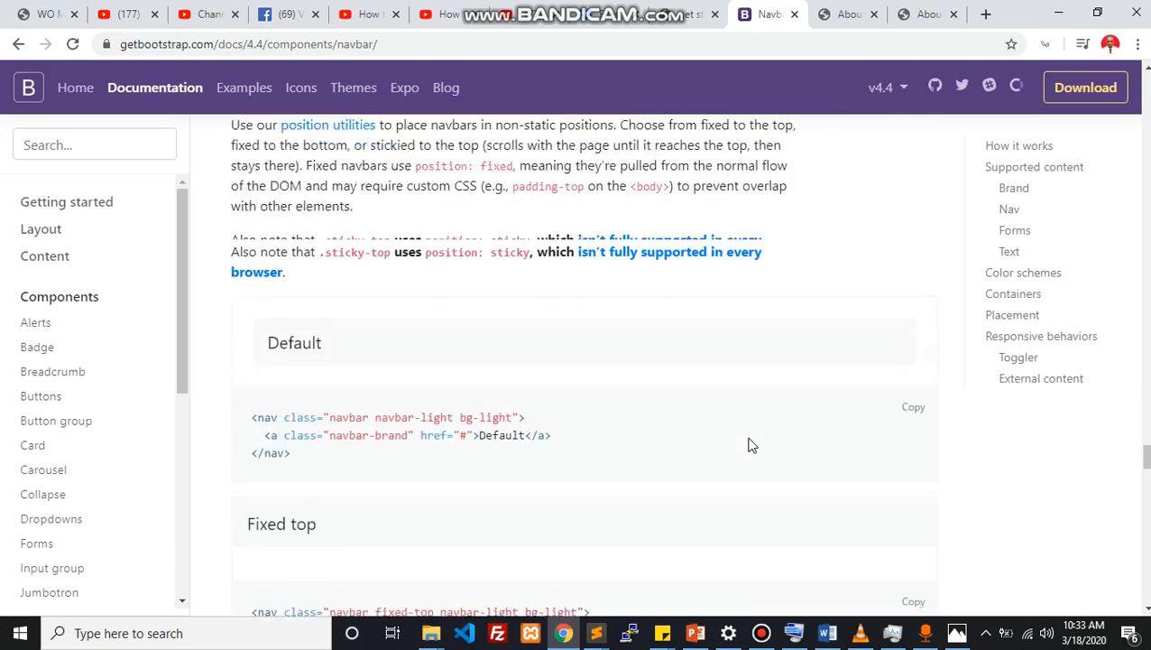
{"action": "scroll", "scroll_direction": "down", "scroll_amount": 3}
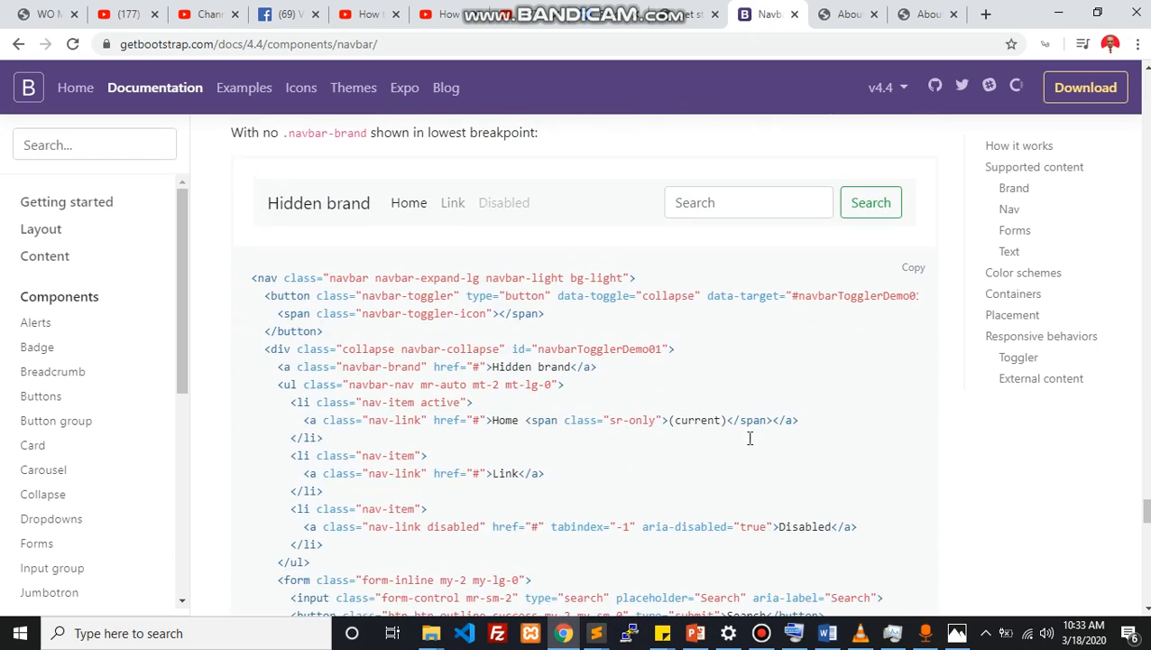
{"action": "scroll", "scroll_direction": "down", "scroll_amount": 3}
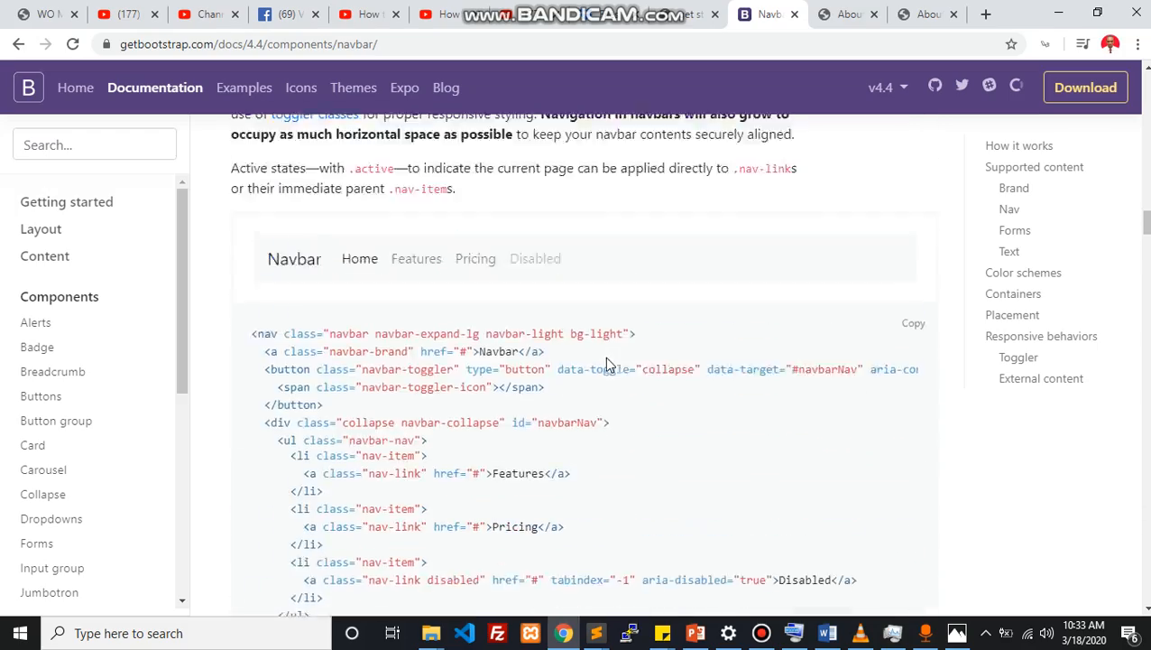
{"action": "scroll", "scroll_direction": "down", "scroll_amount": 3}
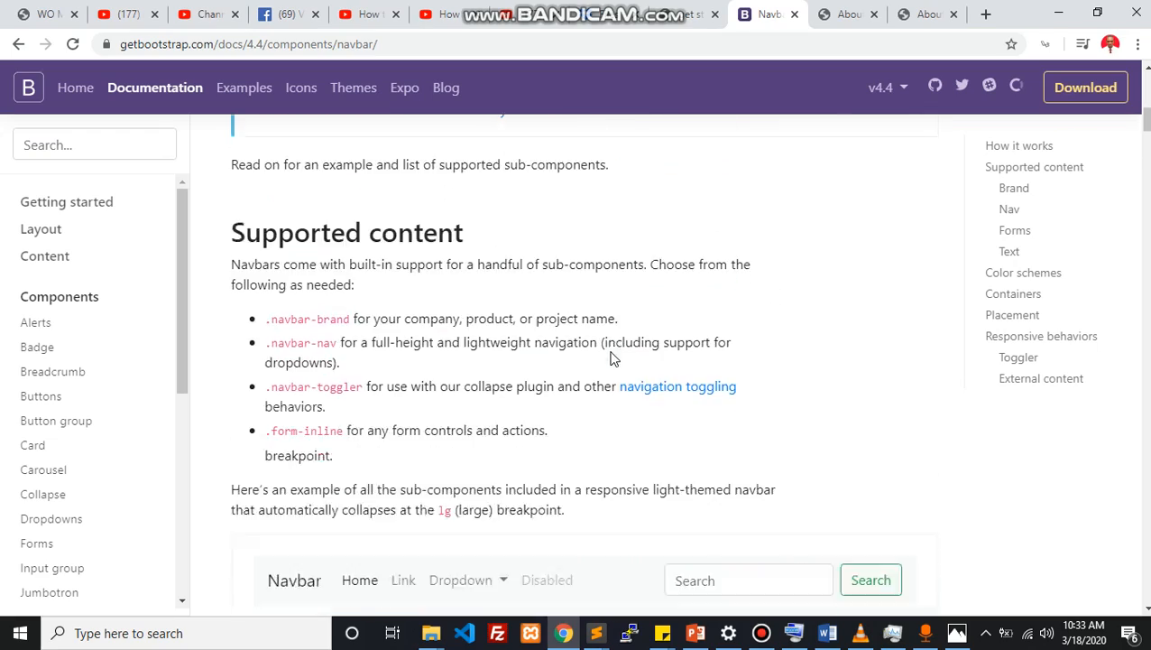
{"action": "scroll", "scroll_direction": "down", "scroll_amount": 3}
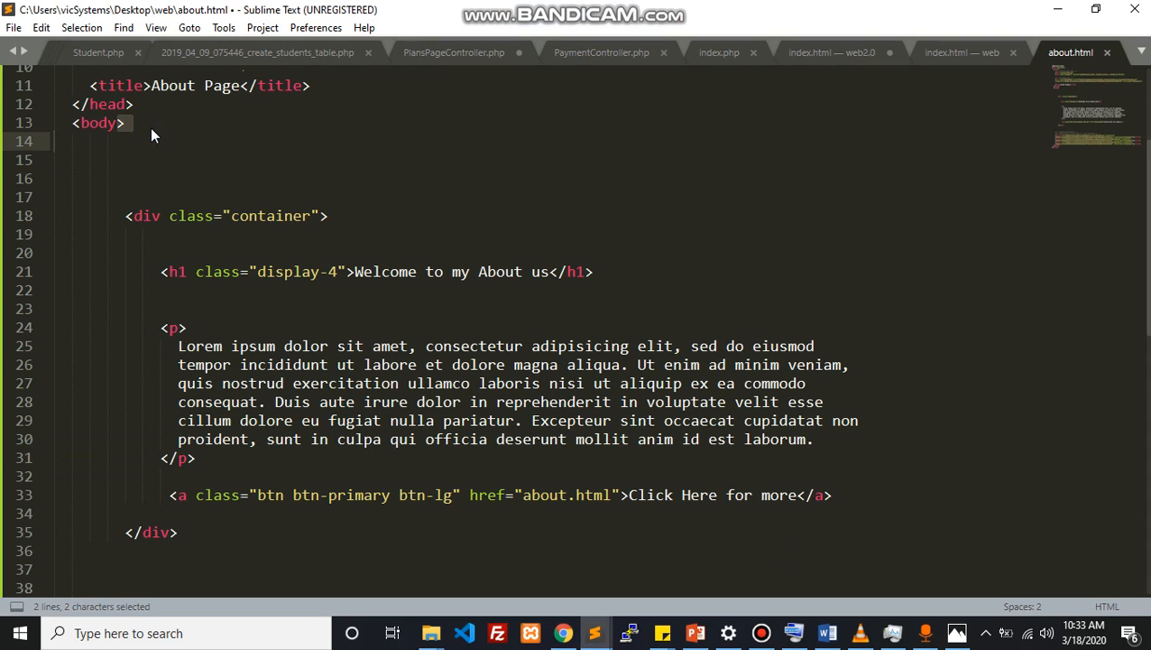
- Paste the navbar markup at the top of about.html's body, save it, then move to index.html
{"action": "left_click", "coordinate": [170, 141]}
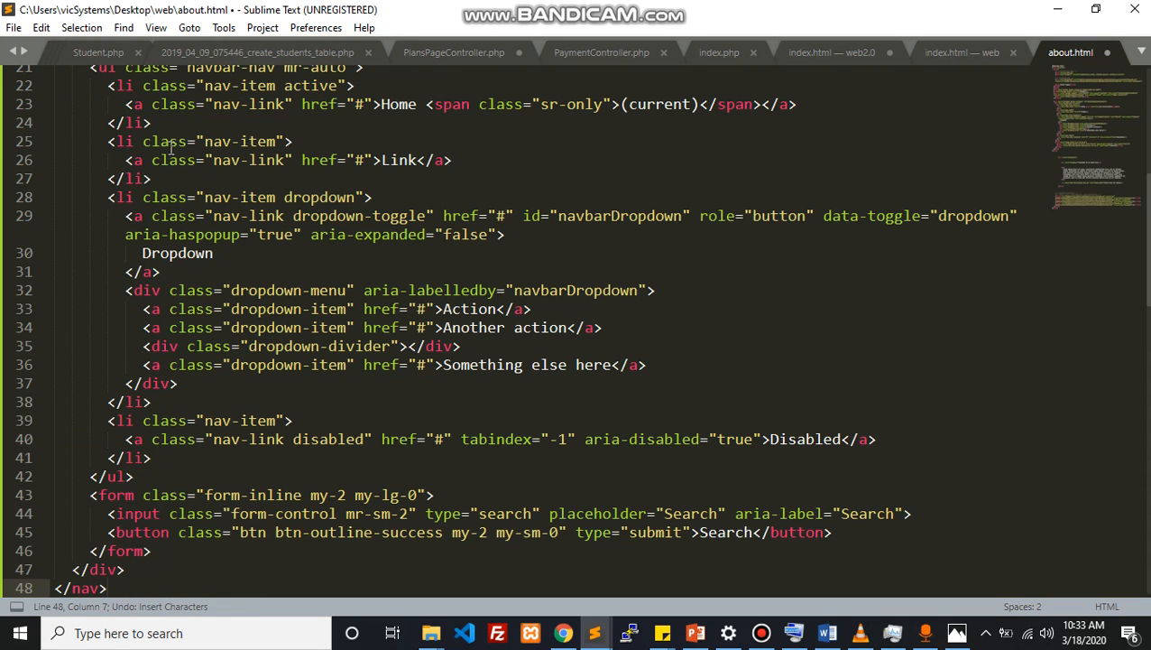
{"action": "key", "text": "ctrl+s"}
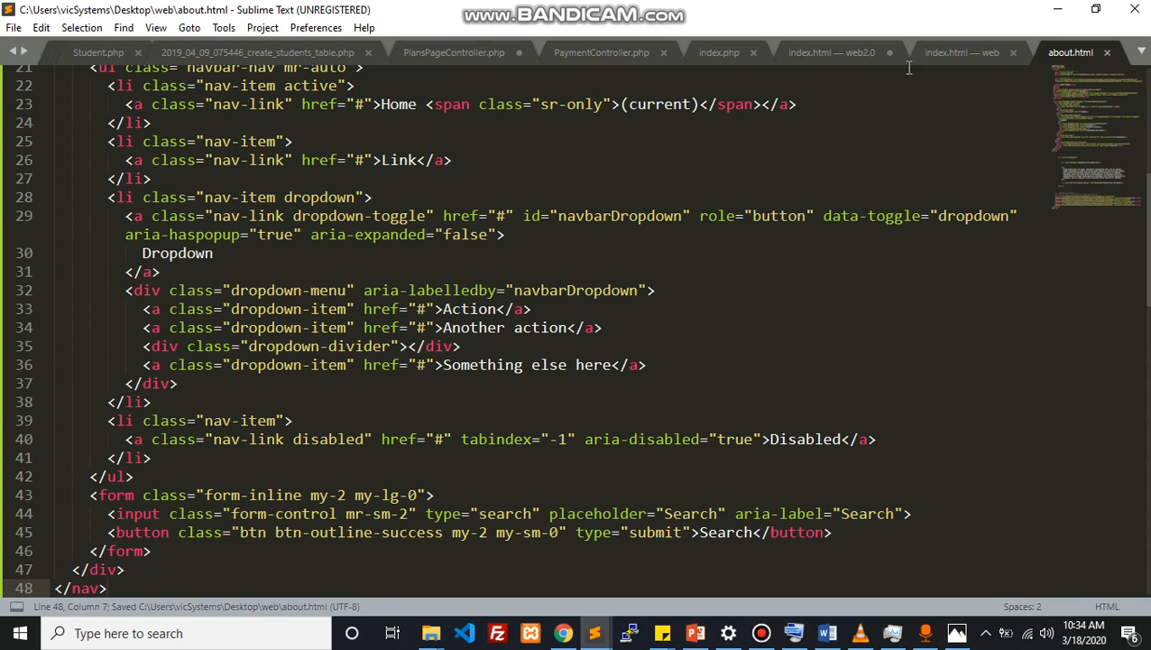
{"action": "mouse_move", "coordinate": [945, 57]}
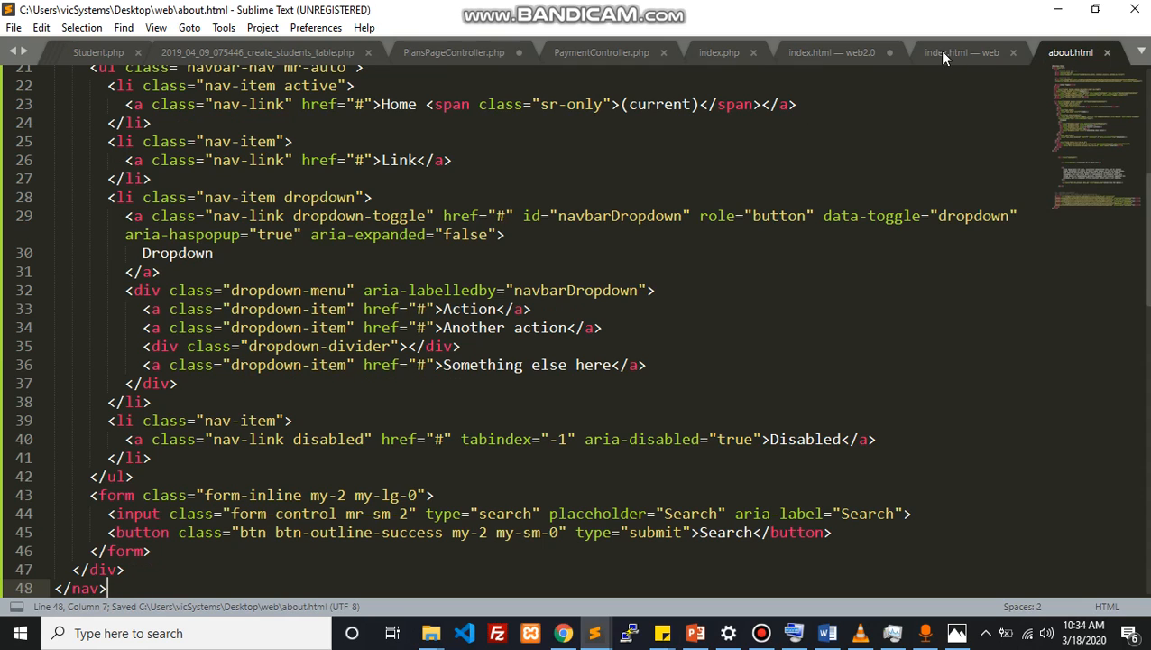
{"action": "left_click", "coordinate": [962, 52]}
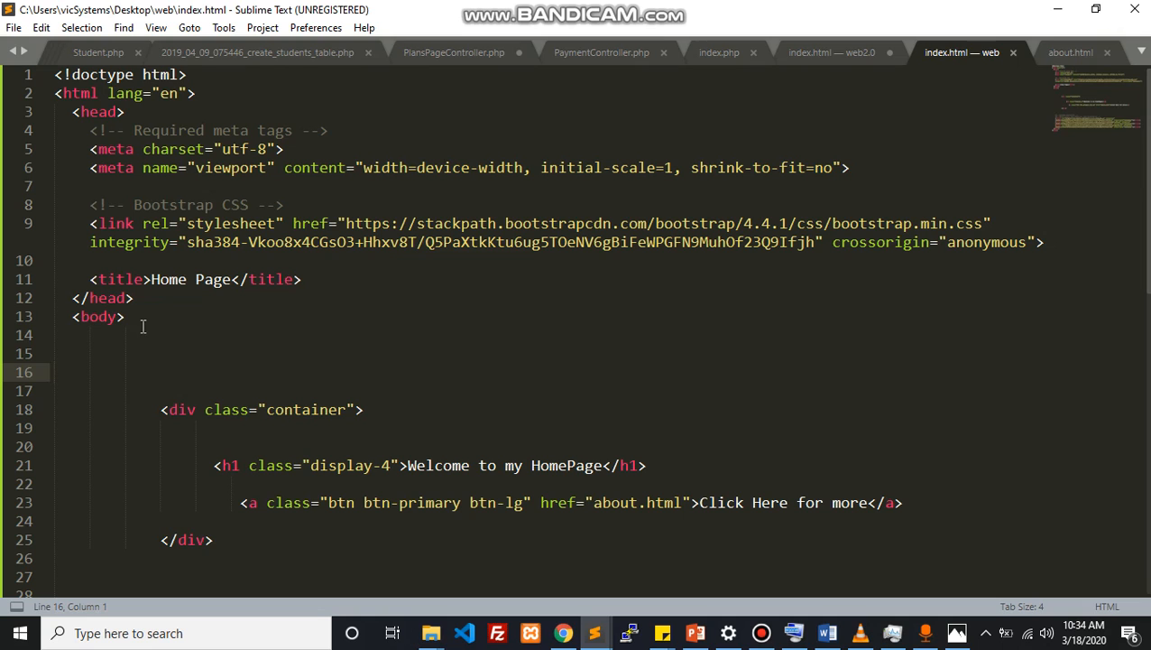
{"action": "scroll", "scroll_direction": "down", "scroll_amount": 3}
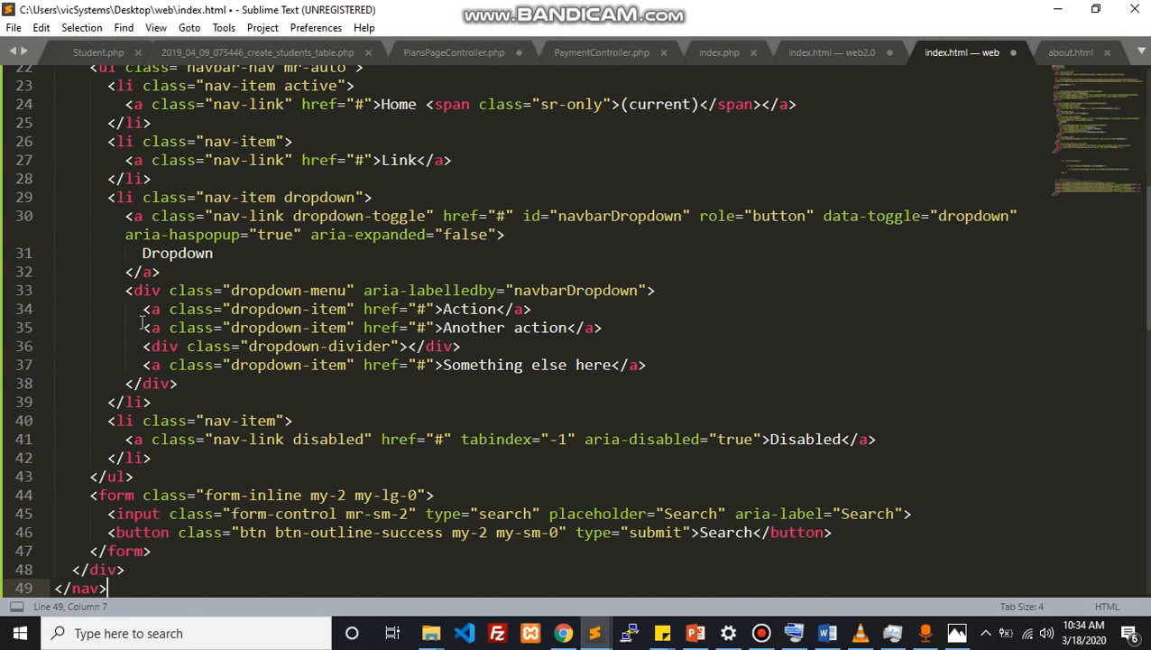
{"action": "left_click", "coordinate": [563, 632]}
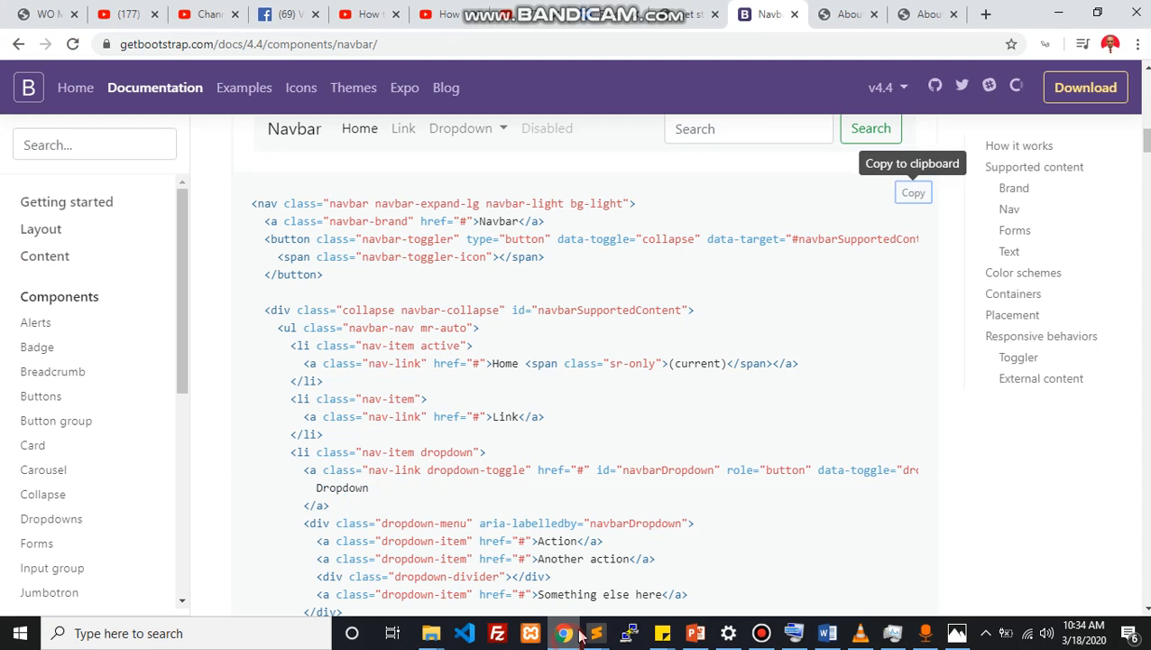
- View the navbar on the About page, go back to Home, and try its Search field
{"action": "left_click", "coordinate": [848, 13]}
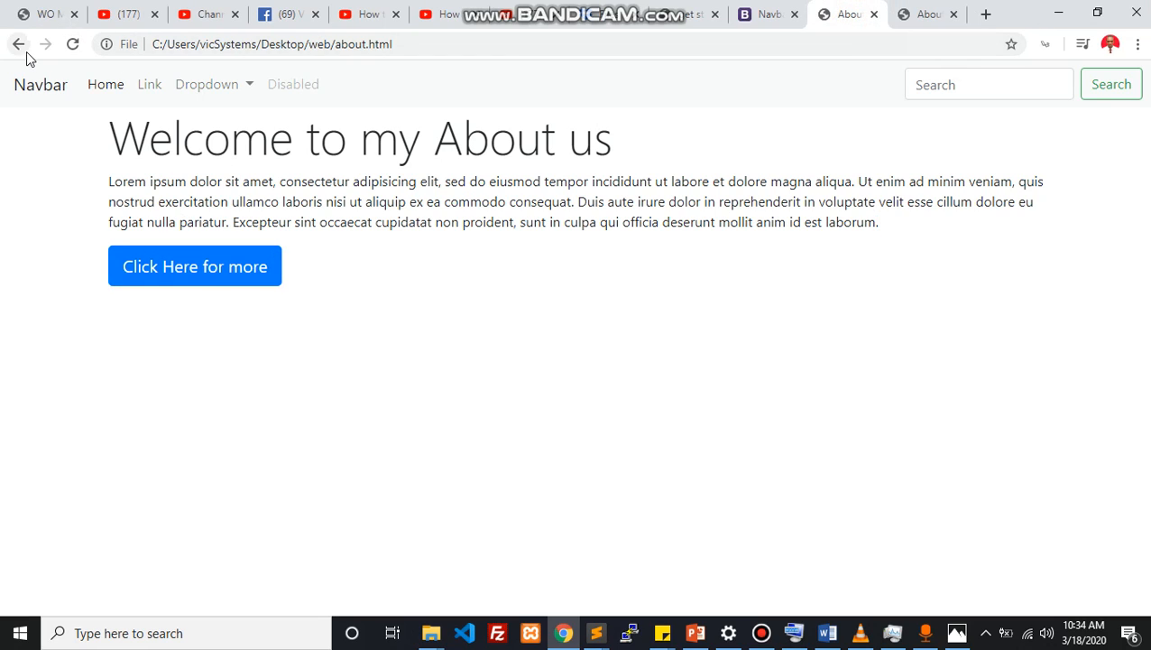
{"action": "left_click", "coordinate": [20, 43]}
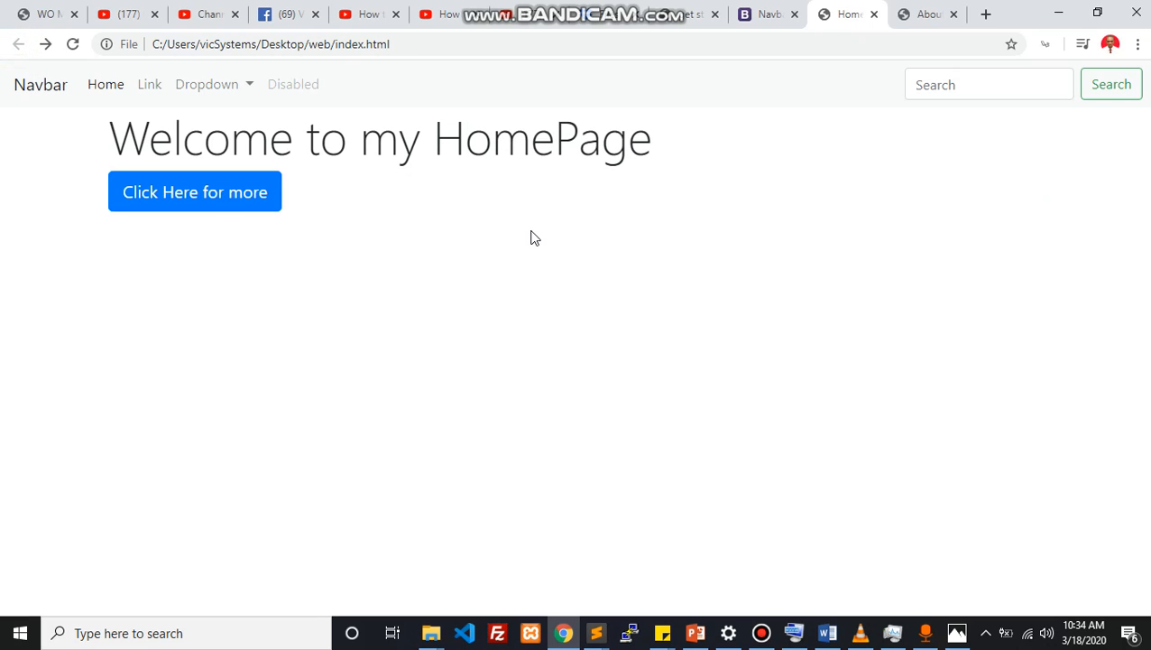
{"action": "left_click", "coordinate": [988, 84]}
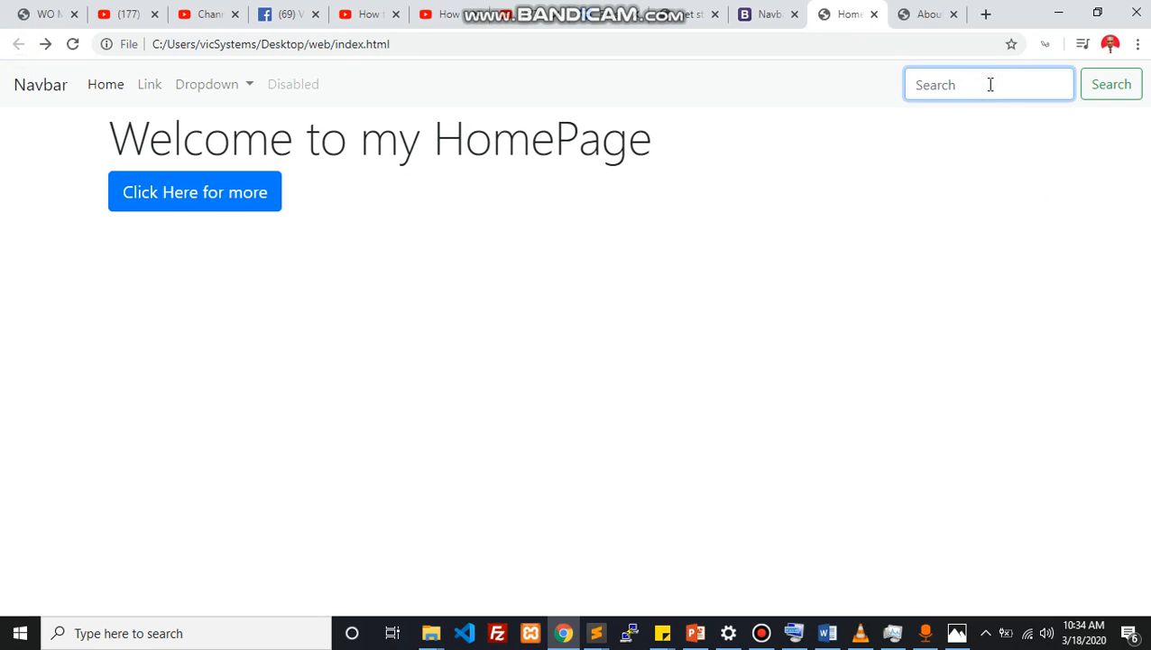
{"action": "mouse_move", "coordinate": [328, 487]}
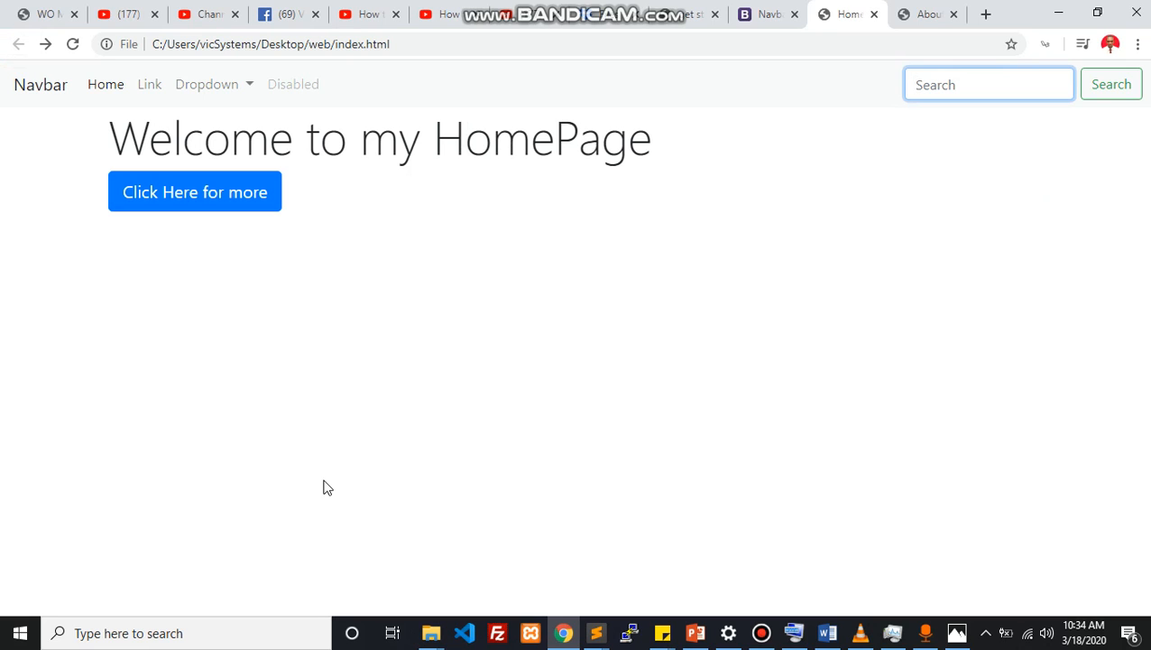
{"action": "left_click", "coordinate": [766, 14]}
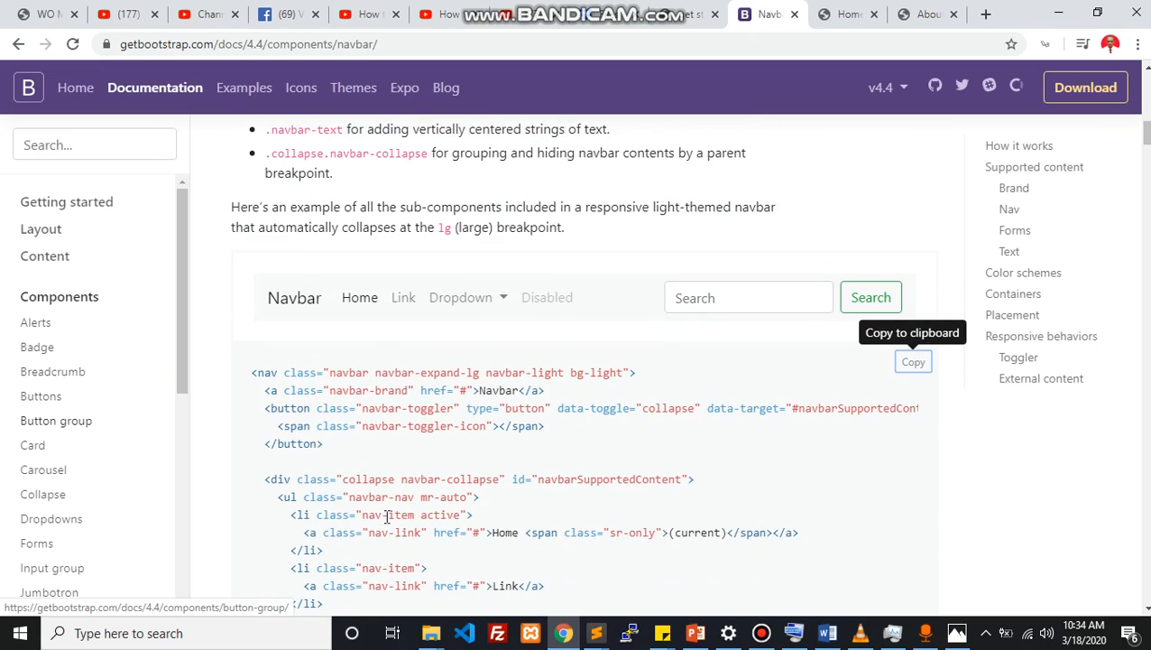
{"action": "left_click", "coordinate": [761, 632]}
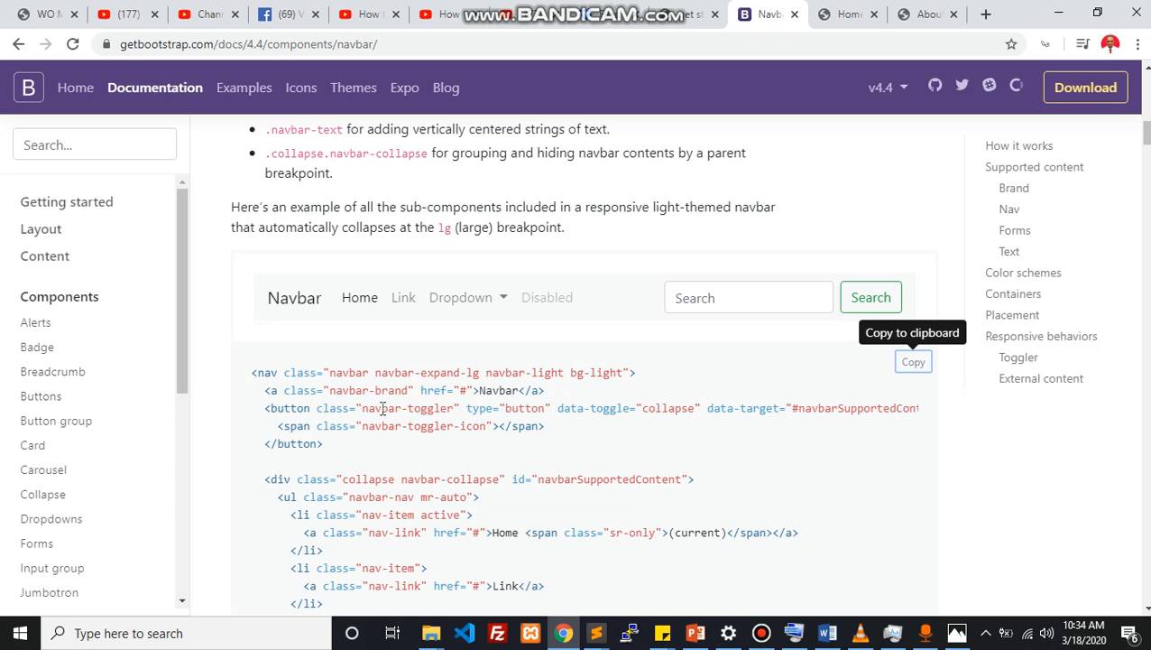
{"action": "scroll", "scroll_direction": "down", "scroll_amount": 3}
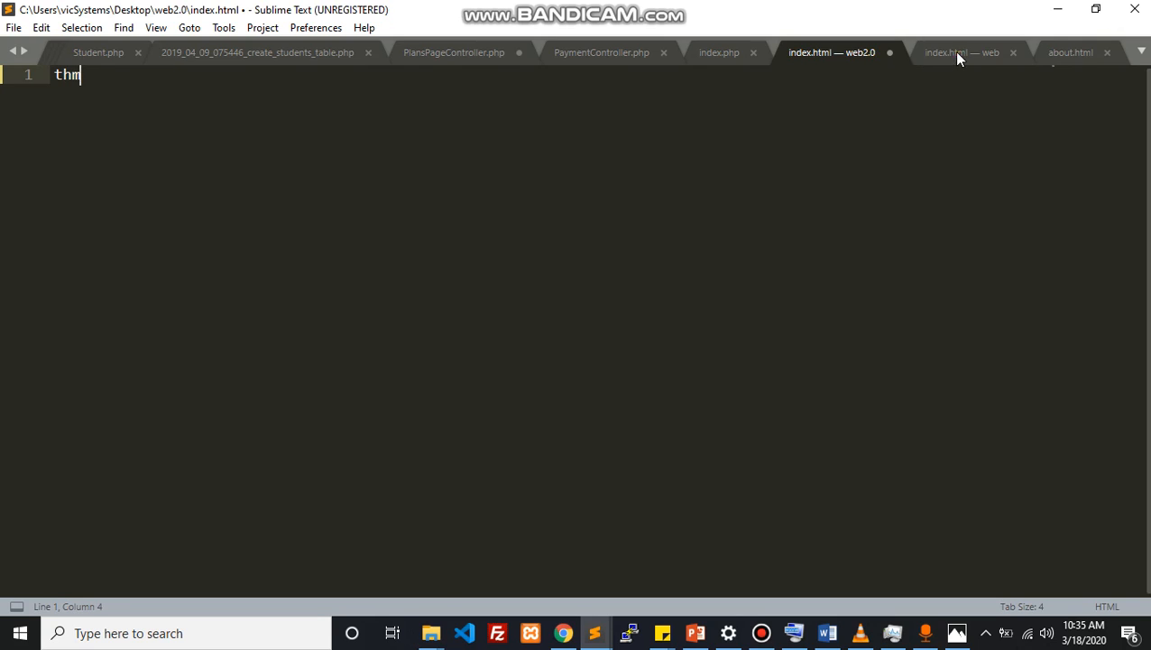
- Switch to the 'index.html — web' tab showing the pasted navbar markup
{"action": "left_click", "coordinate": [961, 52]}
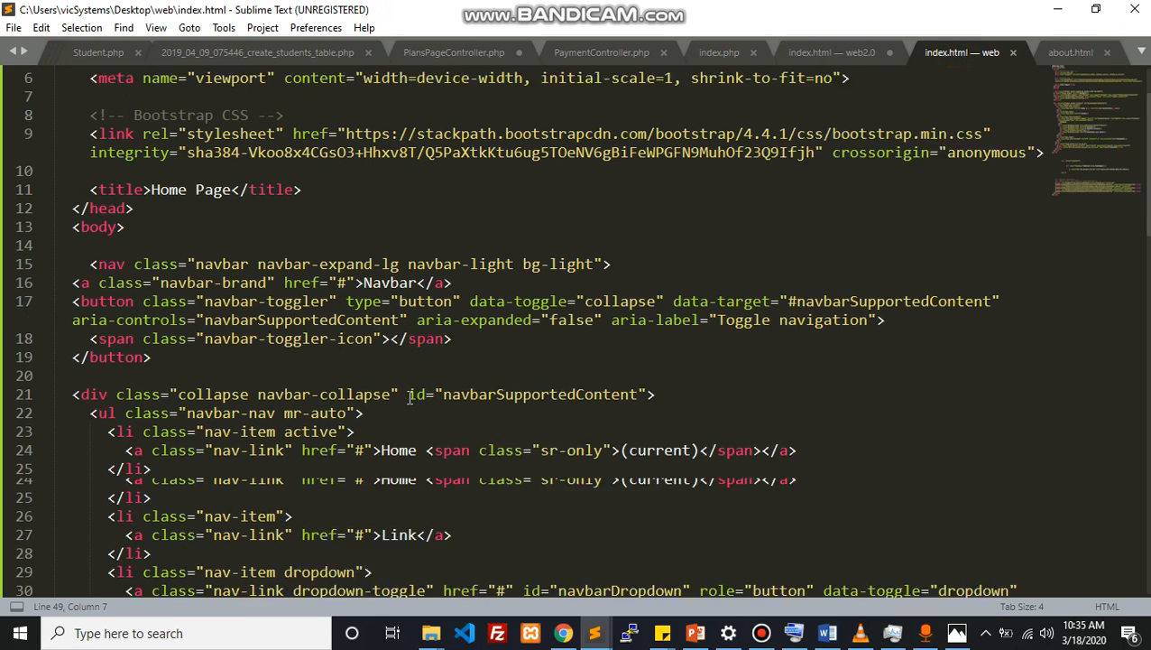